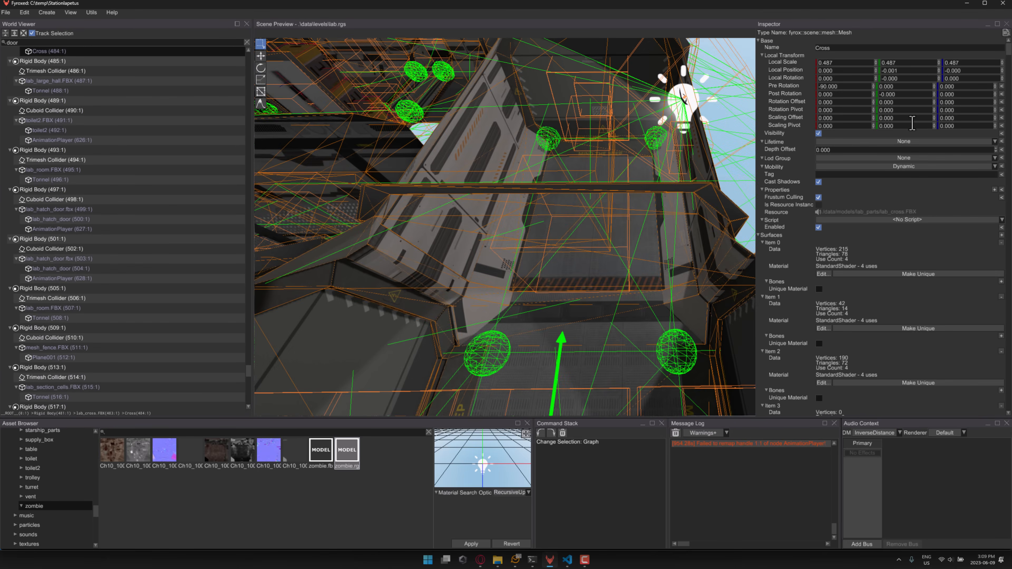
mouse_move(692, 234)
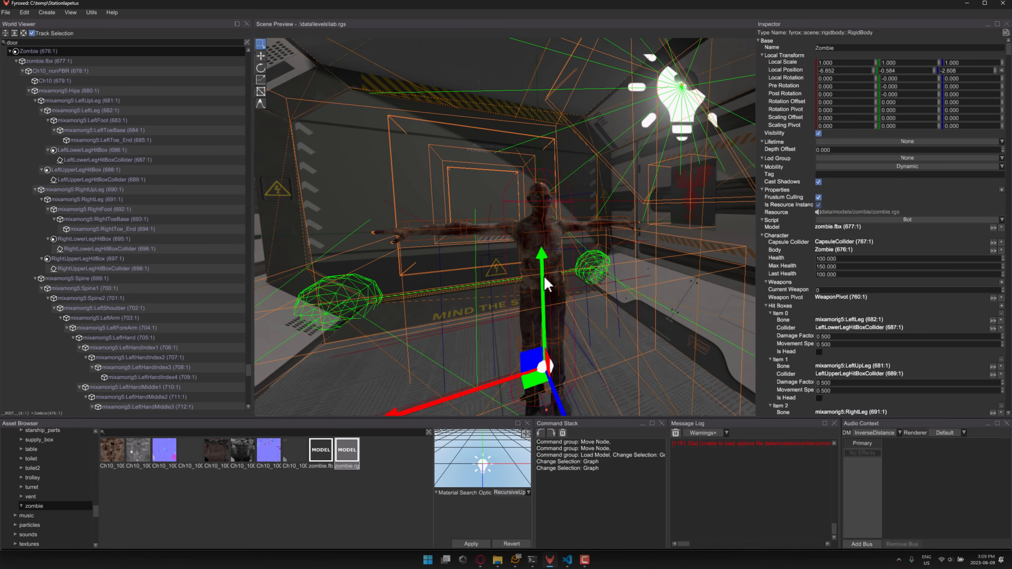
mouse_move(21, 21)
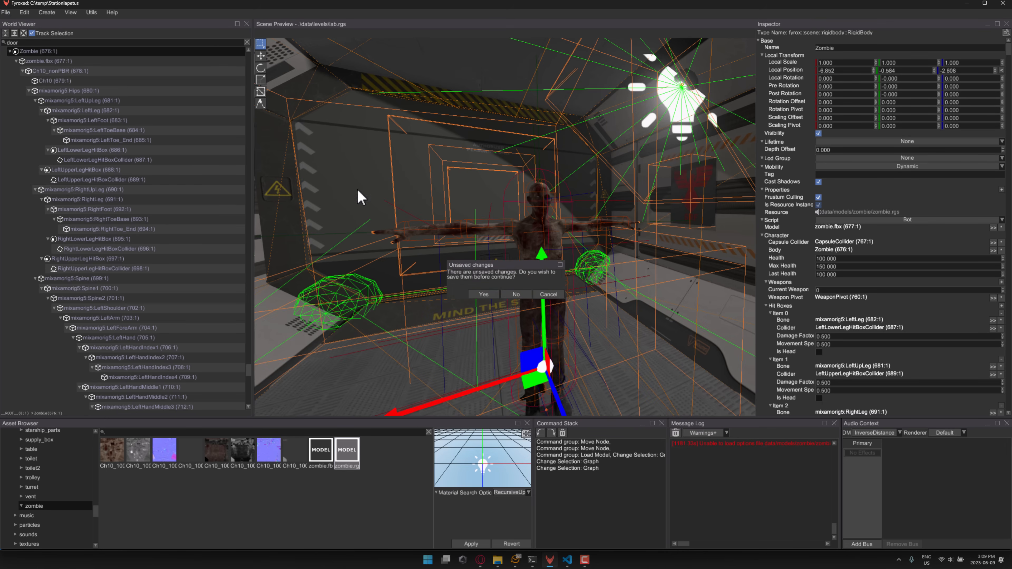
- Discard the lab level changes and open data/models/zombie/zombie.rgs from the scene loader
click(515, 294)
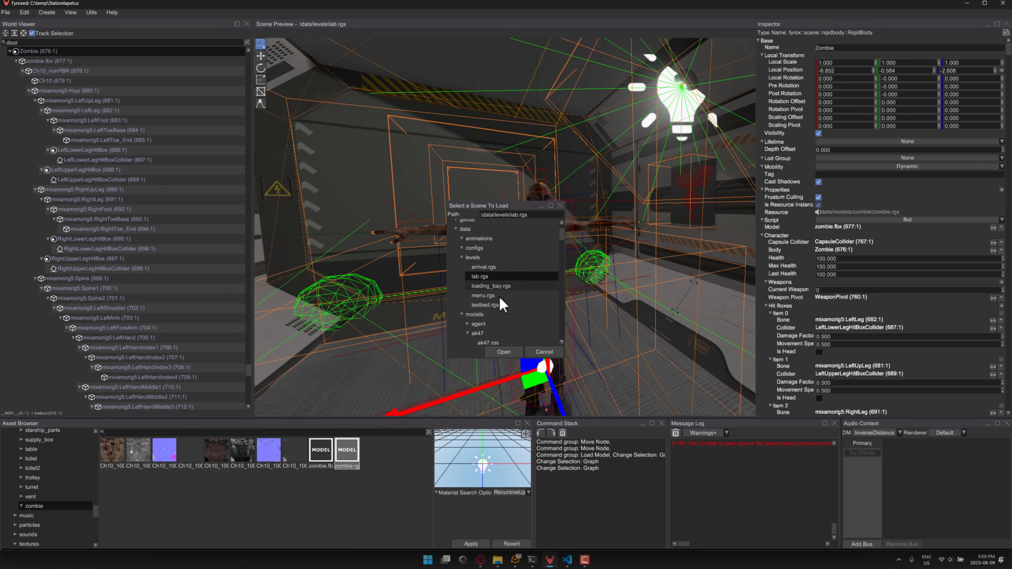
scroll(down, 3)
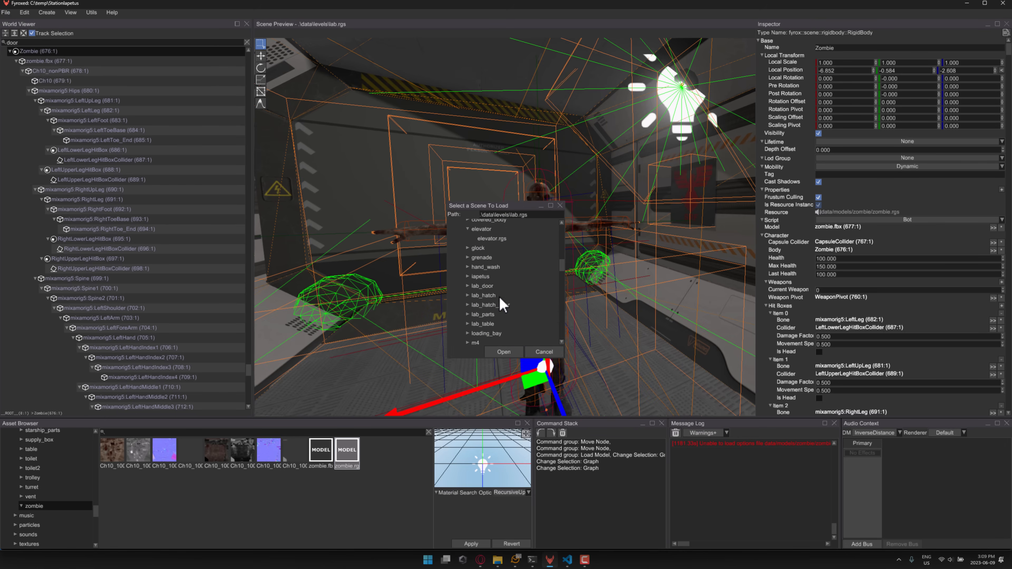
scroll(down, 3)
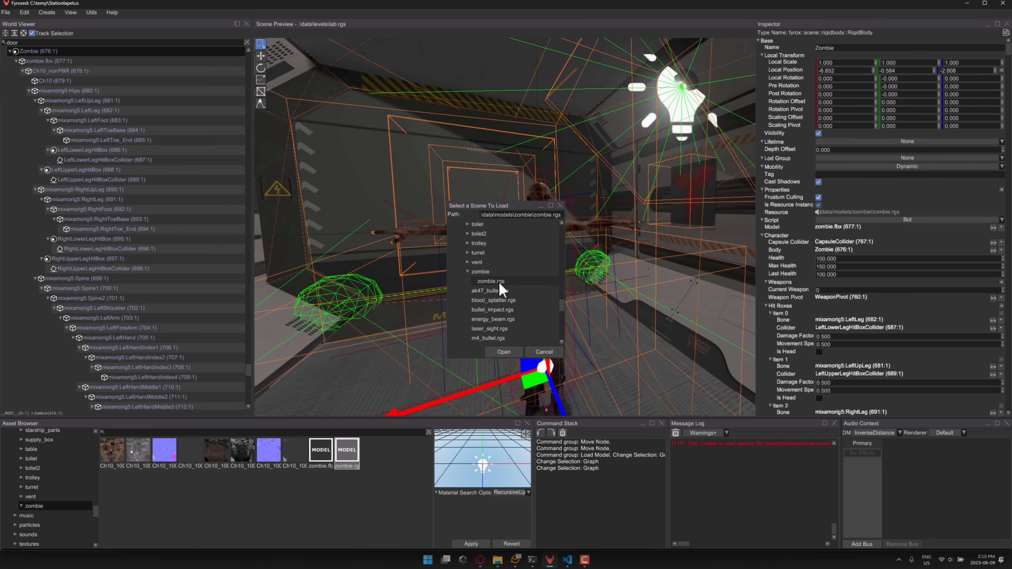
click(504, 352)
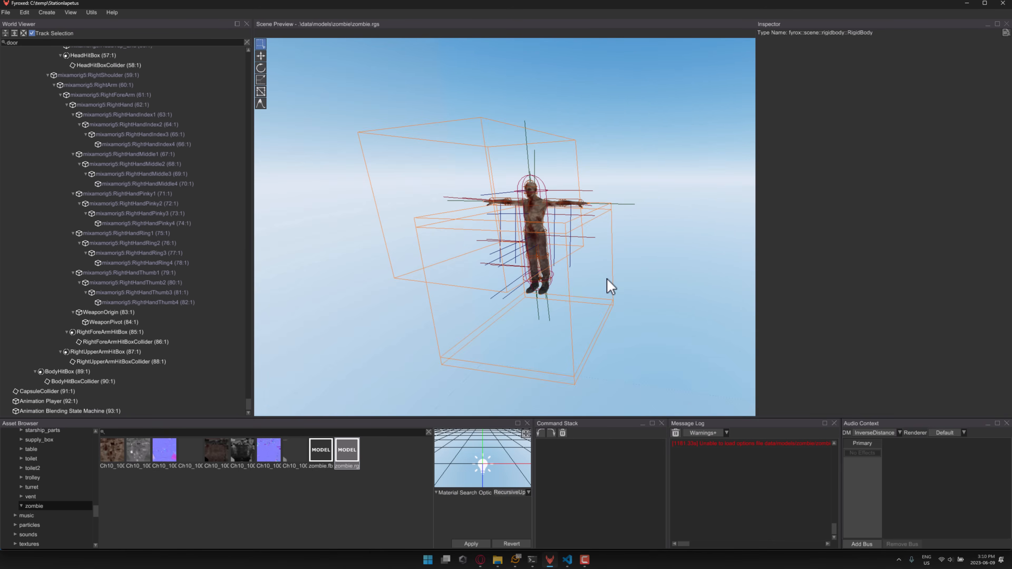
- Collapse zombie.fbx, select the Animation Player node and launch its Animation Editor from the Inspector
scroll(up, 3)
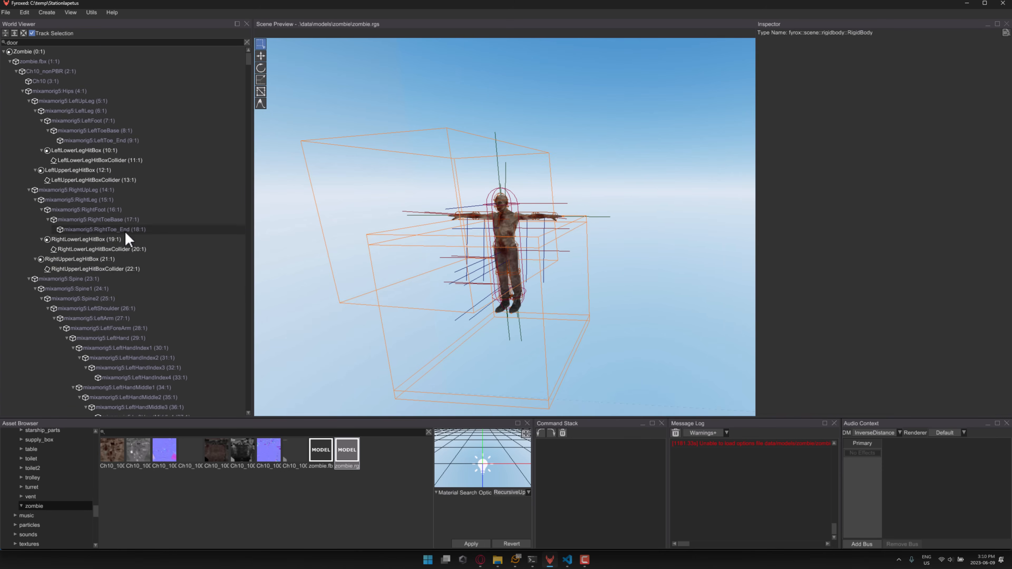
click(38, 61)
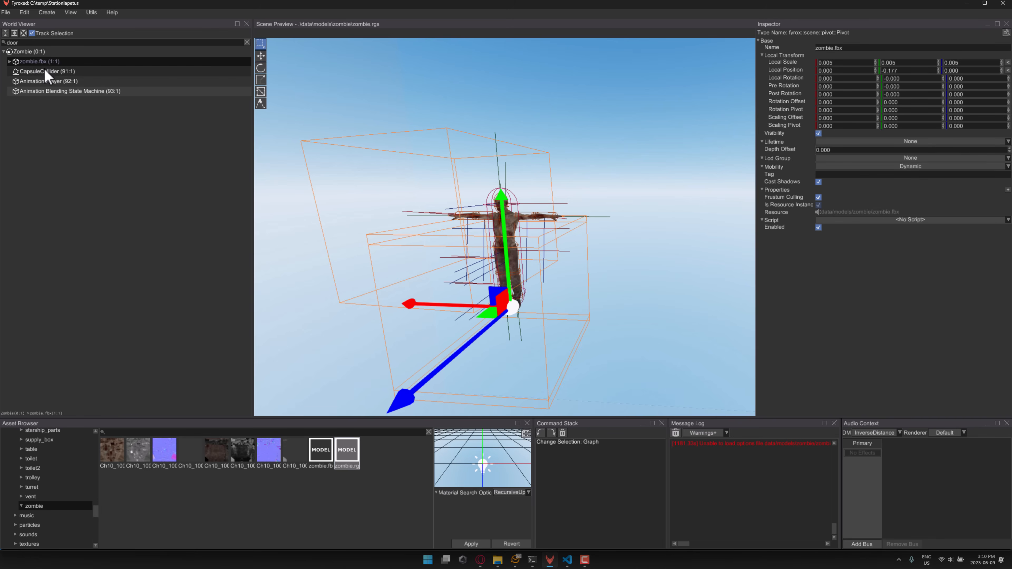
click(48, 80)
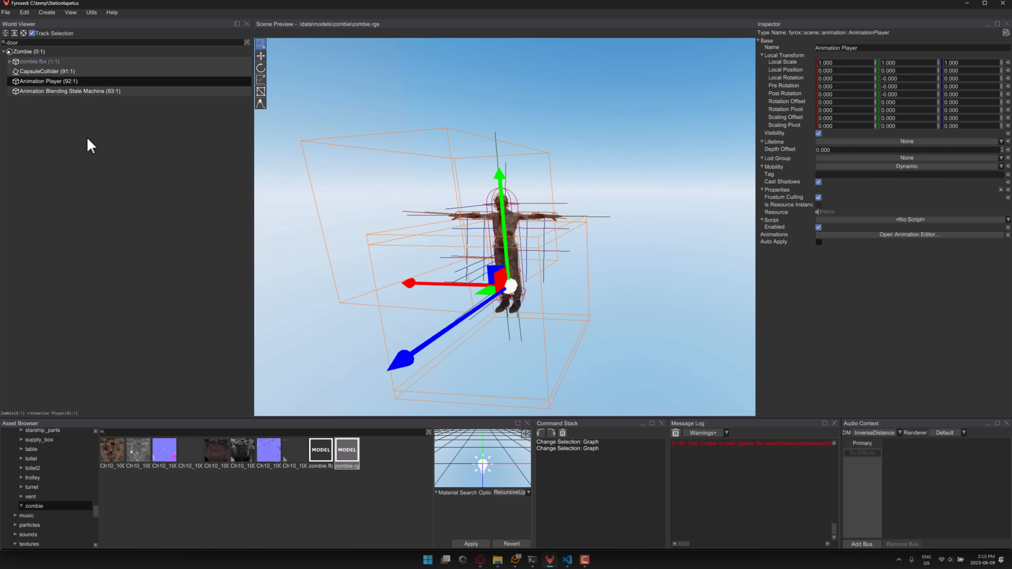
right_click(26, 52)
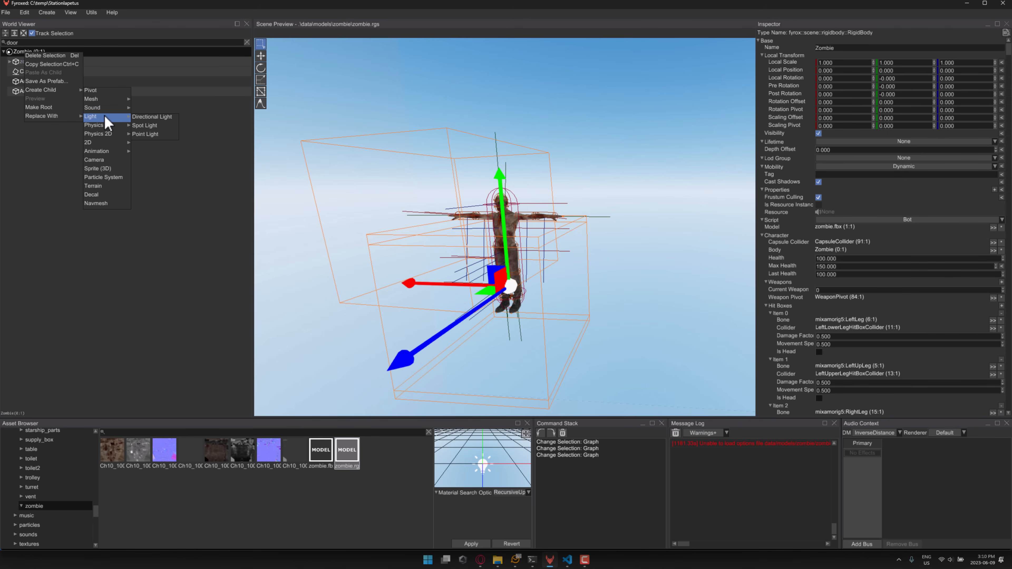
mouse_move(89, 143)
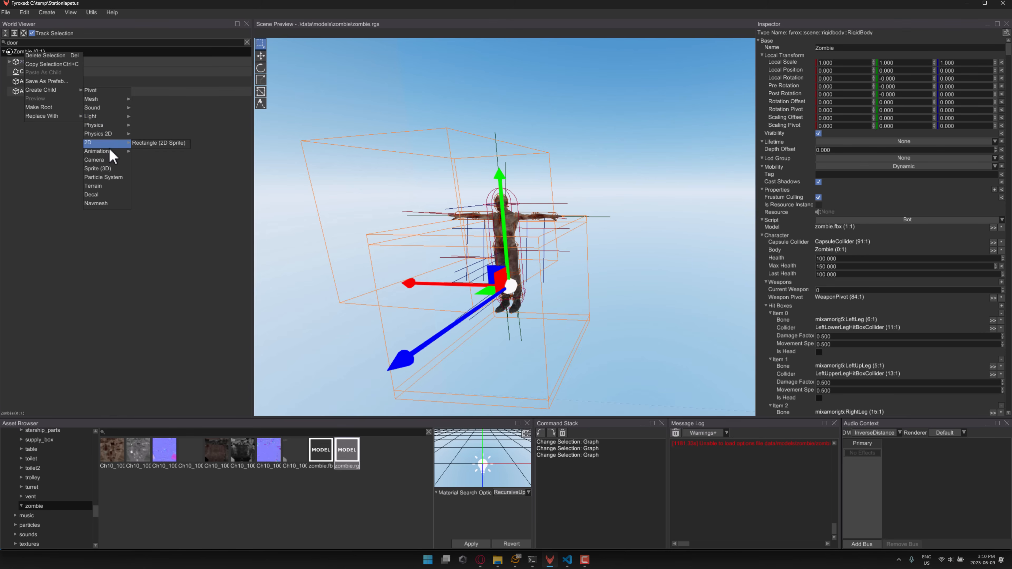
mouse_move(107, 177)
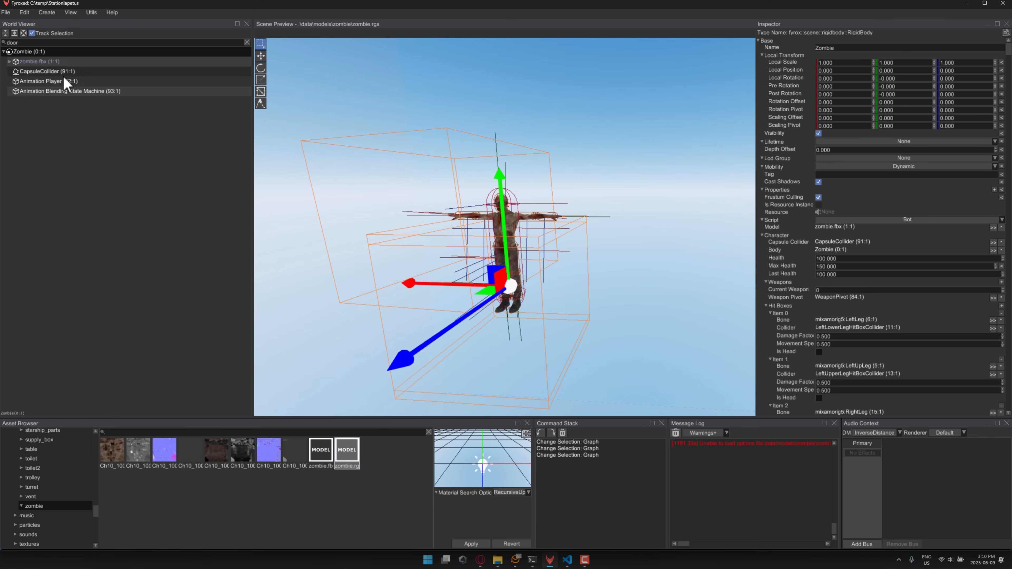
click(48, 81)
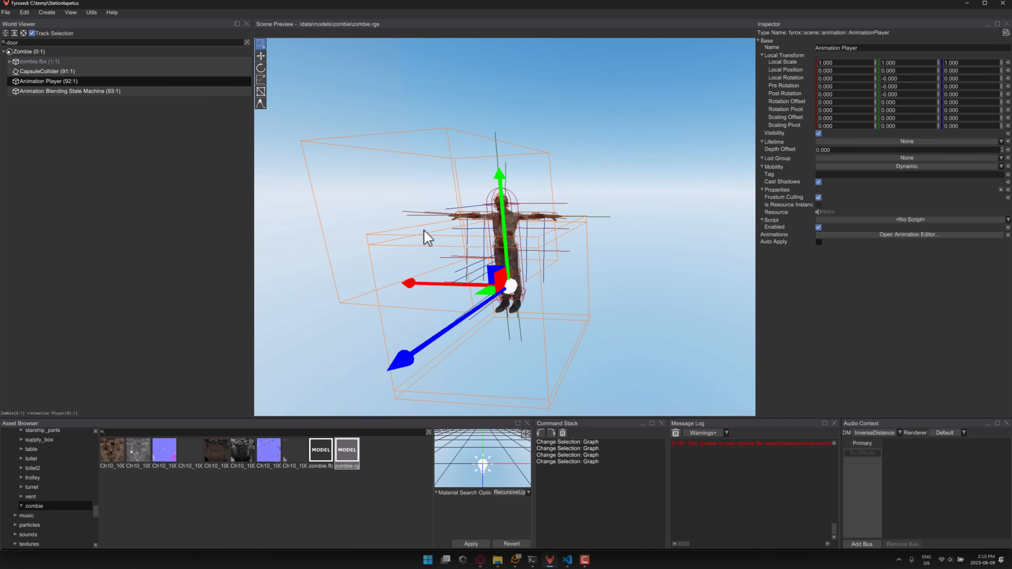
mouse_move(963, 327)
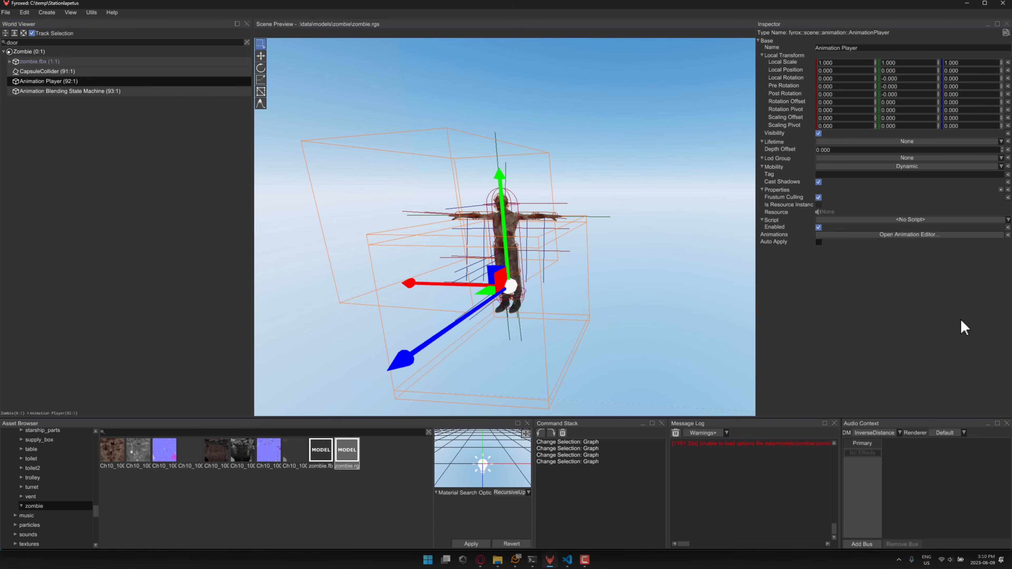
click(908, 235)
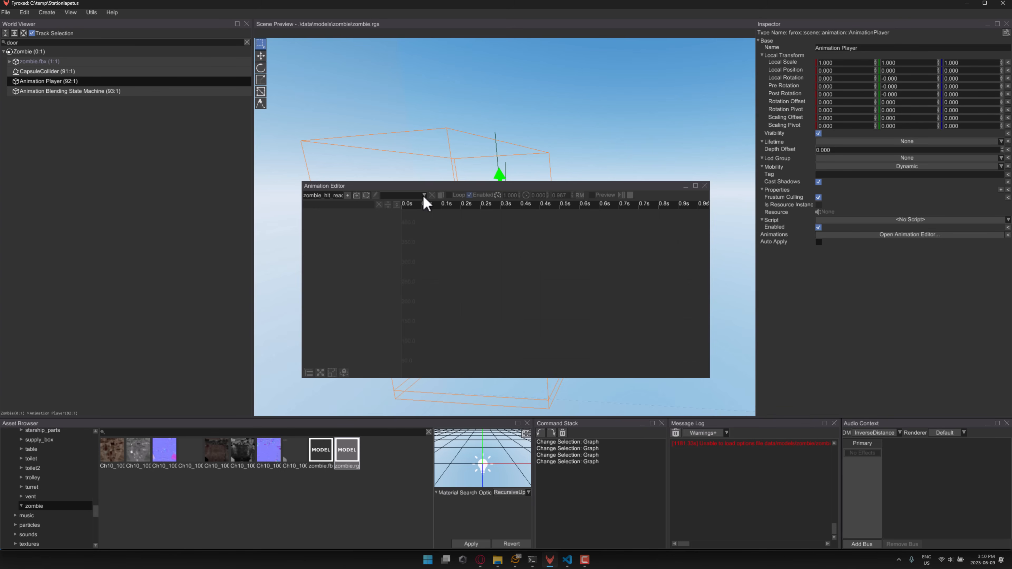
- Preview the hit reaction then zombie_idle animation from the dropdown and close the Animation Editor
click(424, 196)
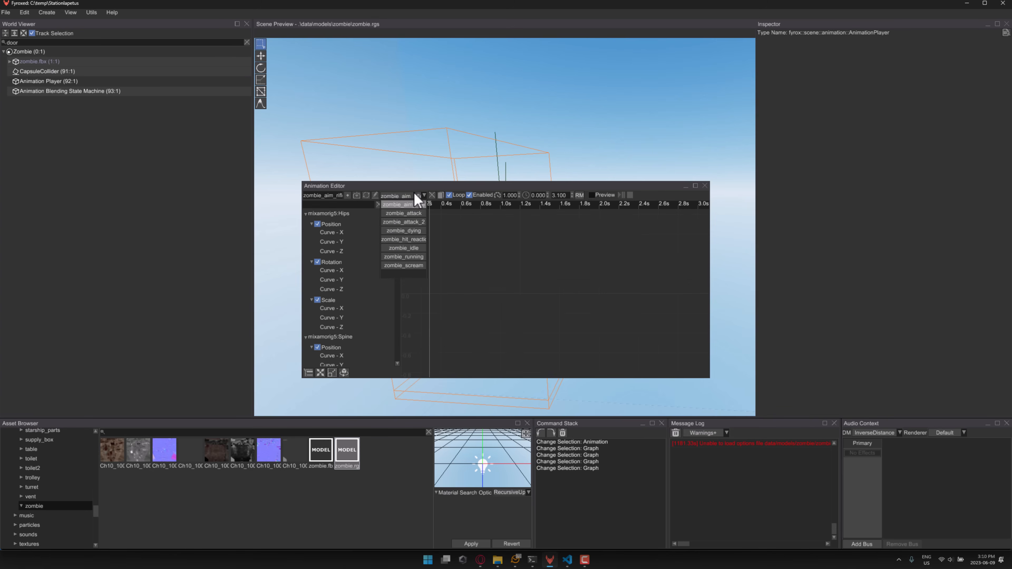
mouse_move(402, 192)
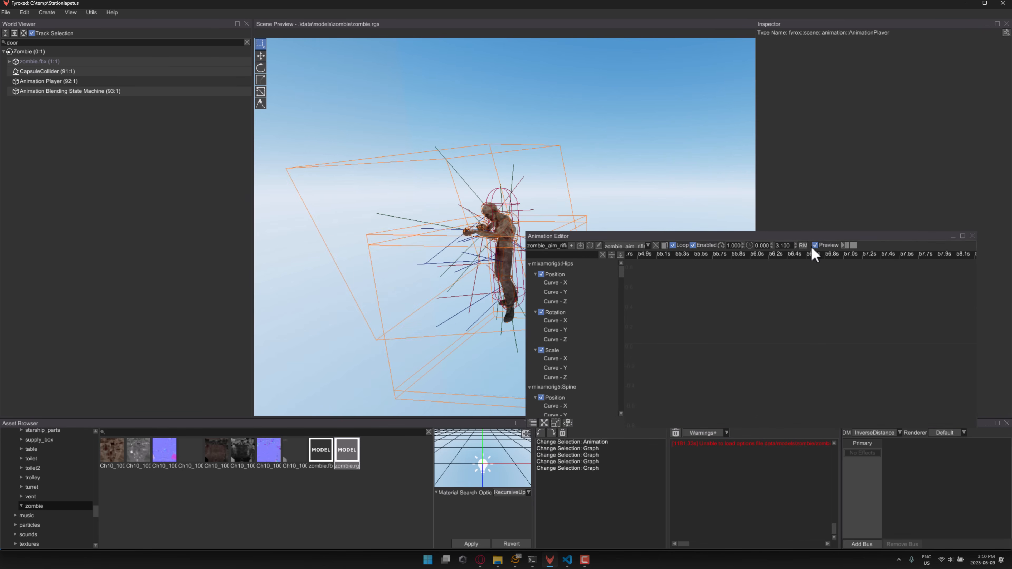
mouse_move(571, 247)
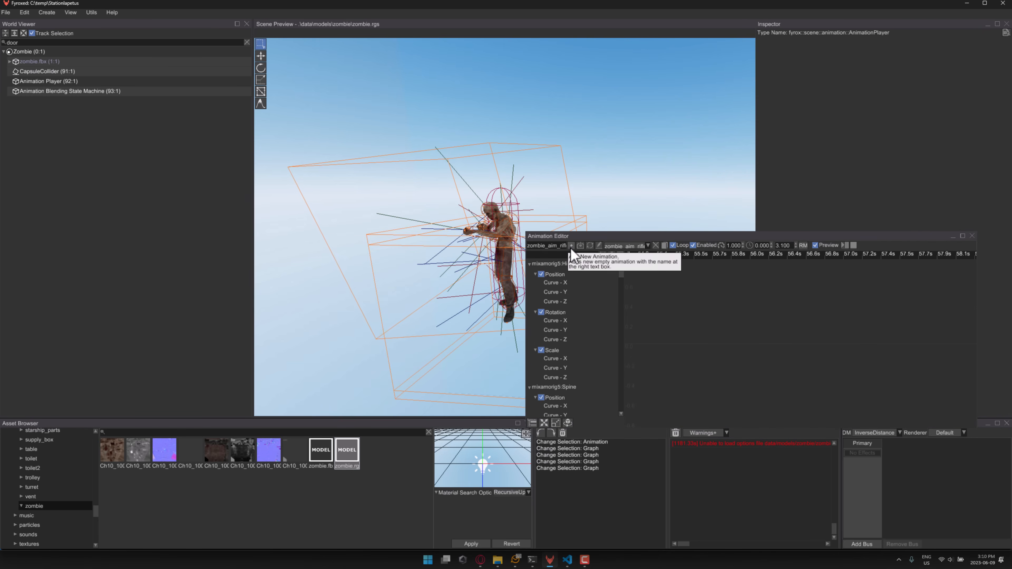
click(646, 246)
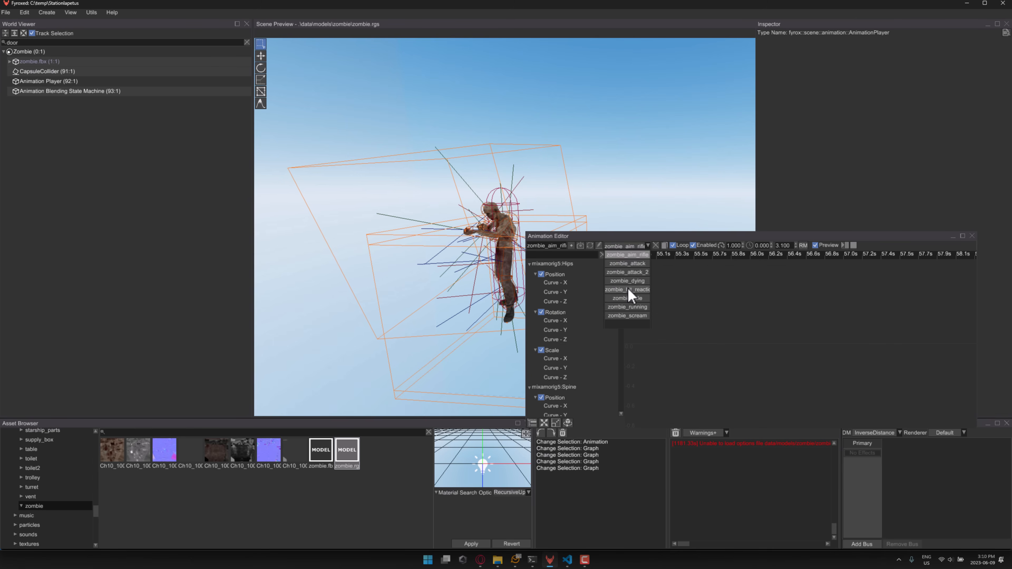
click(626, 289)
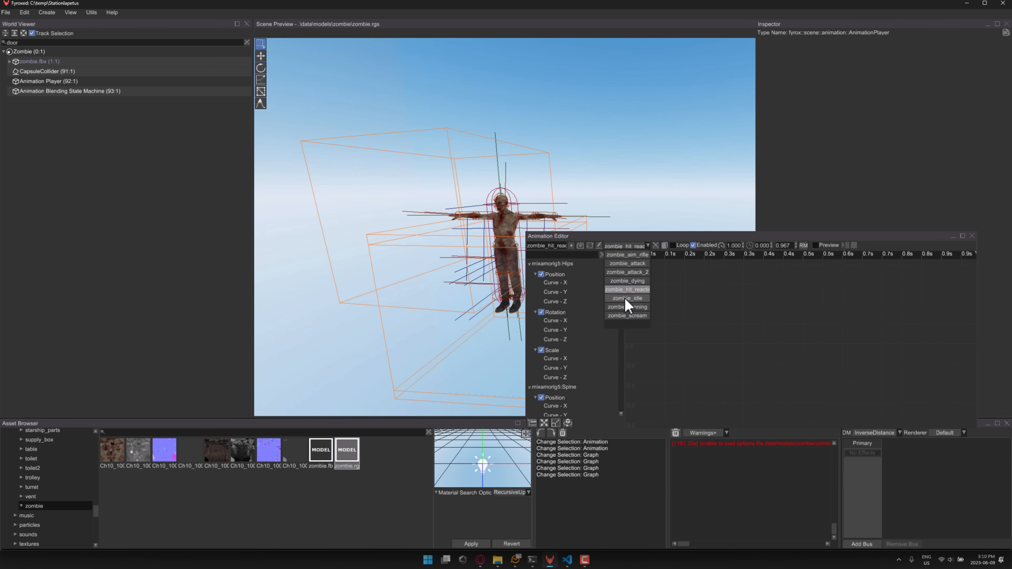
click(626, 298)
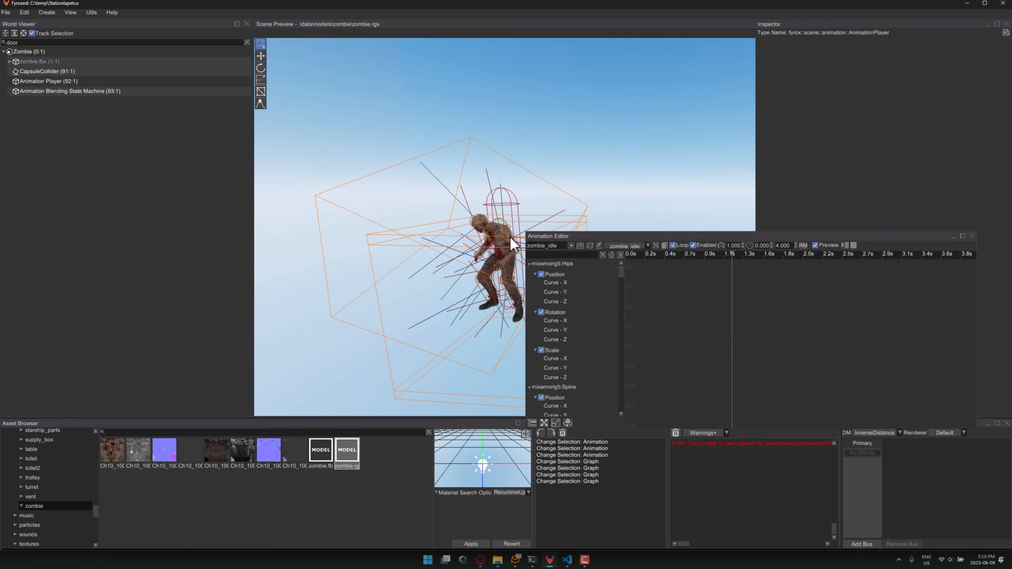
scroll(down, 3)
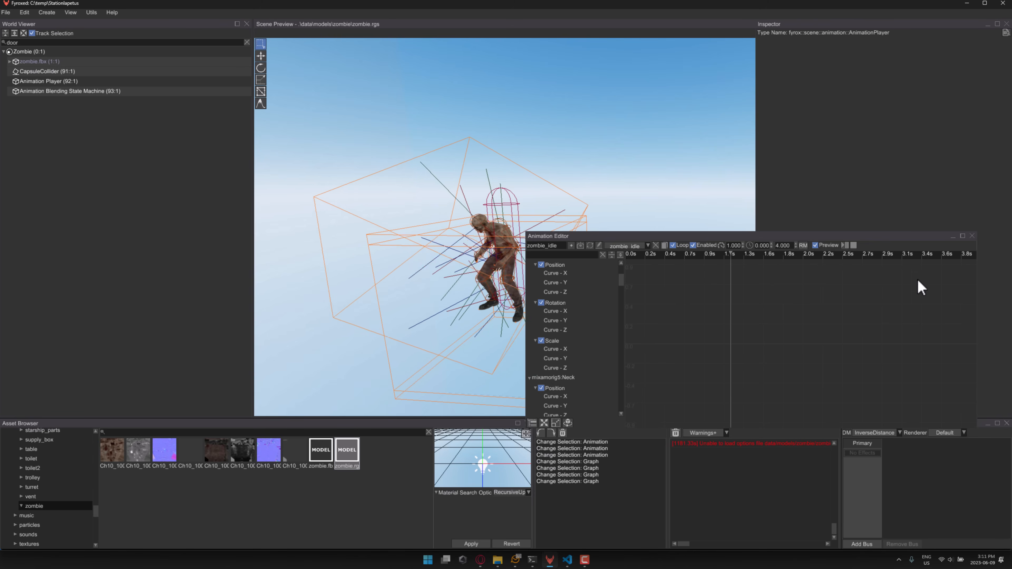
click(971, 235)
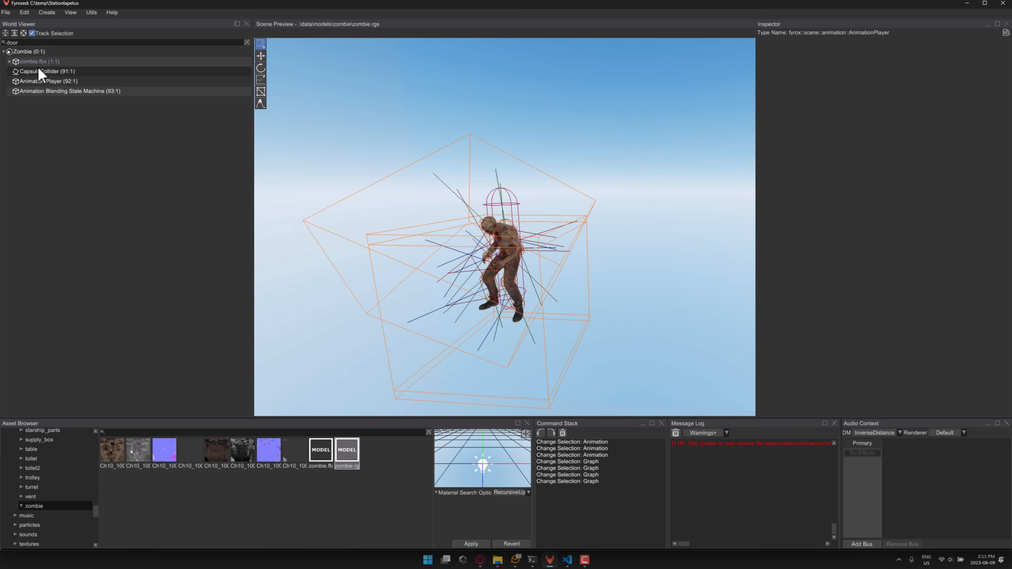
- Open the ABSM Editor for the Animation Blending State Machine node and switch to the UpperBody layer
click(69, 91)
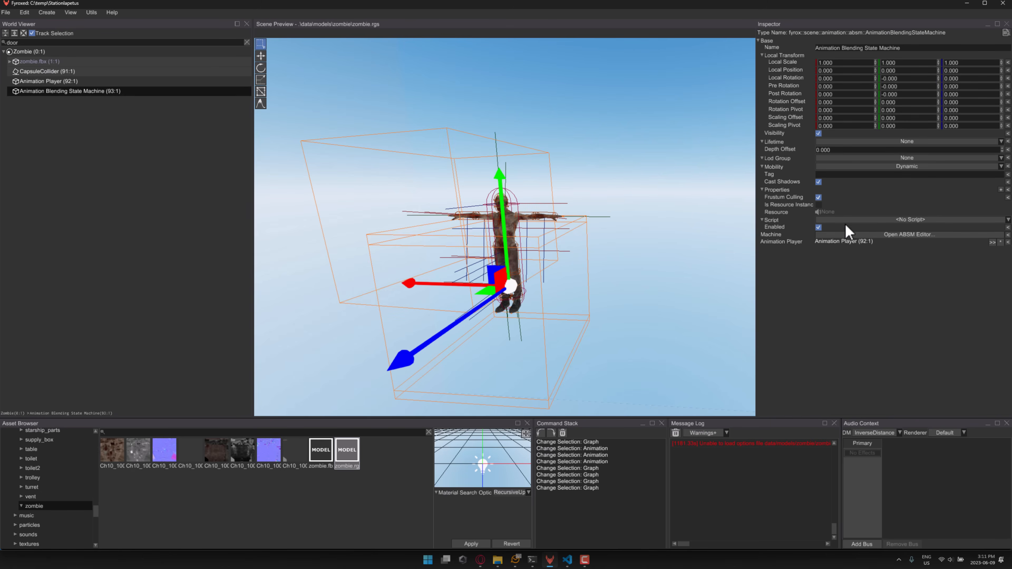
click(908, 234)
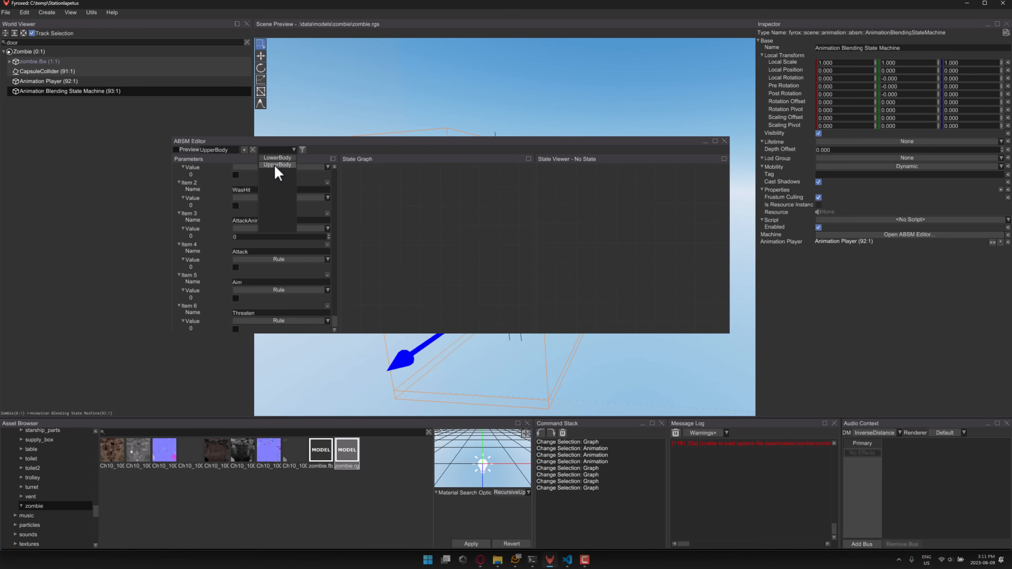
click(277, 164)
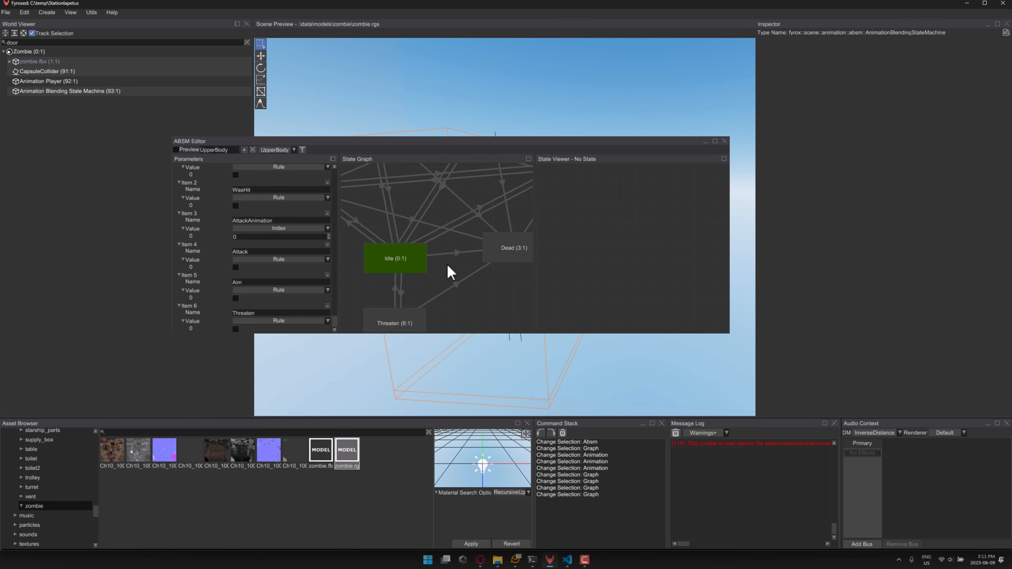
- Inspect the Threaten state and the add-state menu, then close the ABSM Editor
click(394, 288)
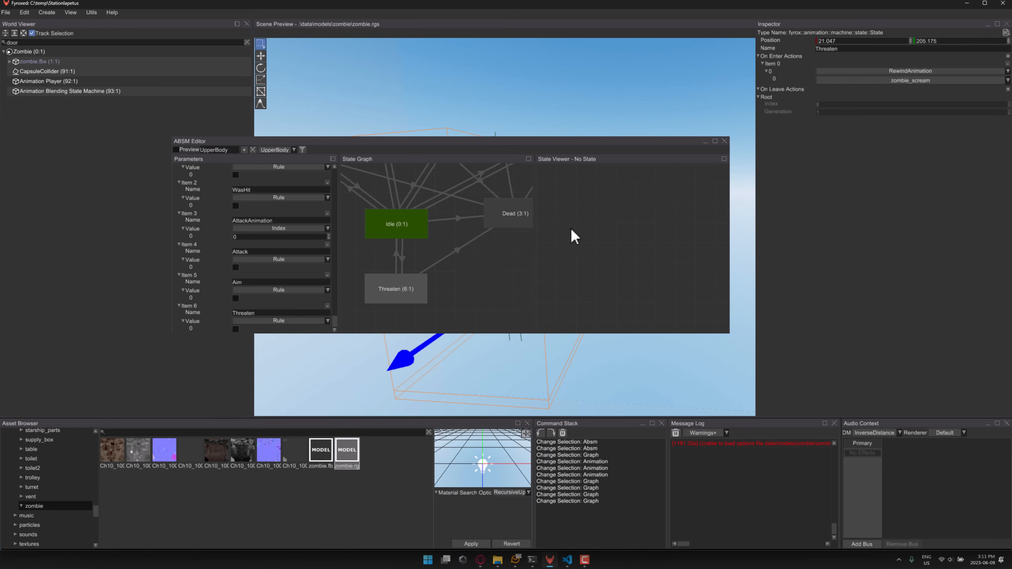
right_click(574, 235)
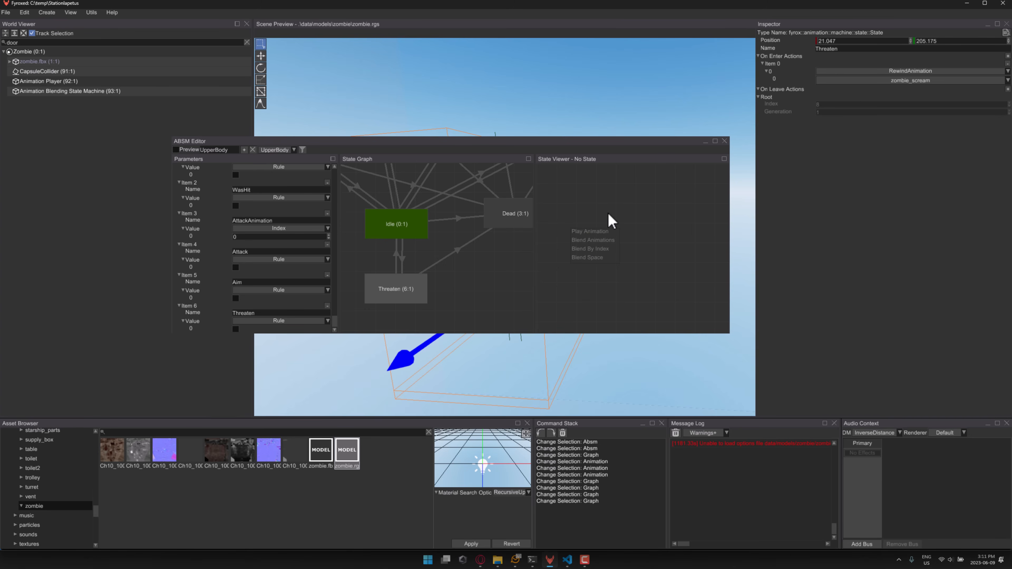
mouse_move(678, 177)
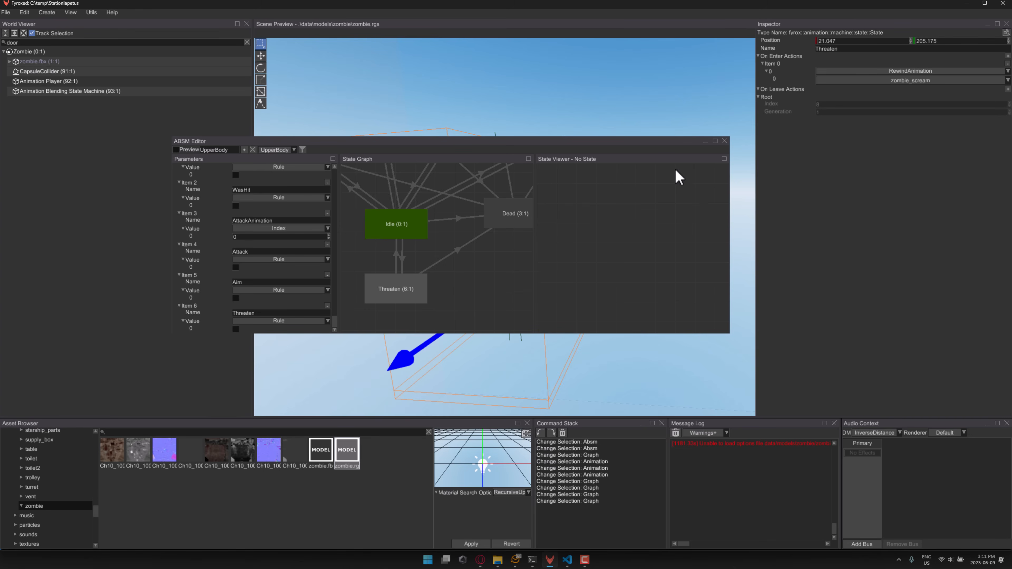
mouse_move(719, 155)
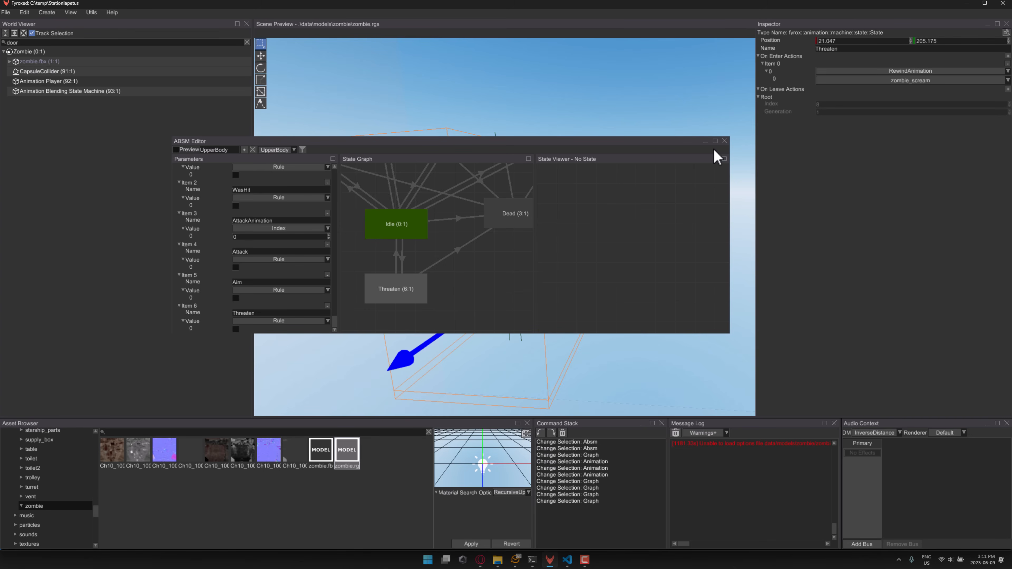
mouse_move(730, 147)
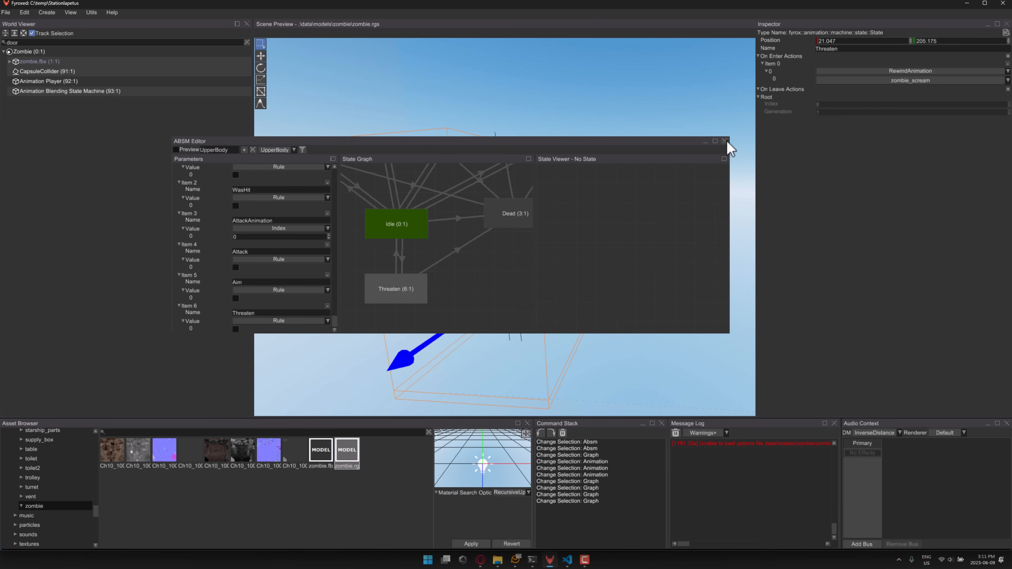
click(723, 141)
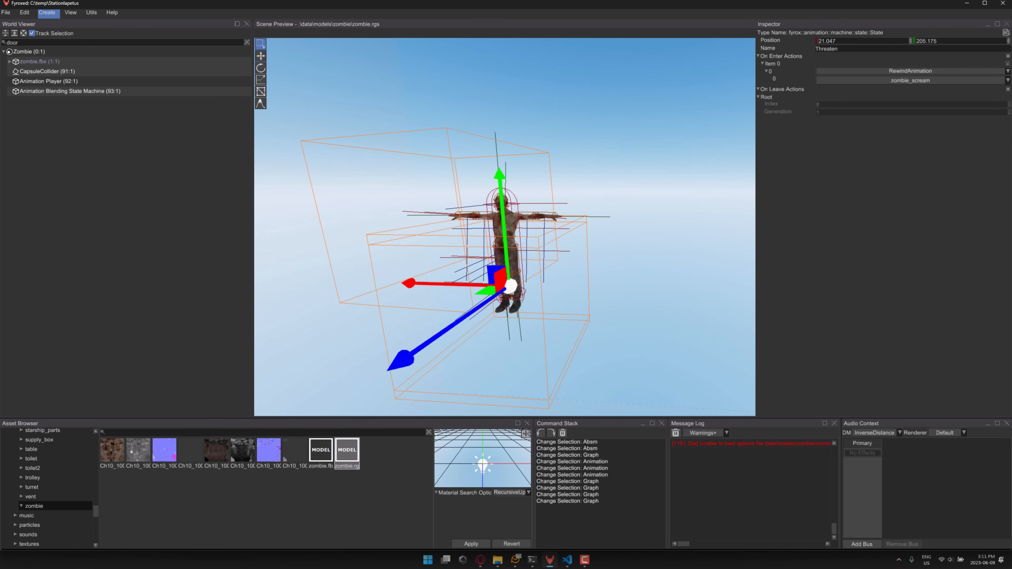
- Load models/ak47/ak47.rgs via File > Load Scene, replacing the zombie scene
click(6, 12)
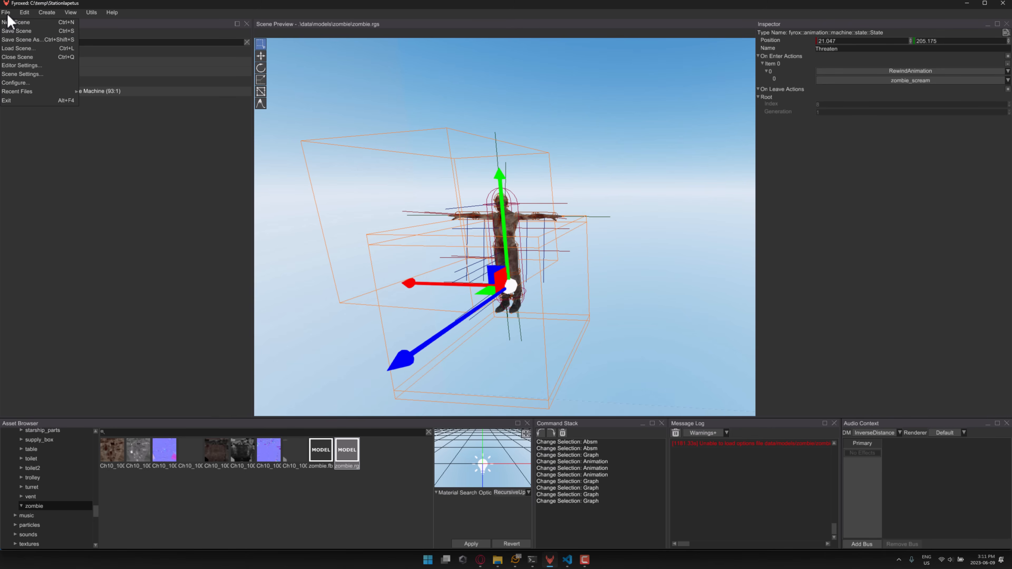
mouse_move(20, 22)
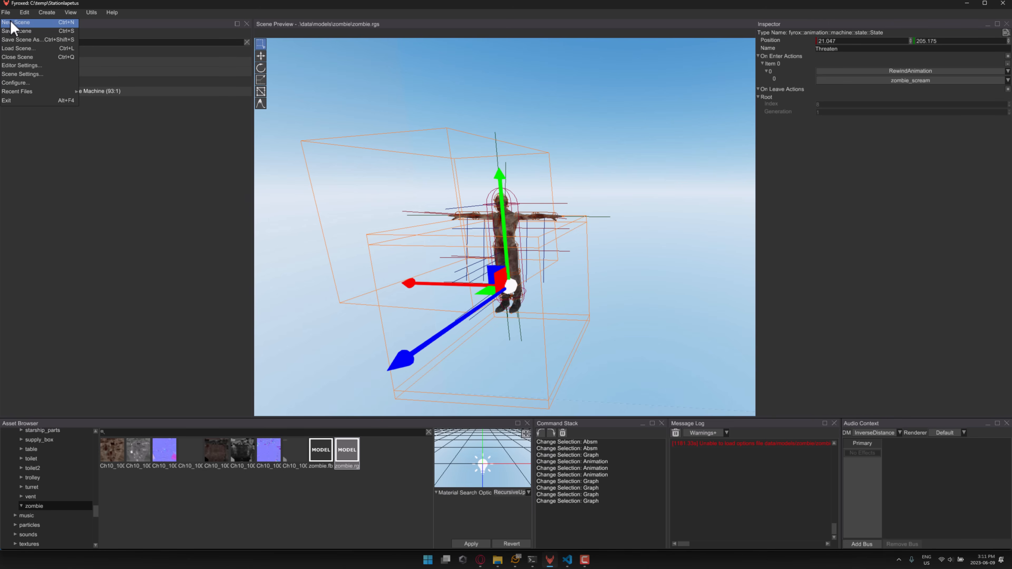
mouse_move(19, 52)
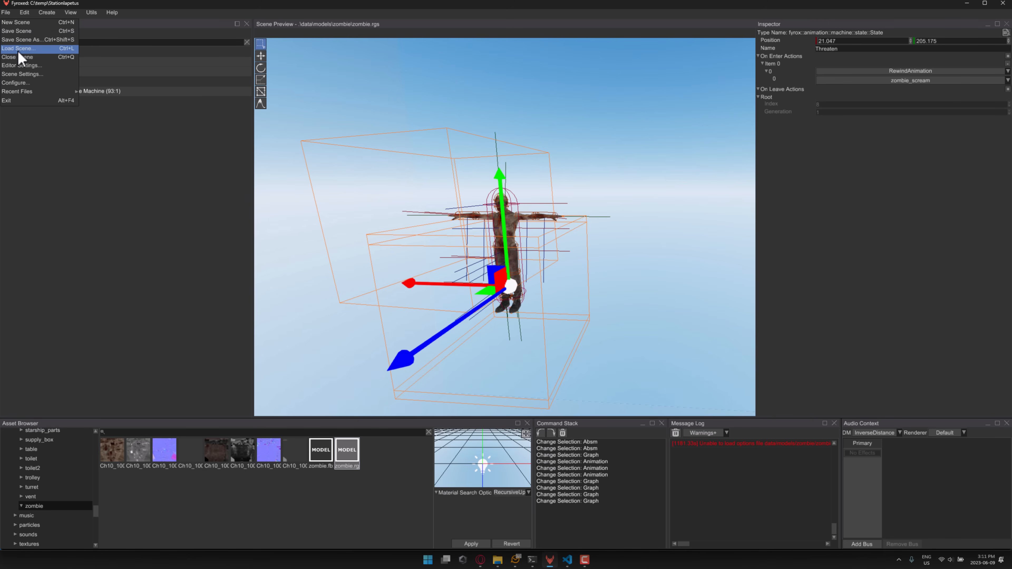
click(19, 48)
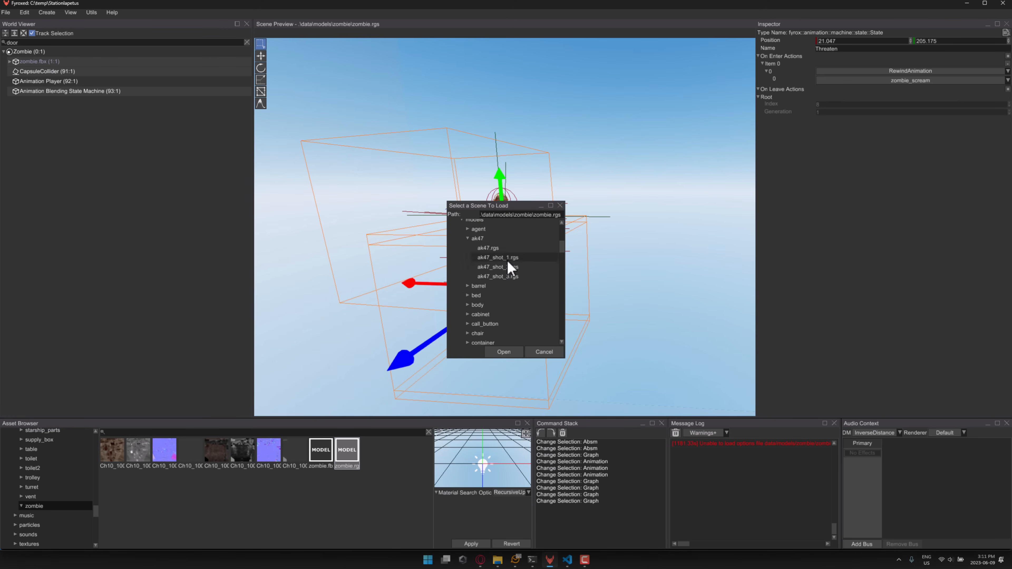
click(488, 248)
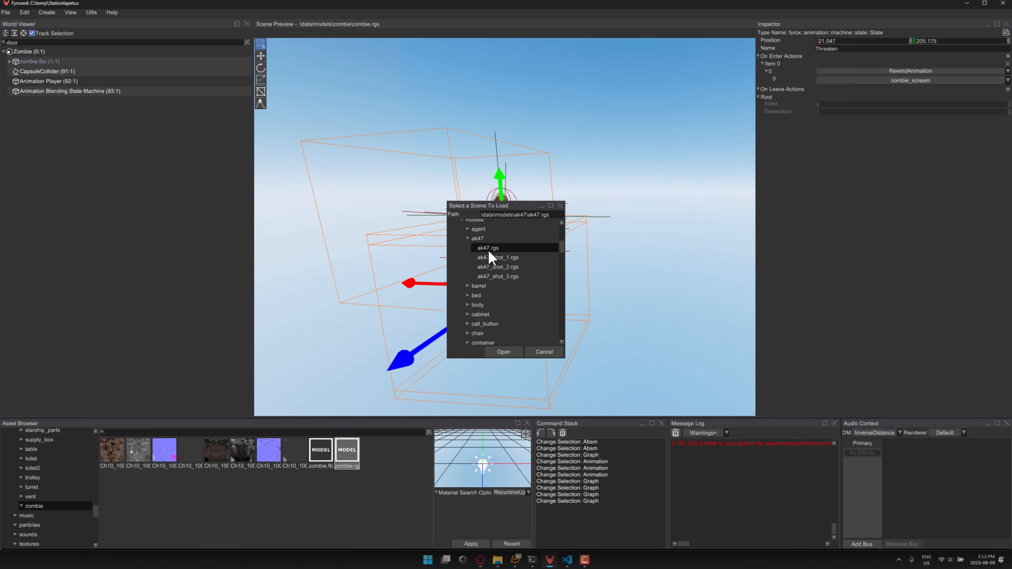
click(504, 351)
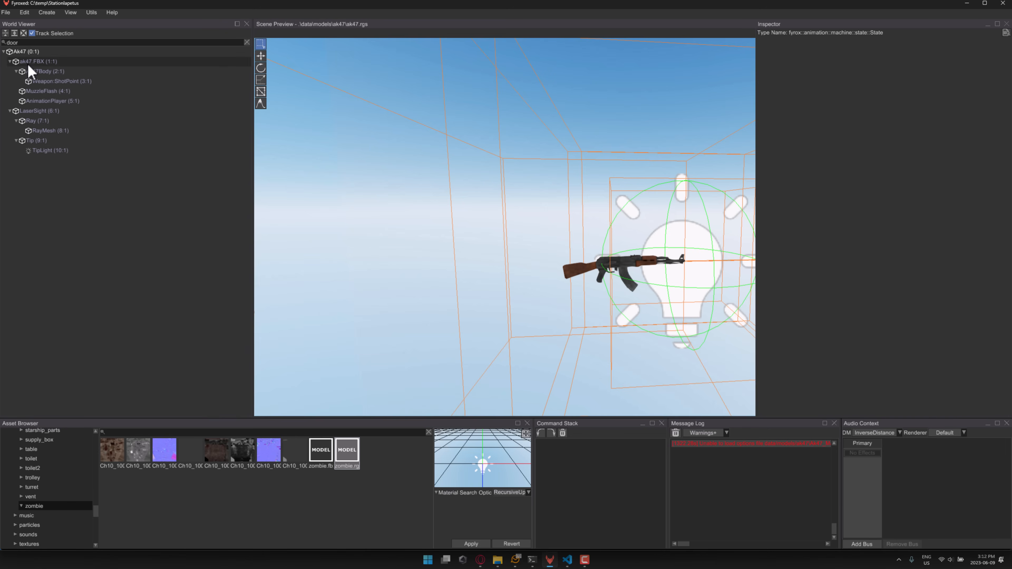
- Select LaserSight, RayMesh and the Ak47 root node in turn to view their script properties
click(38, 111)
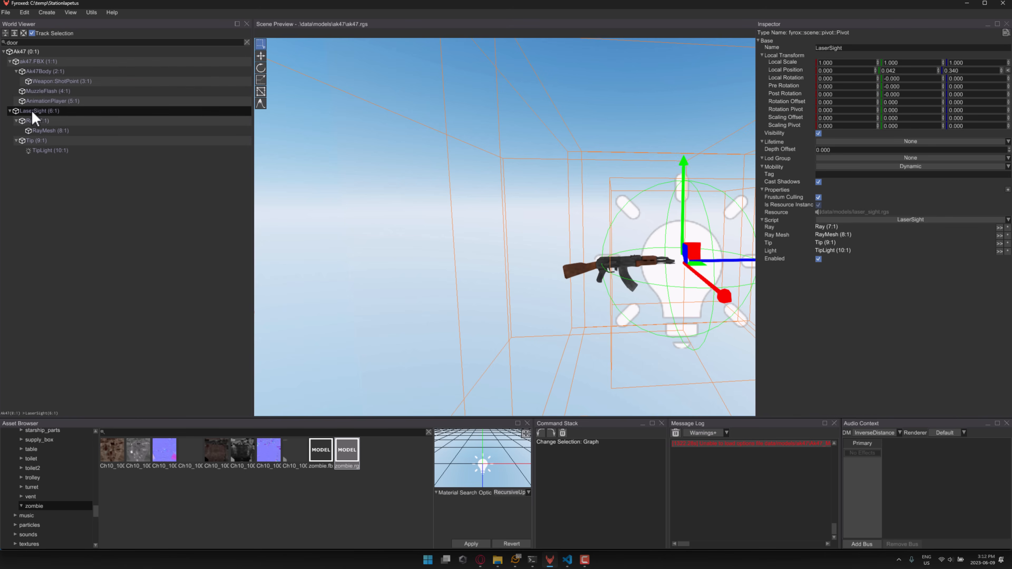
click(47, 130)
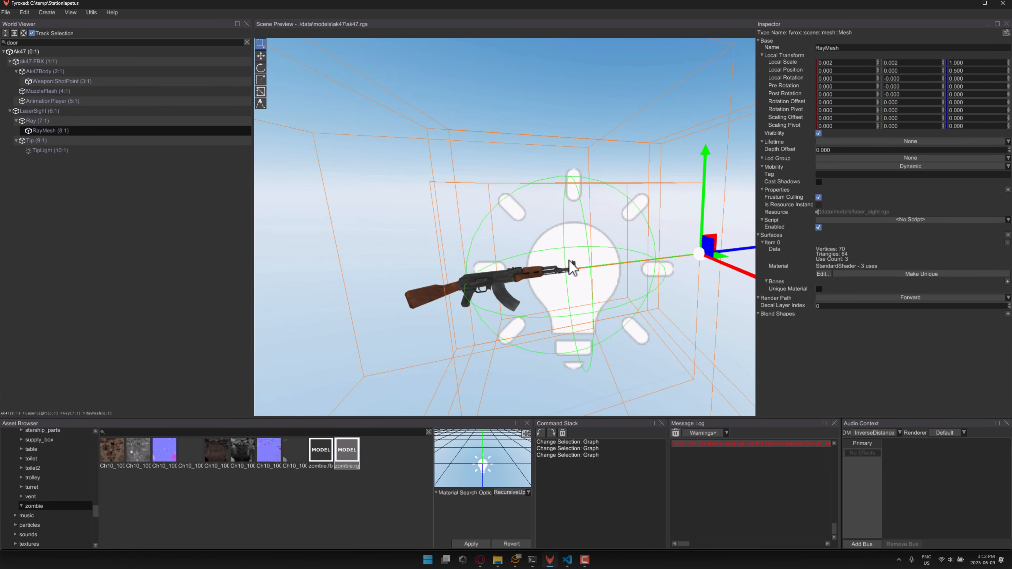
click(22, 52)
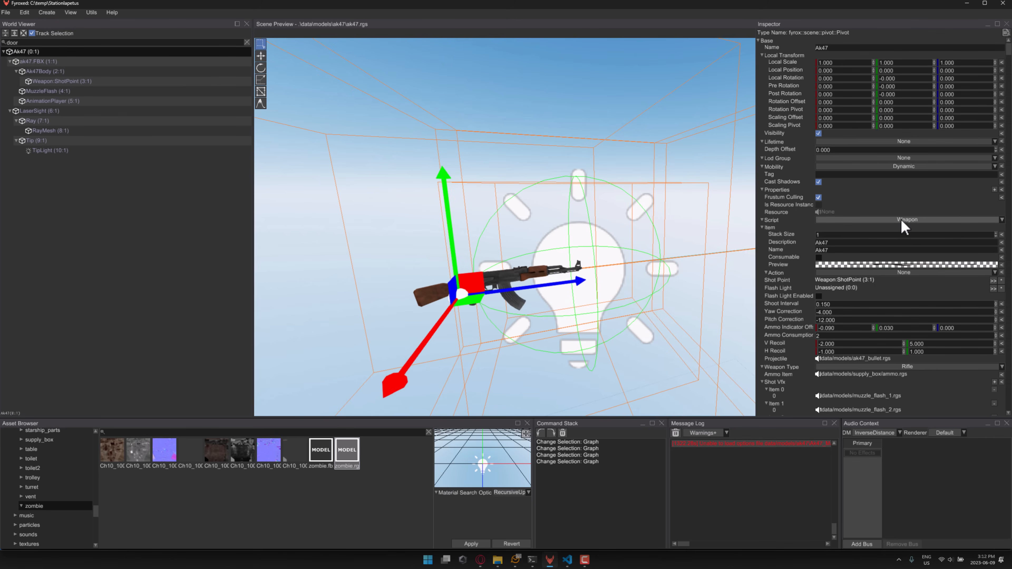
click(567, 560)
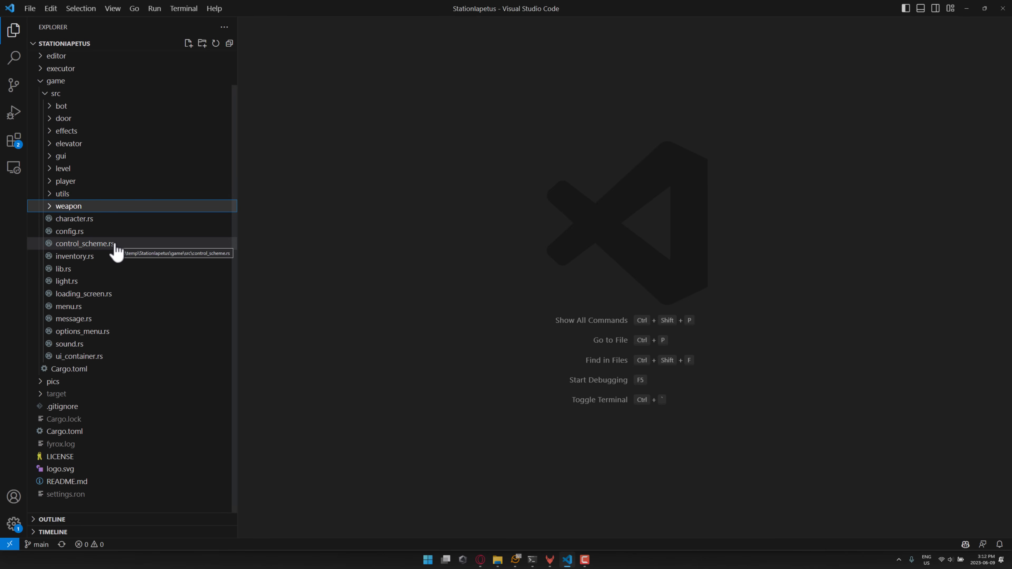
mouse_move(32, 241)
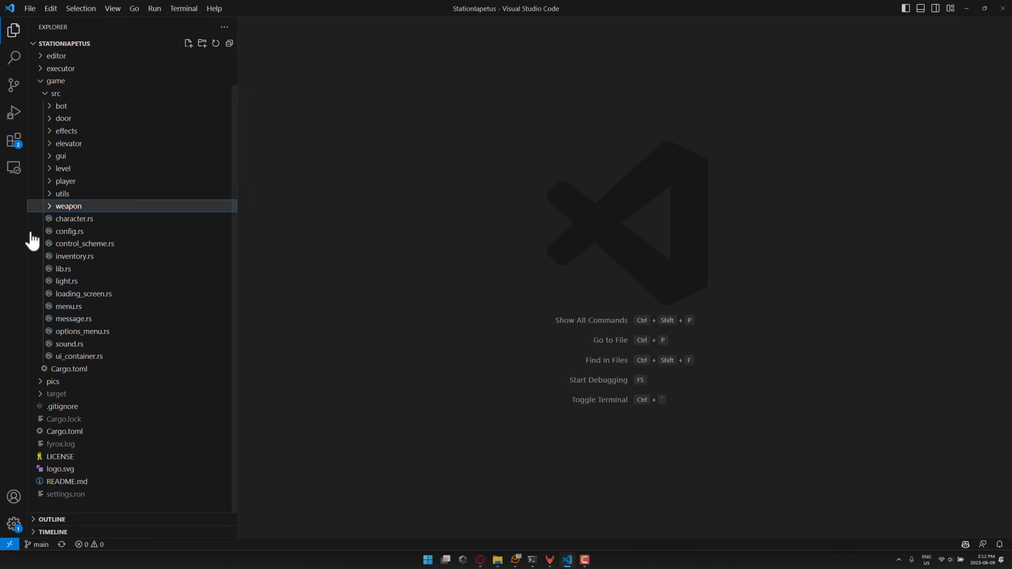
- Expand game/src/weapon and open sight.rs then mod.rs, scrolled to its imports
click(68, 206)
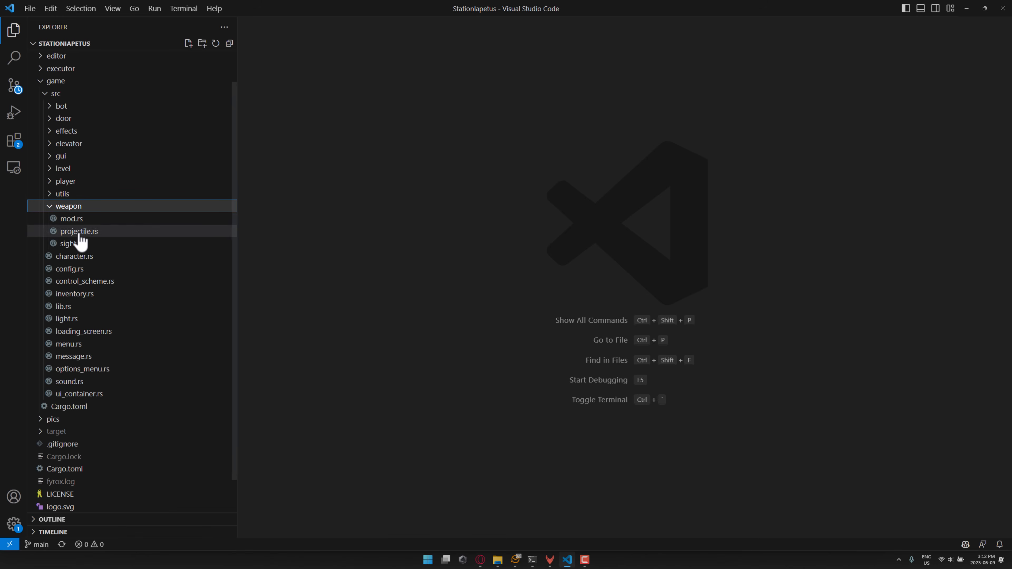
click(71, 244)
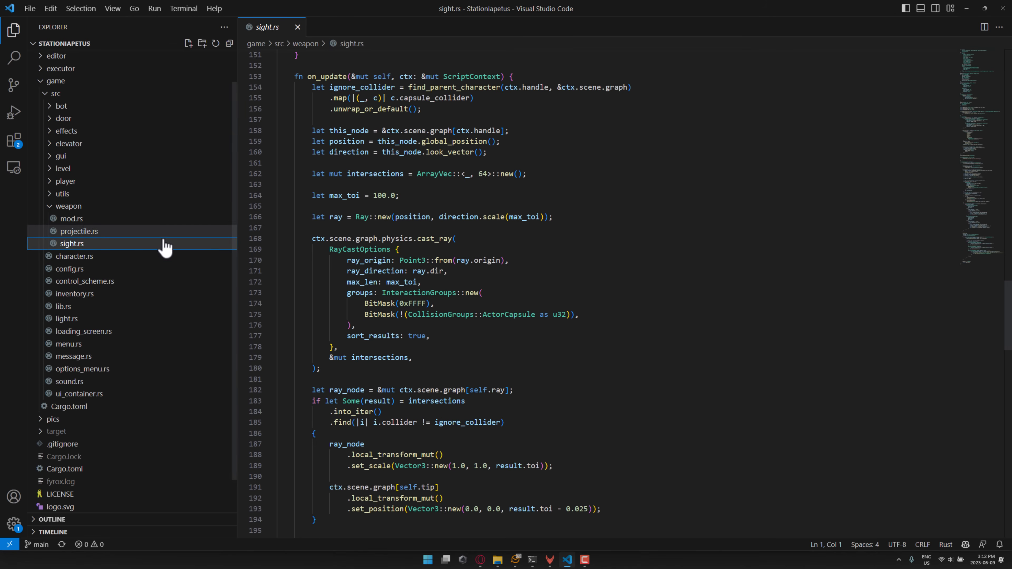
click(71, 218)
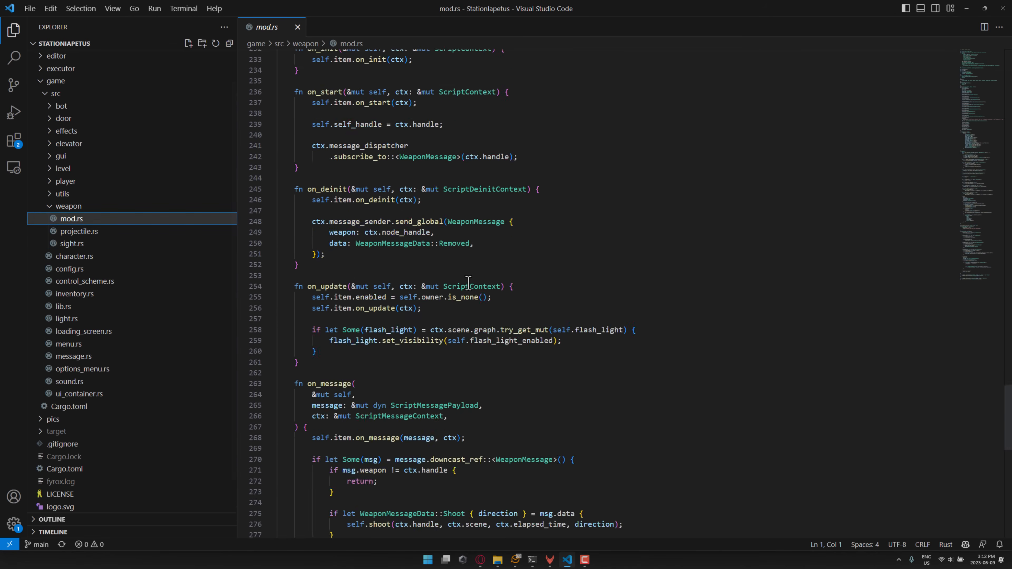
scroll(up, 3)
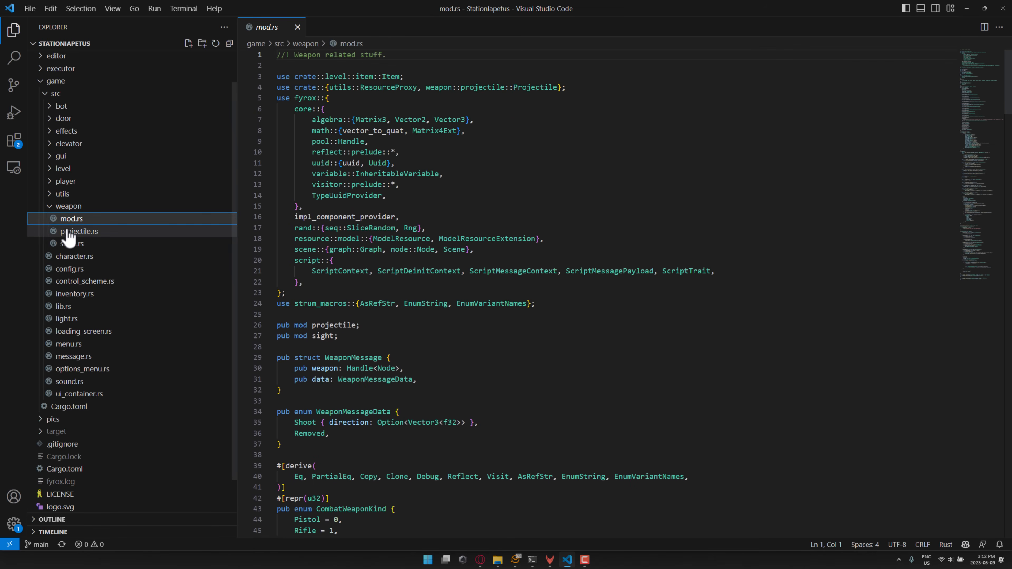
- Open projectile.rs and scroll up to impl ScriptTrait for Projectile
click(79, 231)
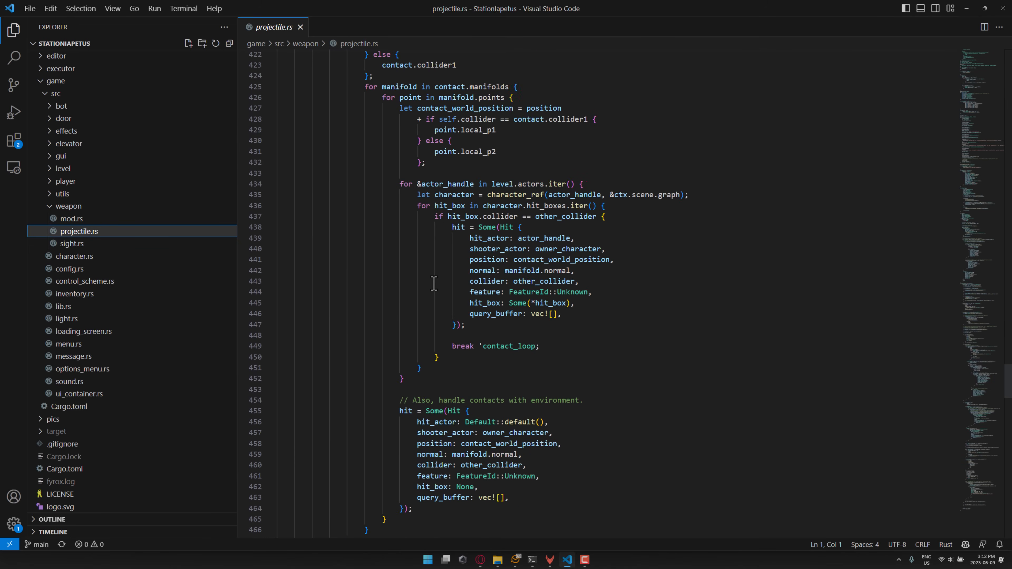
scroll(up, 3)
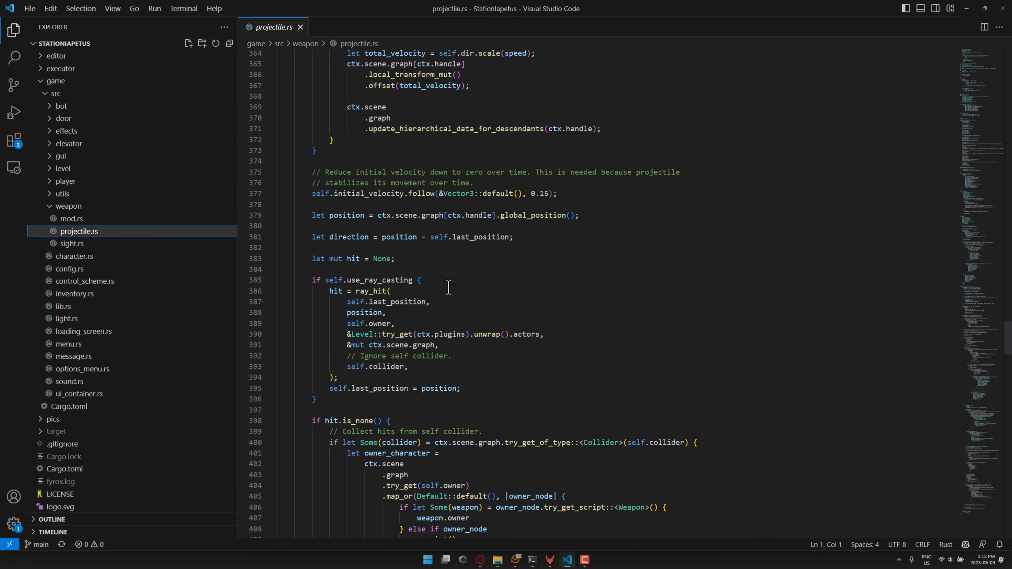
scroll(up, 3)
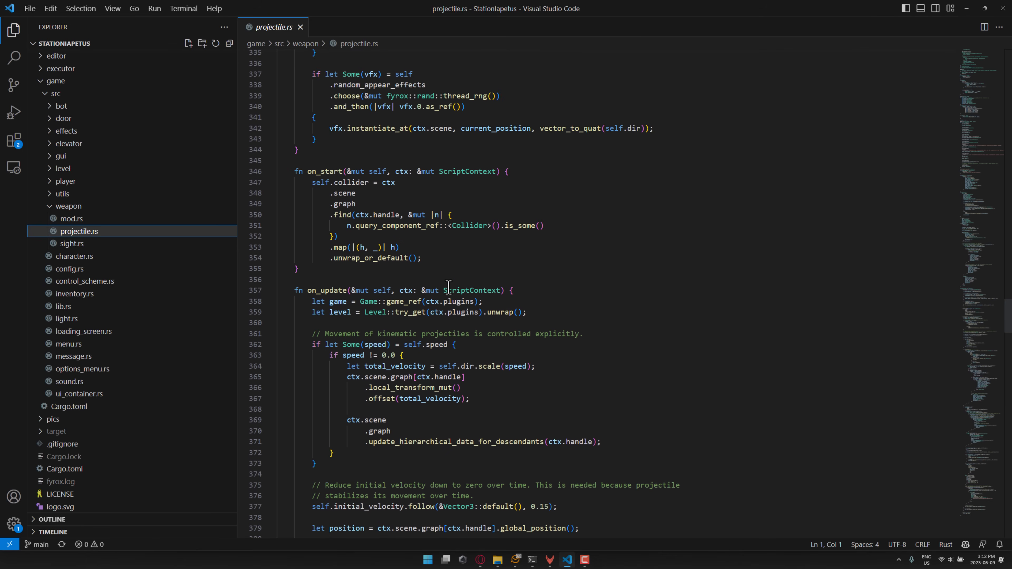
scroll(up, 3)
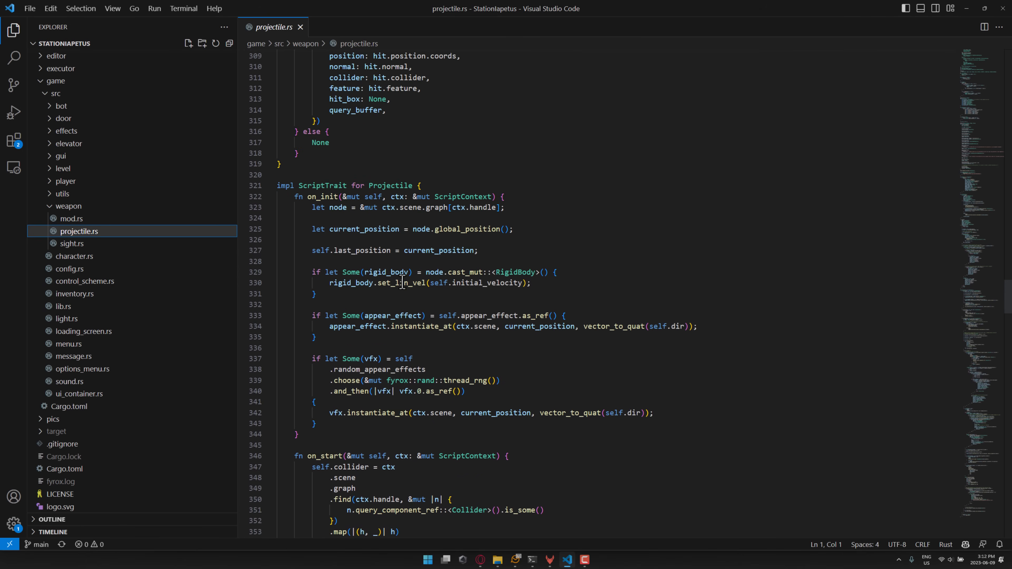
- Highlight ctx and then the word graph in the on_init node line
double_click(389, 207)
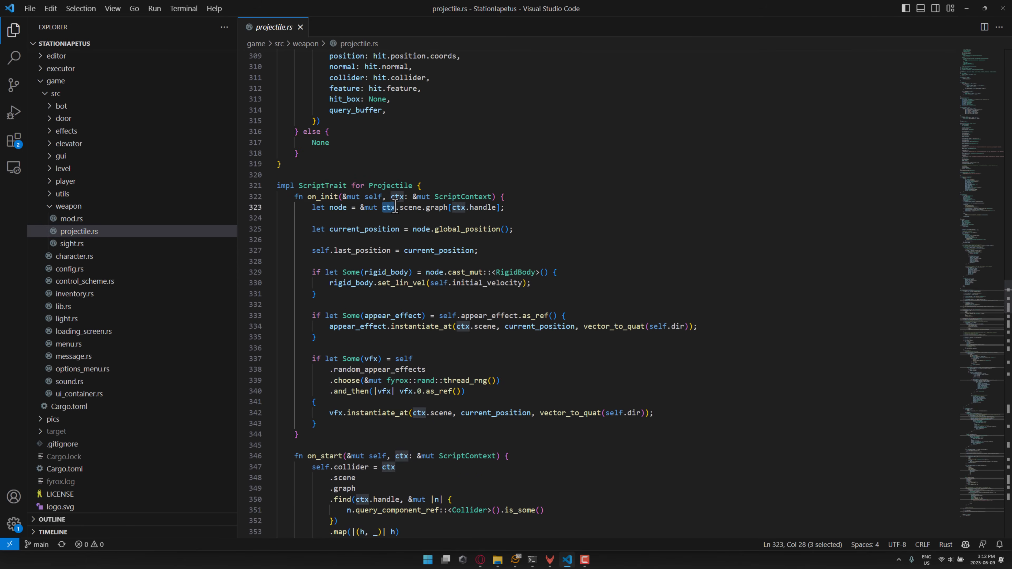
click(503, 208)
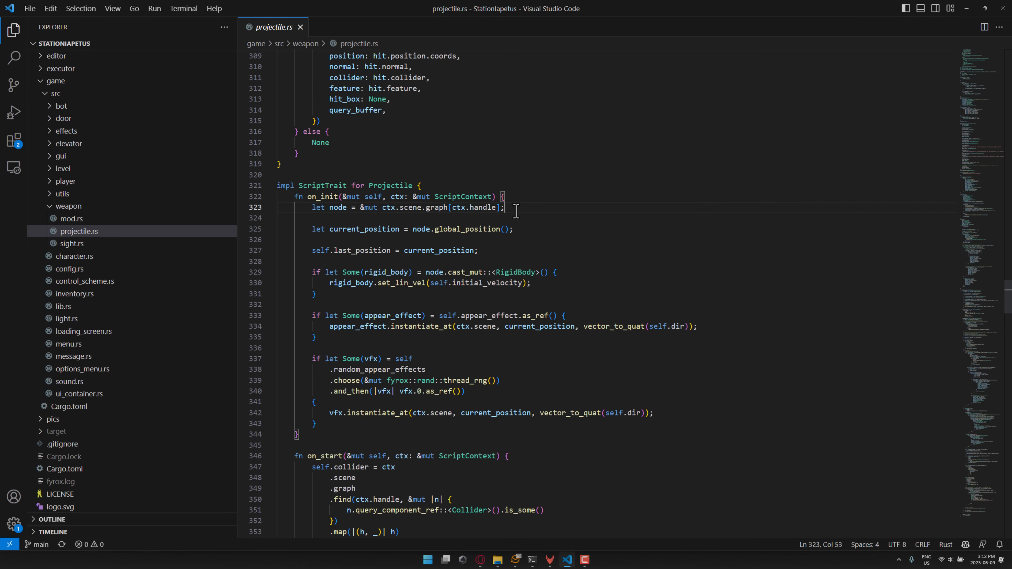
triple_click(407, 207)
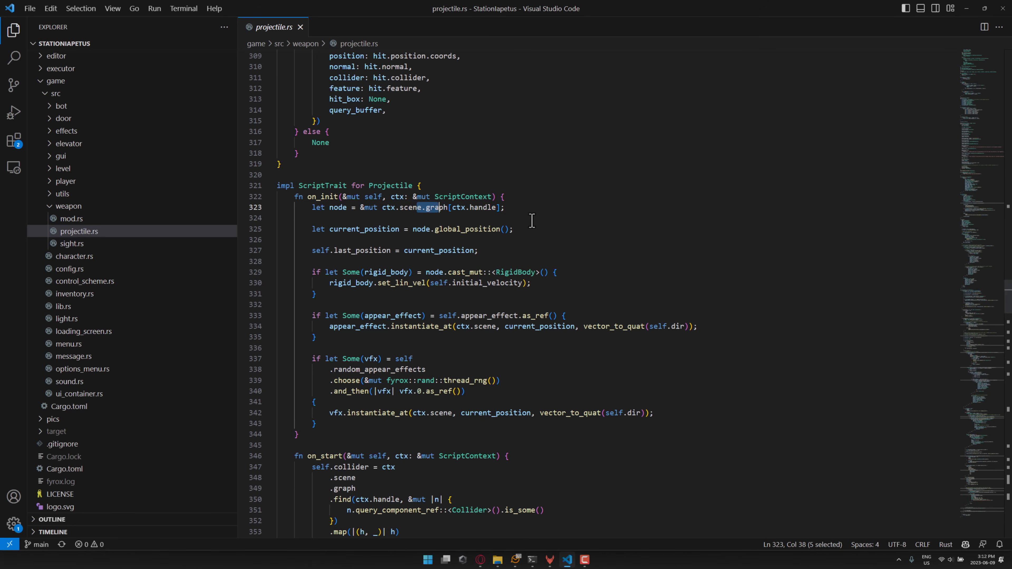
mouse_move(472, 120)
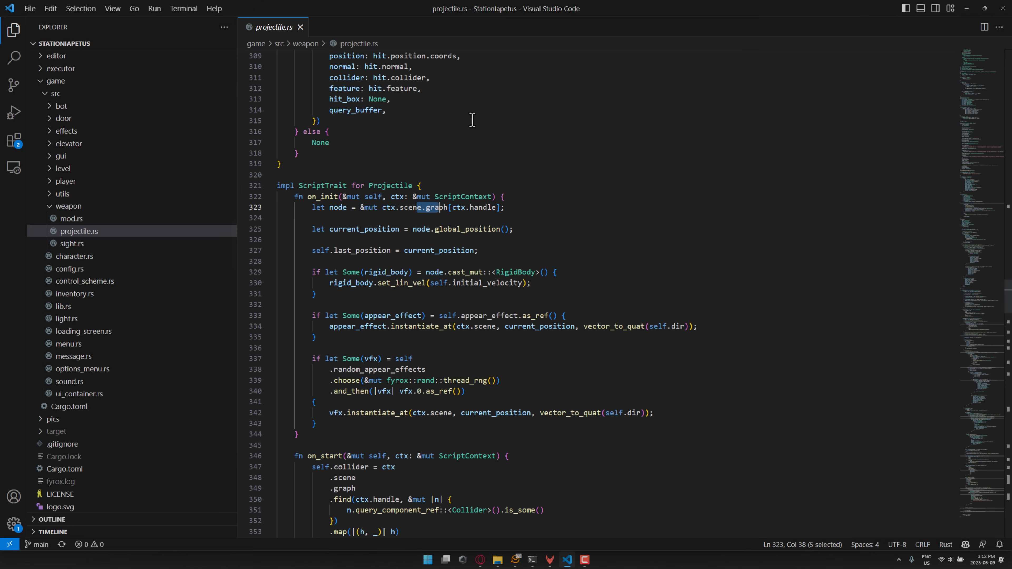
mouse_move(470, 173)
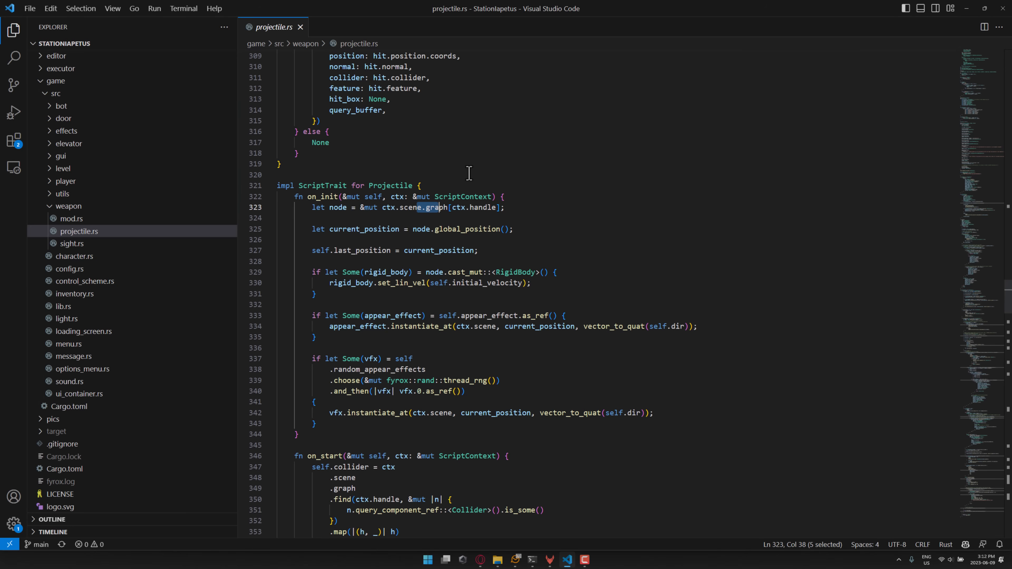
mouse_move(433, 302)
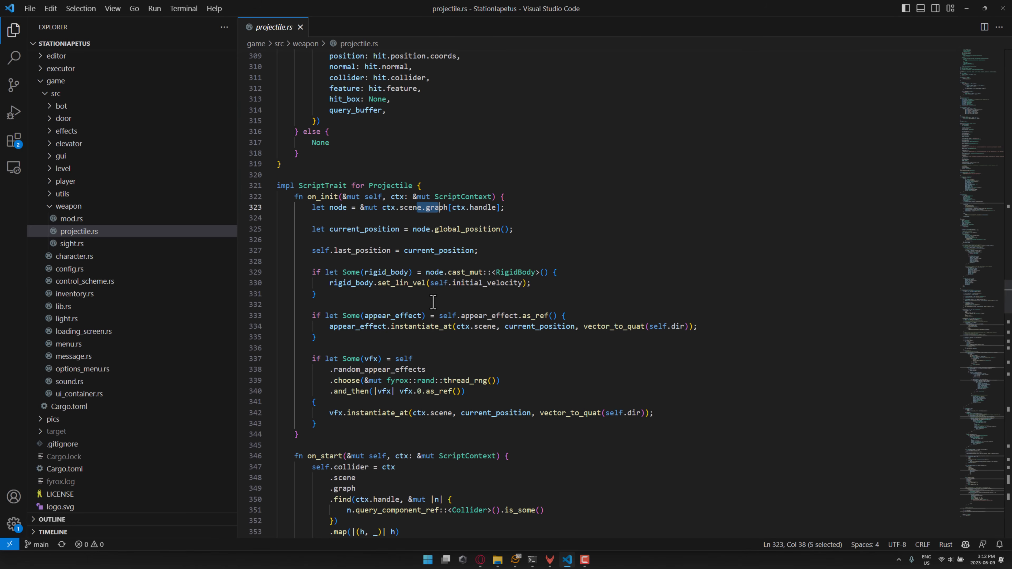
mouse_move(316, 428)
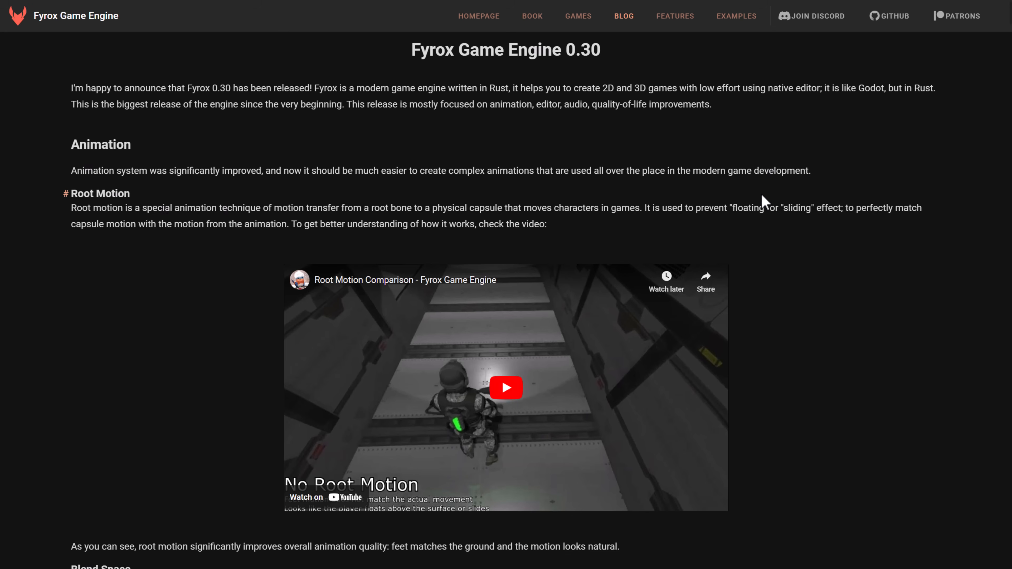
- Scroll the 0.30 release post through the Blend Space and Blend Shapes sections
scroll(down, 3)
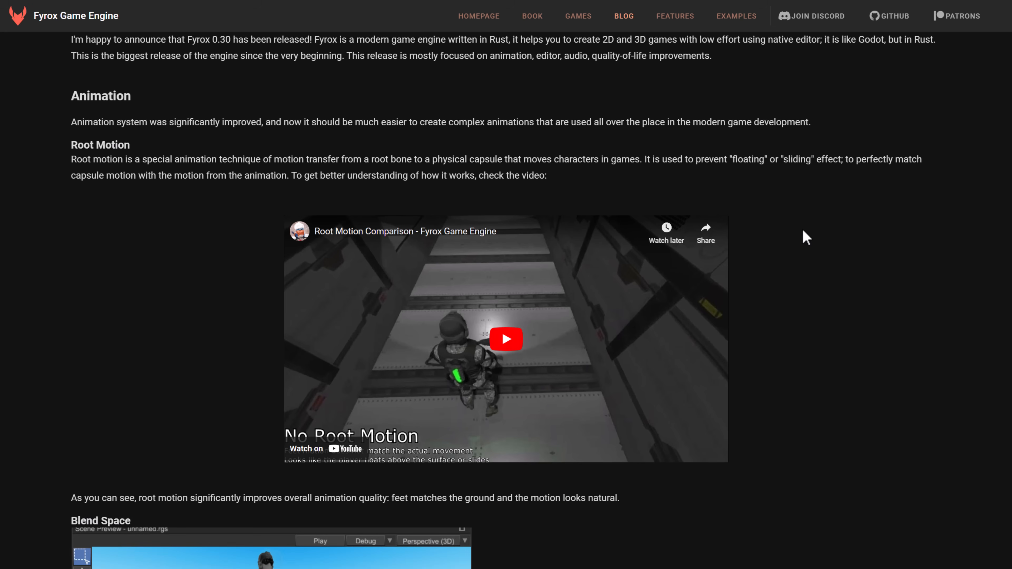
scroll(down, 3)
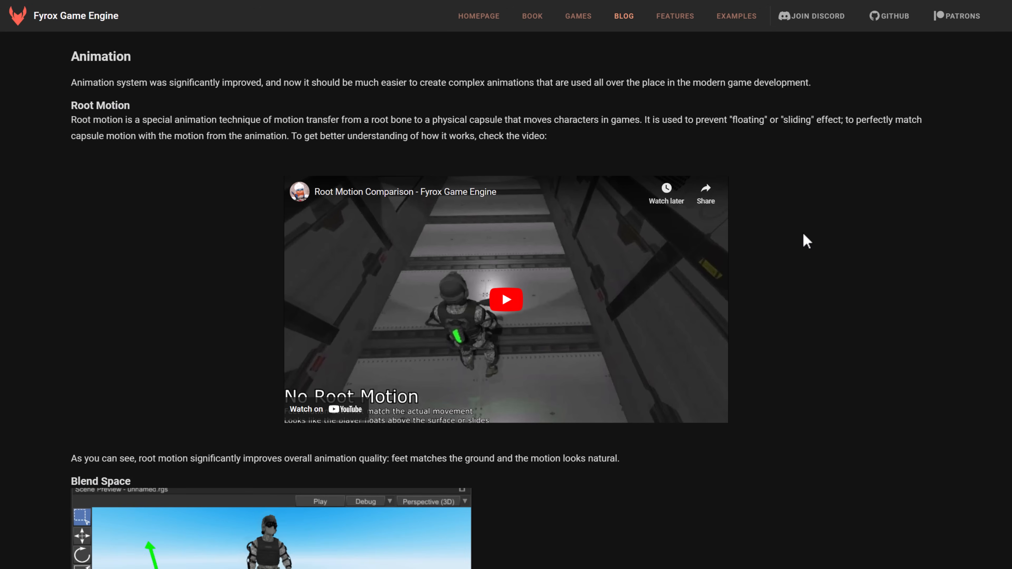
mouse_move(248, 129)
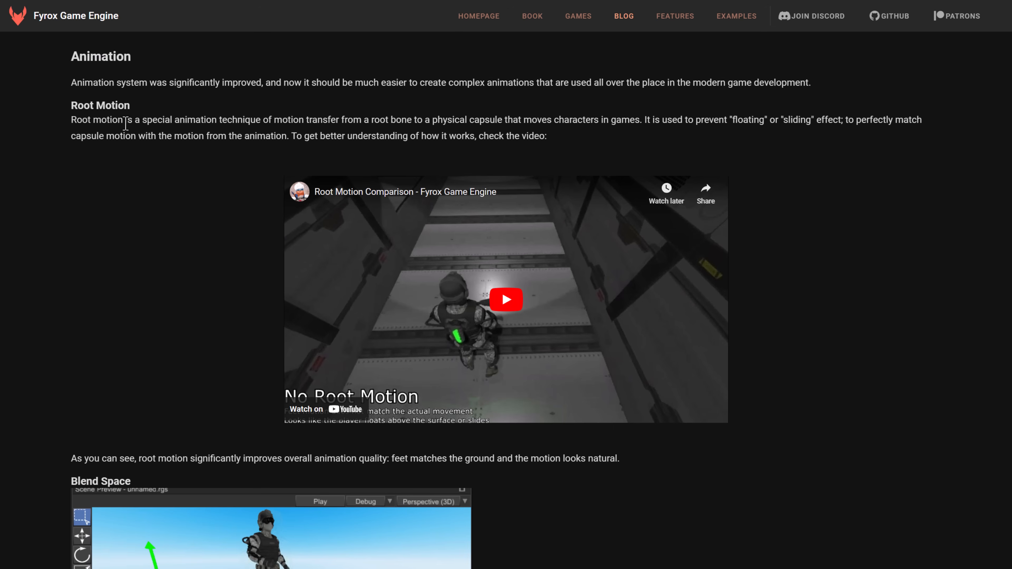
scroll(down, 3)
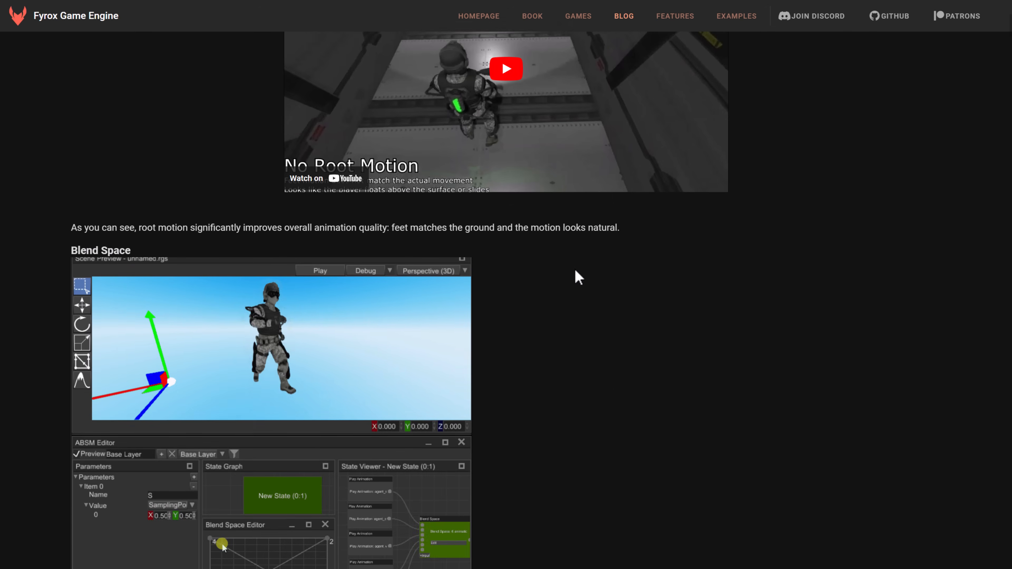
scroll(down, 3)
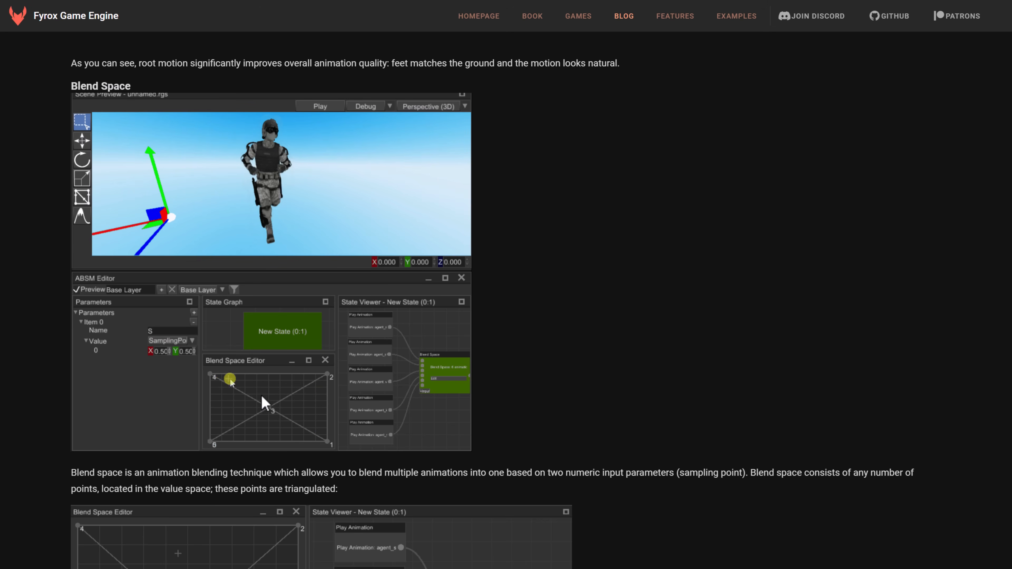
scroll(down, 3)
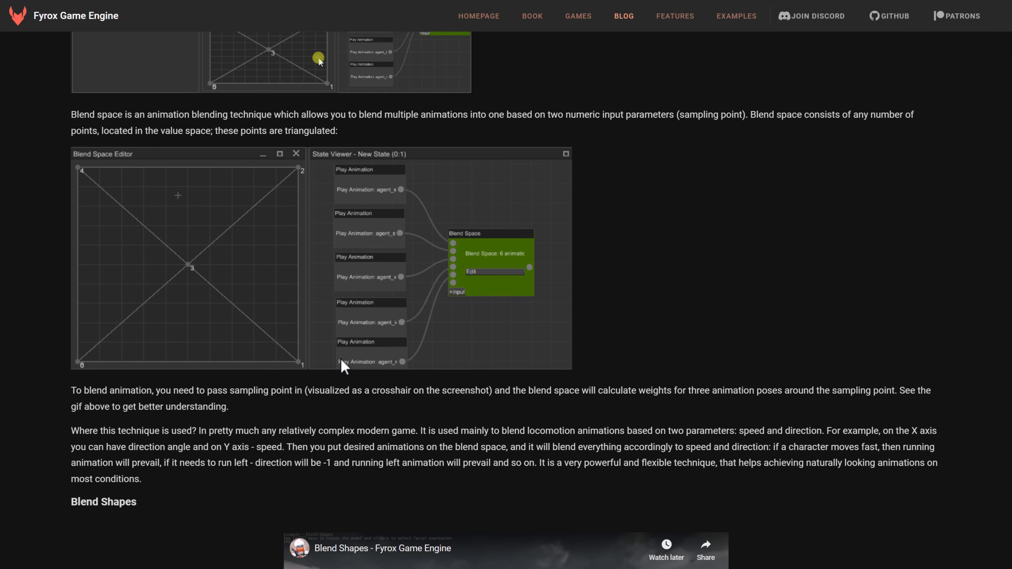
scroll(down, 3)
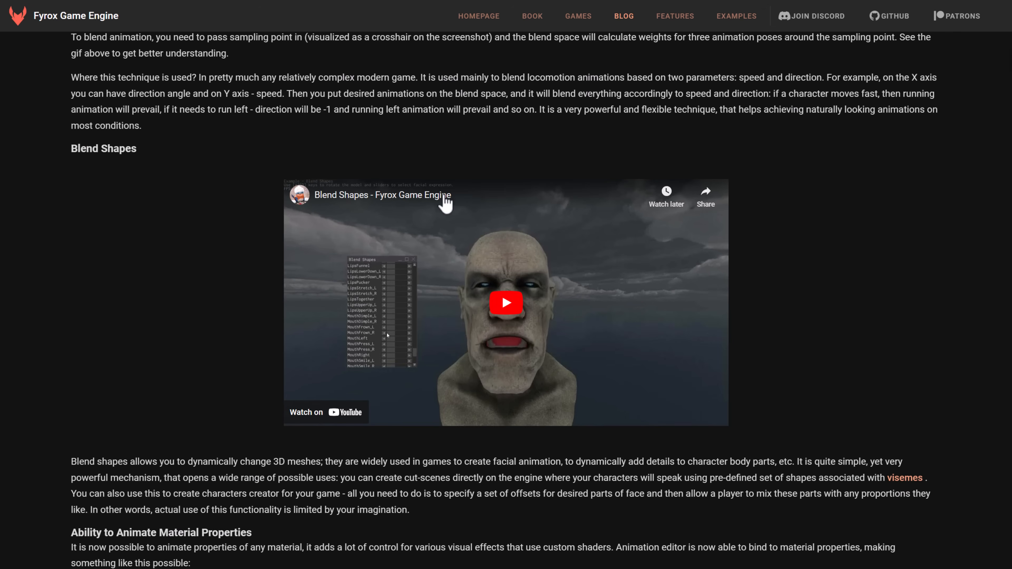
scroll(down, 3)
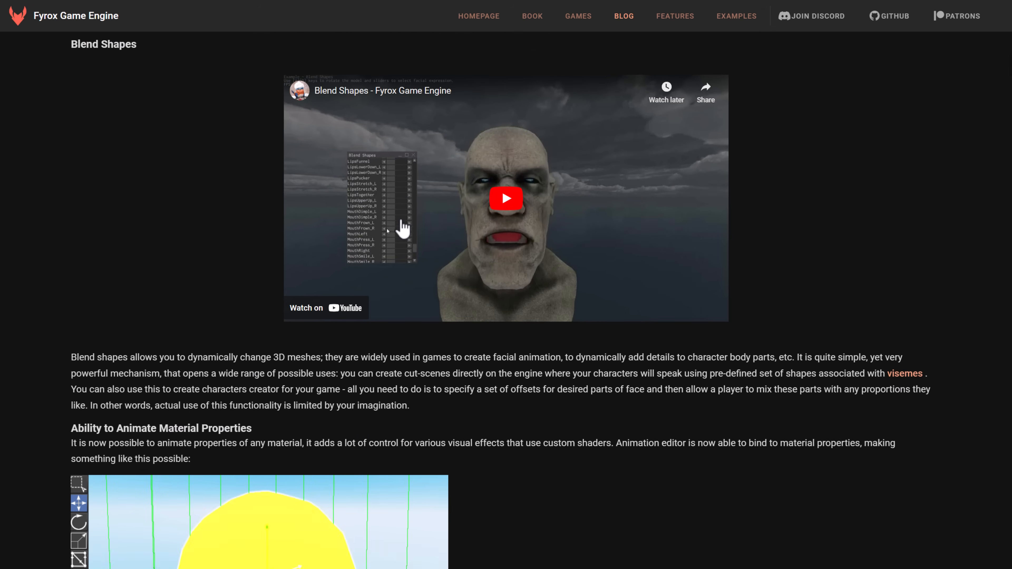
scroll(down, 3)
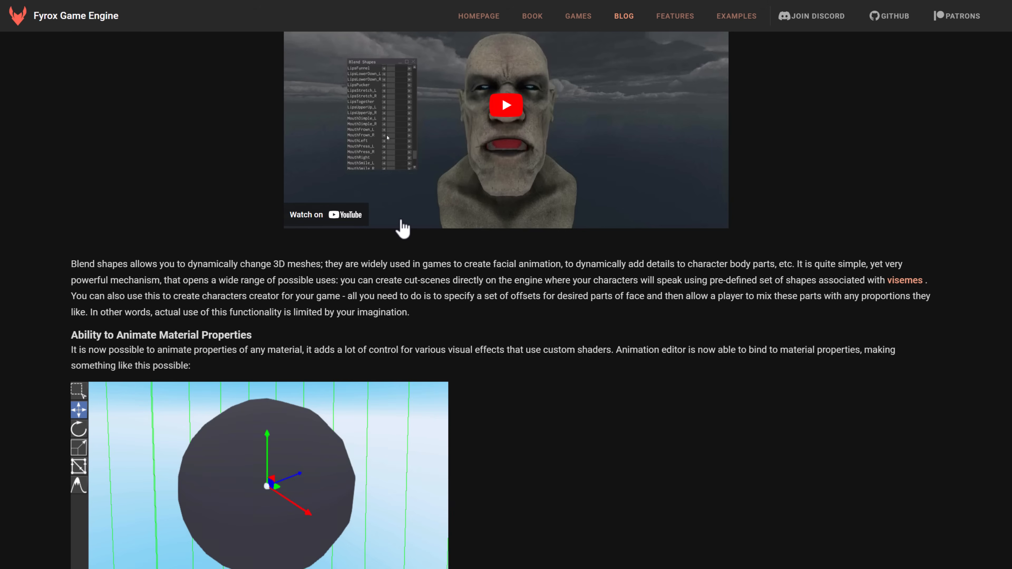
scroll(down, 3)
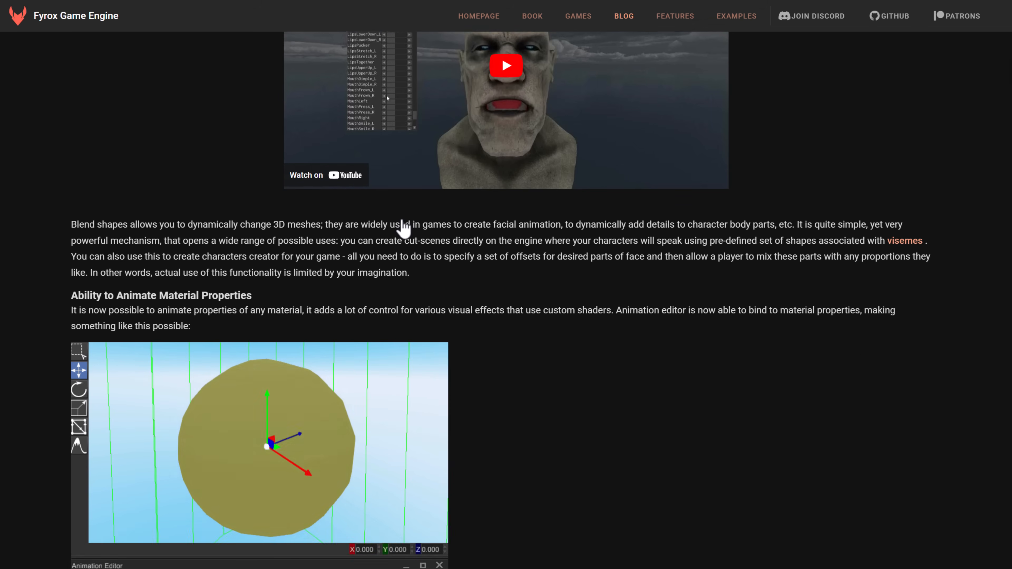
- Continue past the ABSM transition rules and enter/leave actions to Reflection Refactoring
scroll(down, 3)
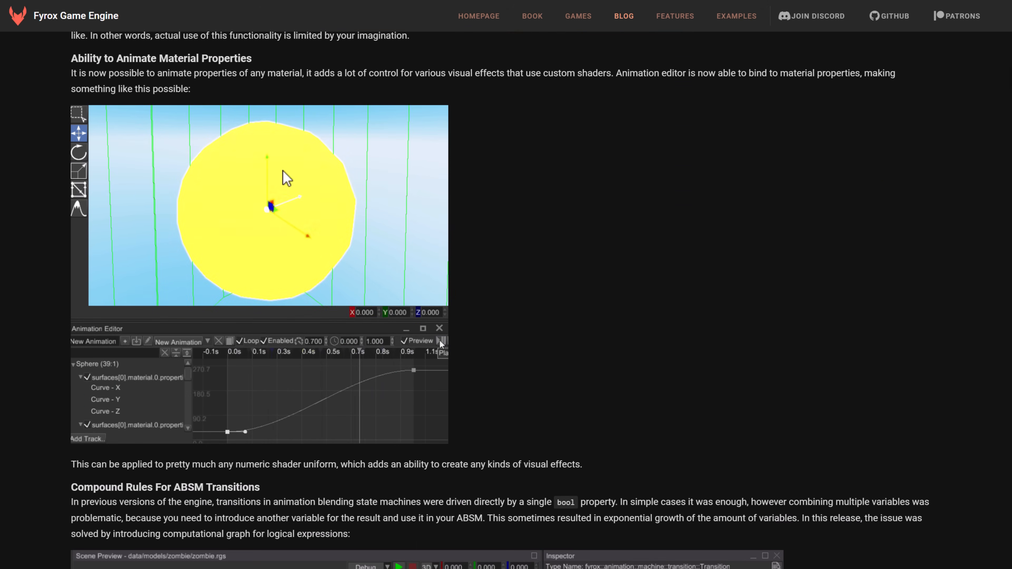
scroll(down, 3)
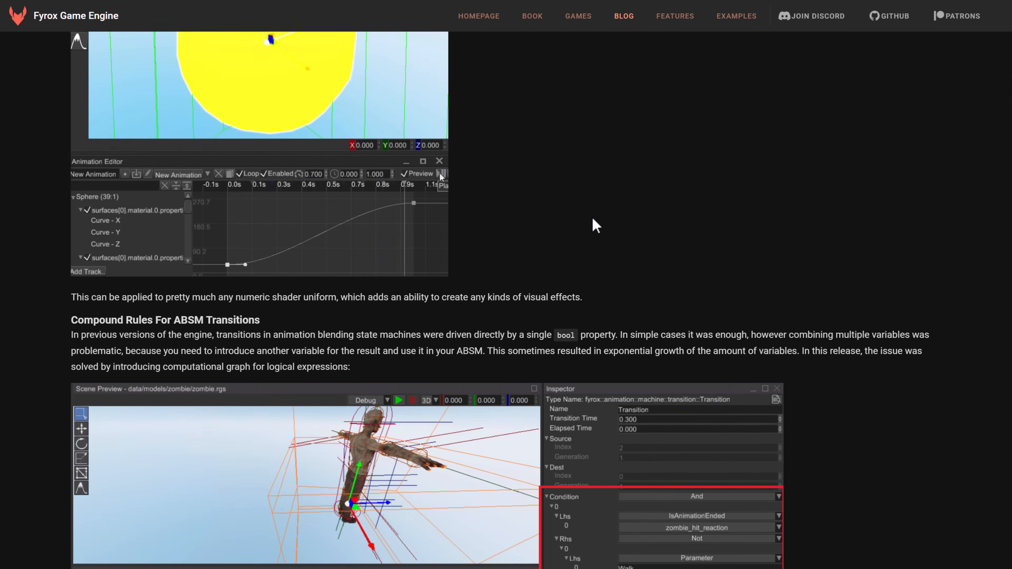
scroll(down, 3)
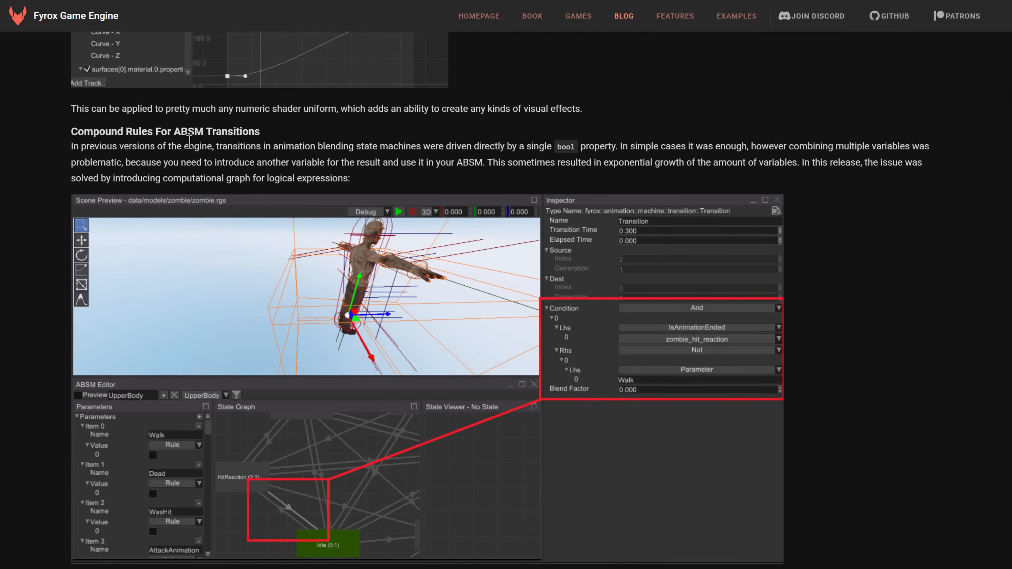
scroll(down, 3)
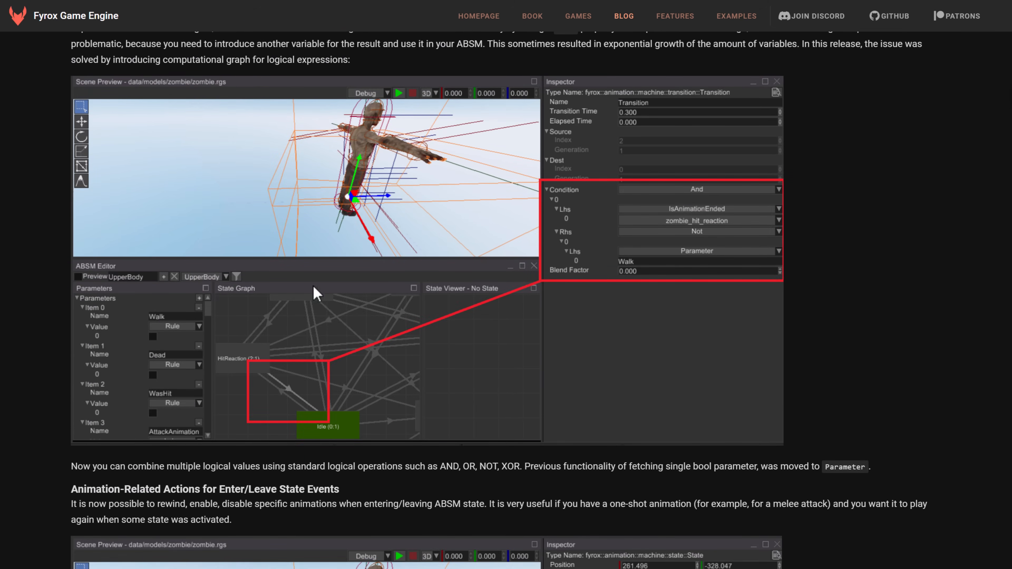
scroll(down, 3)
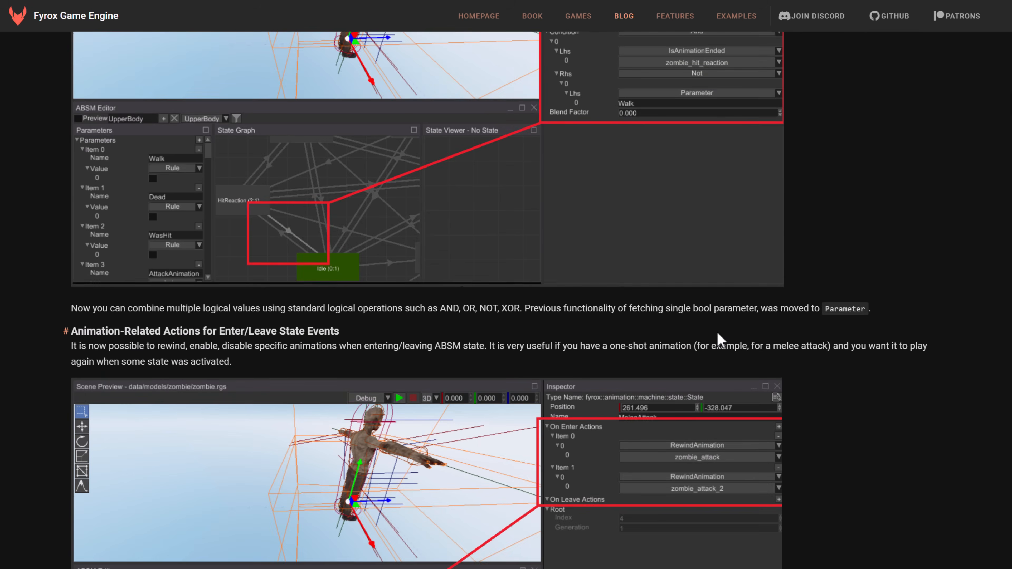
scroll(down, 3)
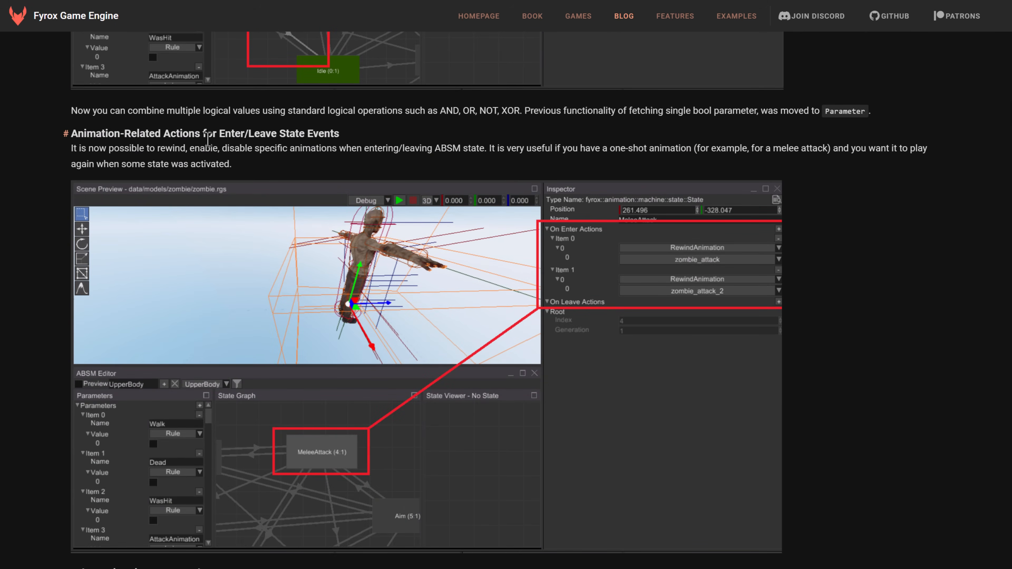
scroll(down, 3)
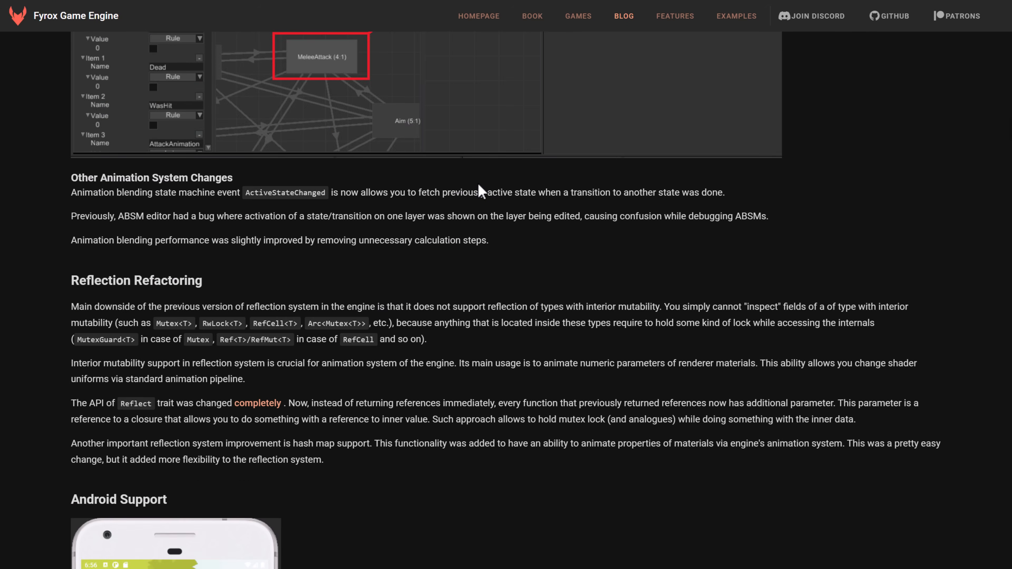
scroll(up, 3)
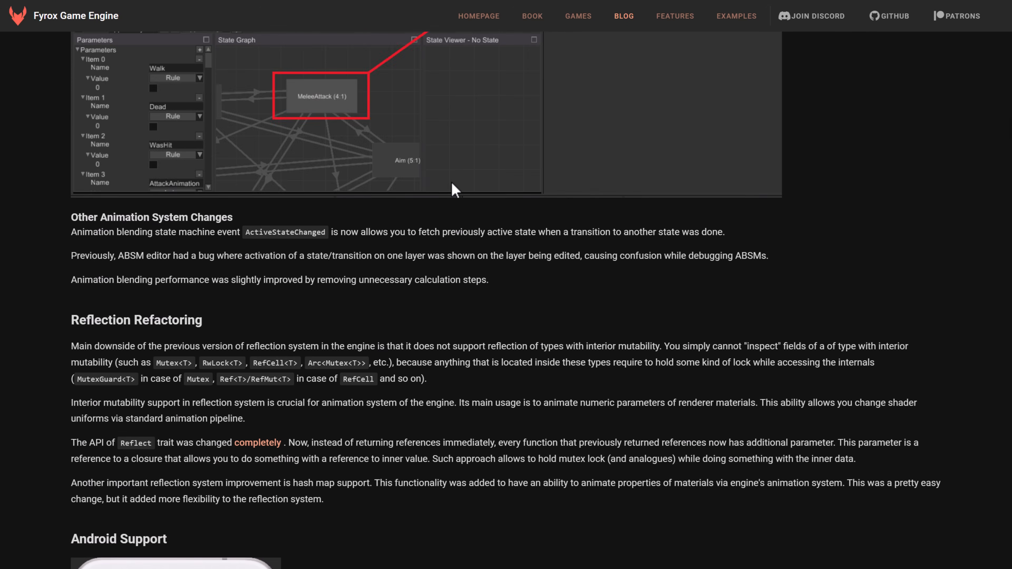
scroll(down, 3)
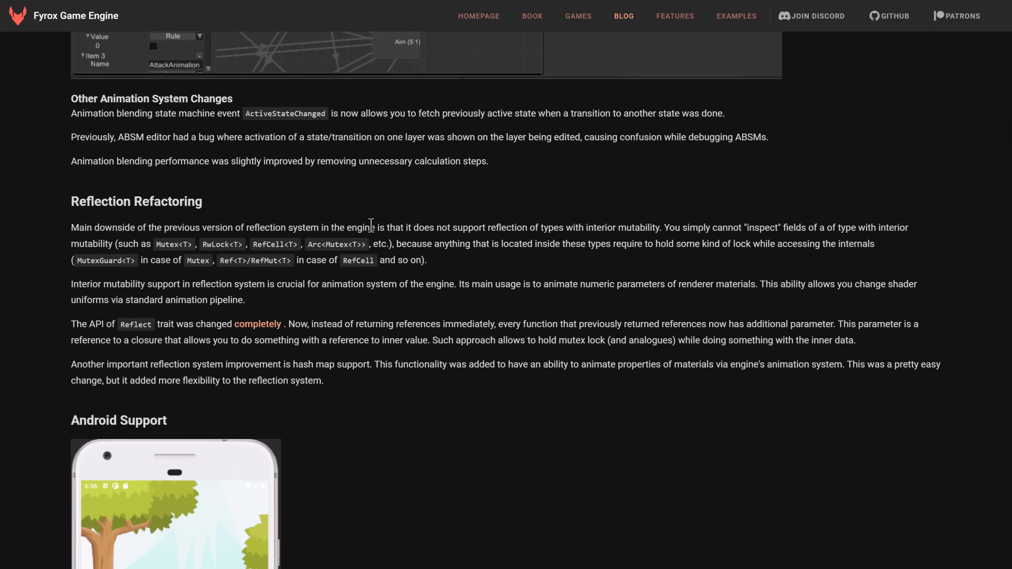
- Scroll to the Android Support section and clear the highlighted paragraph text
scroll(down, 3)
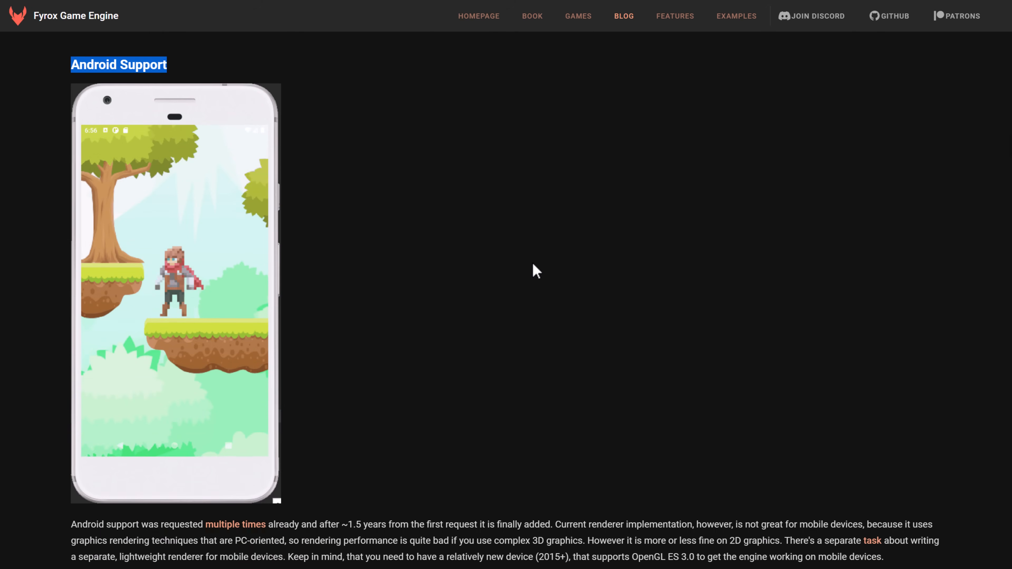
scroll(down, 3)
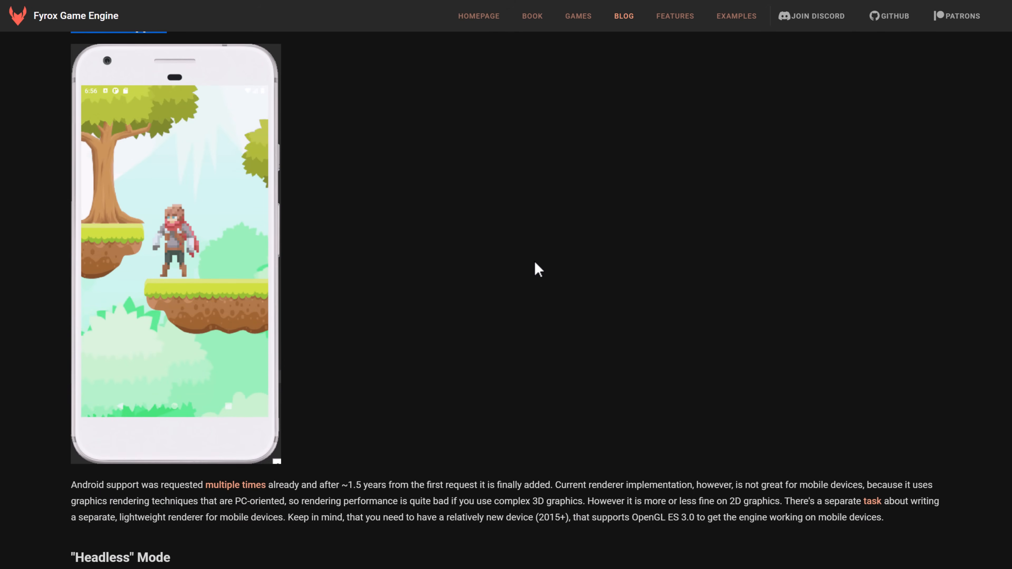
scroll(down, 3)
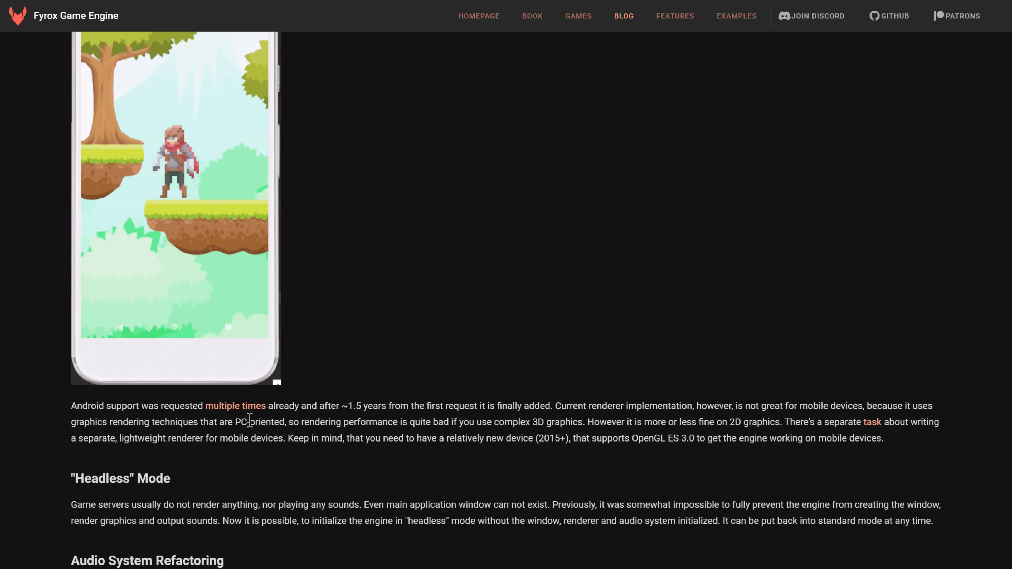
mouse_move(382, 446)
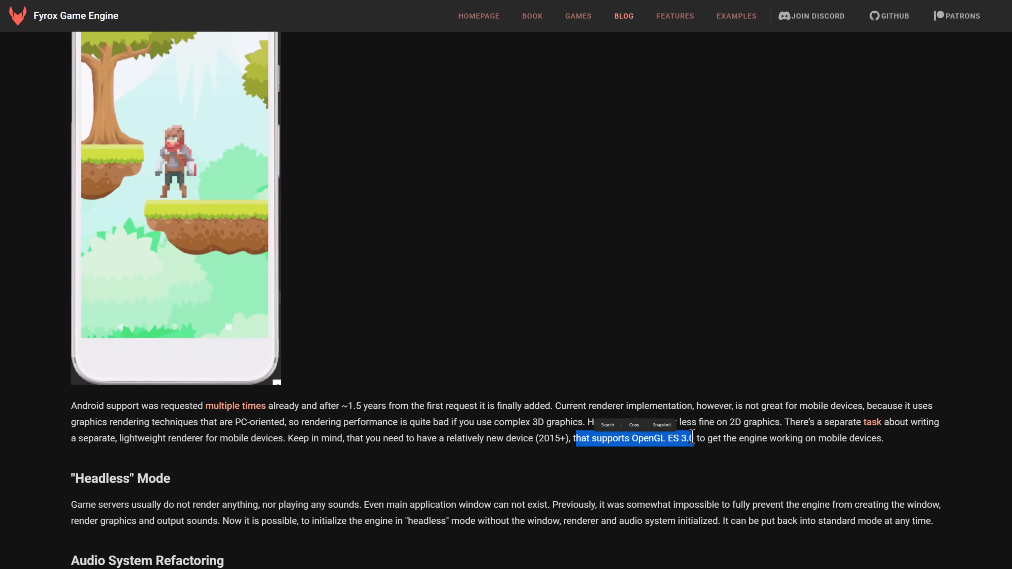
click(492, 400)
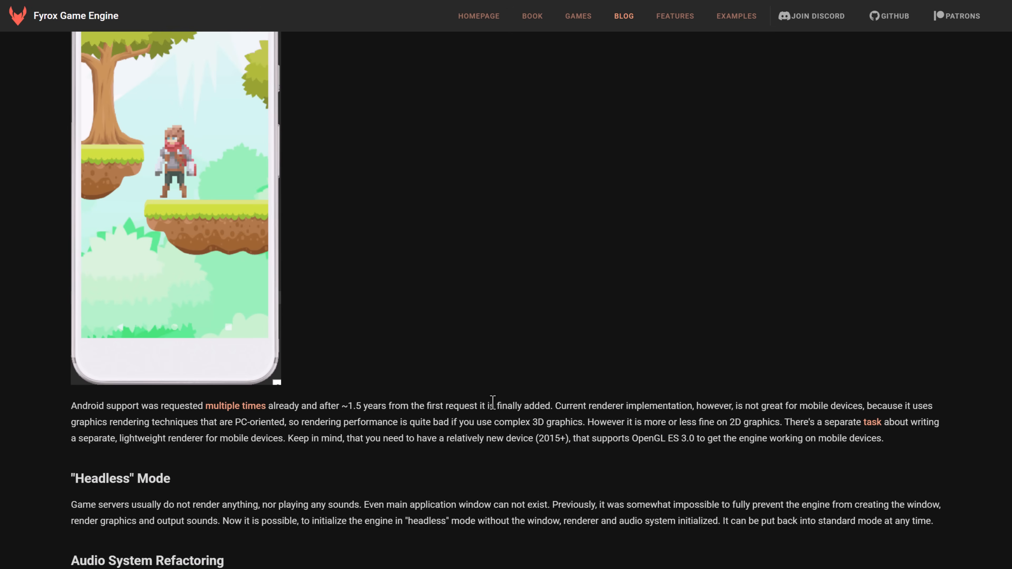
- Scroll on to the Headless Mode and Audio System Refactoring sections
scroll(down, 3)
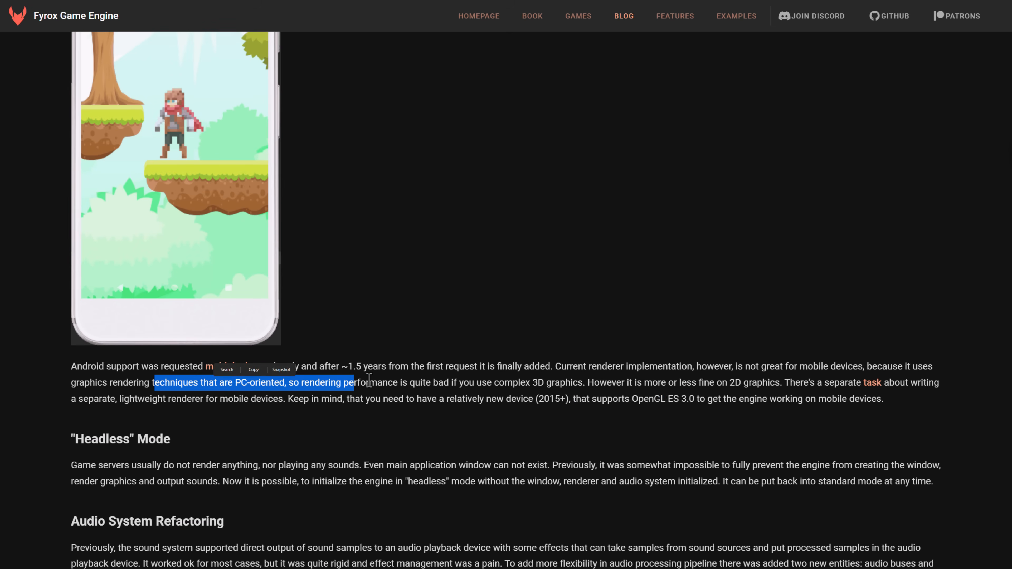
scroll(down, 3)
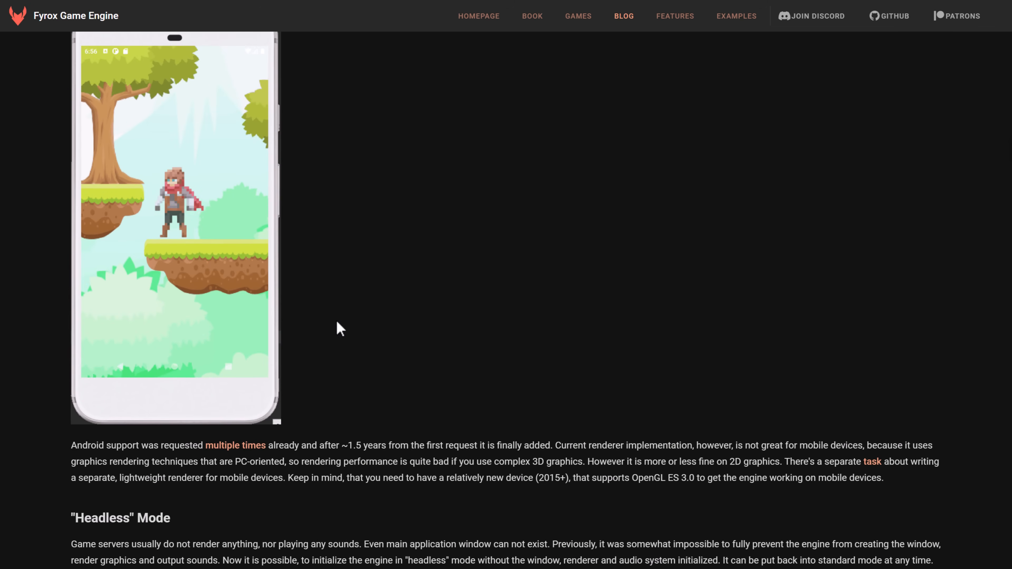
mouse_move(616, 476)
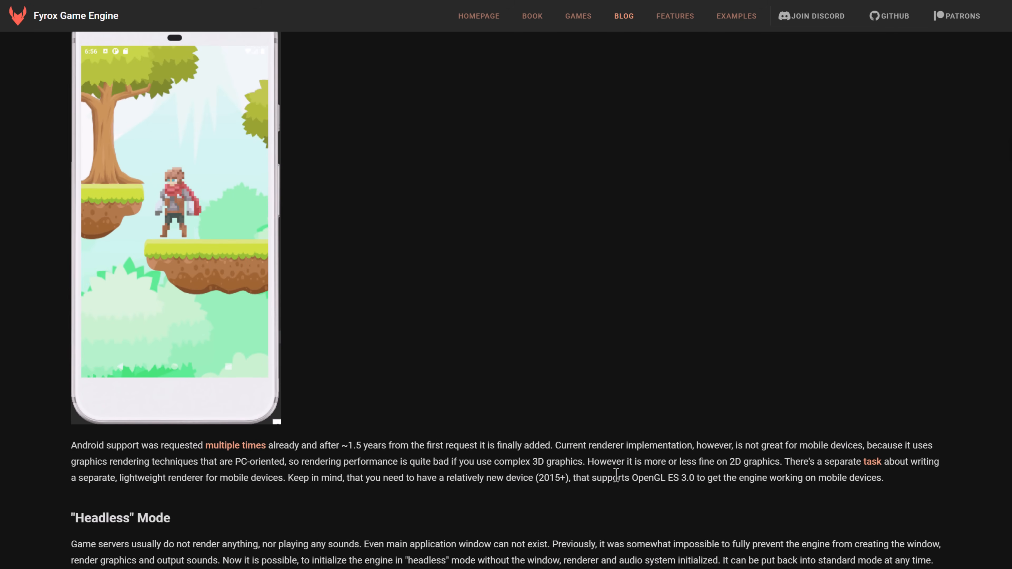
scroll(down, 3)
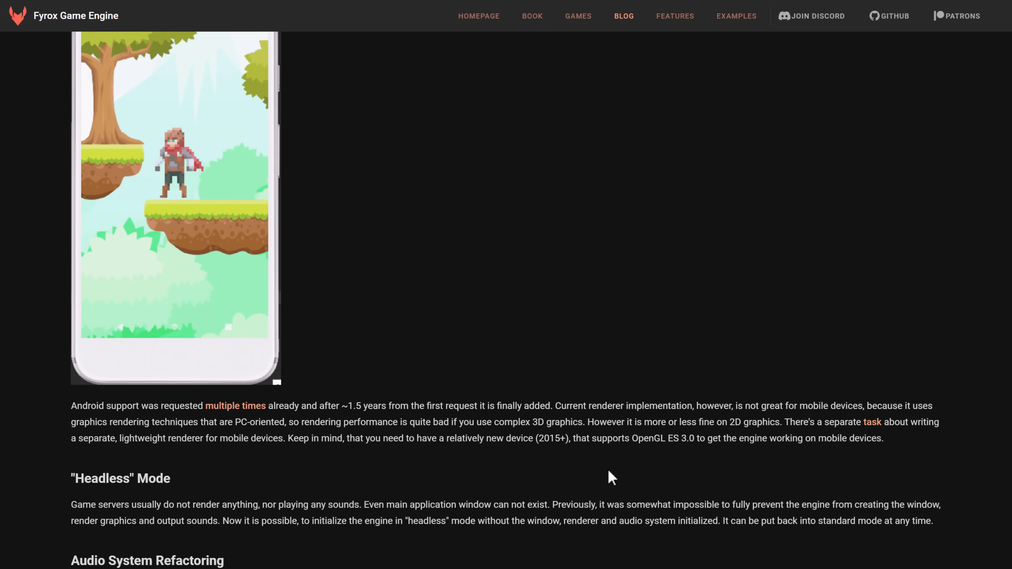
scroll(down, 3)
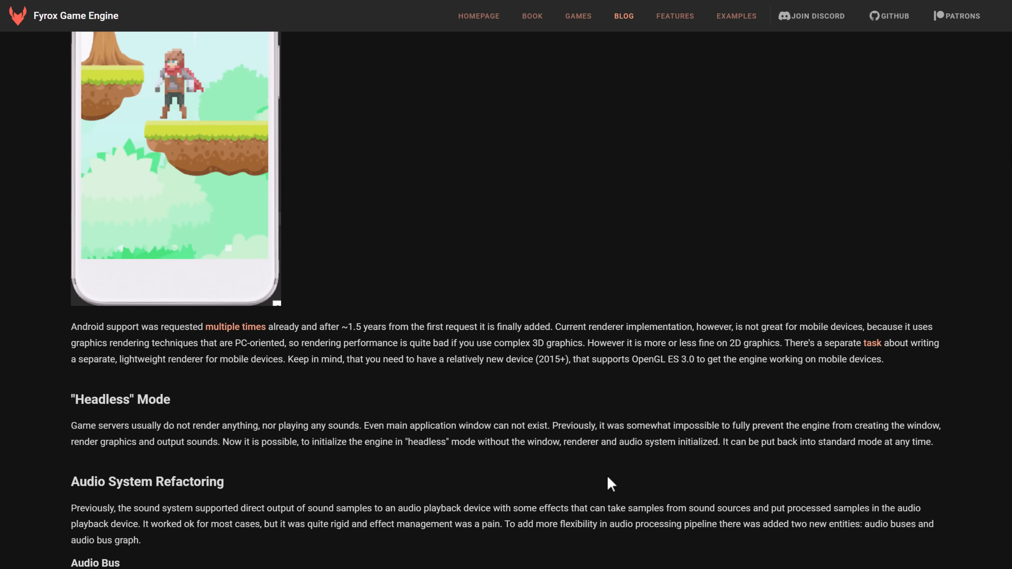
- Scroll the 0.30 release post past Rendering and Lightmapper Fixes to UI Improvements and Editor Improvements
scroll(down, 3)
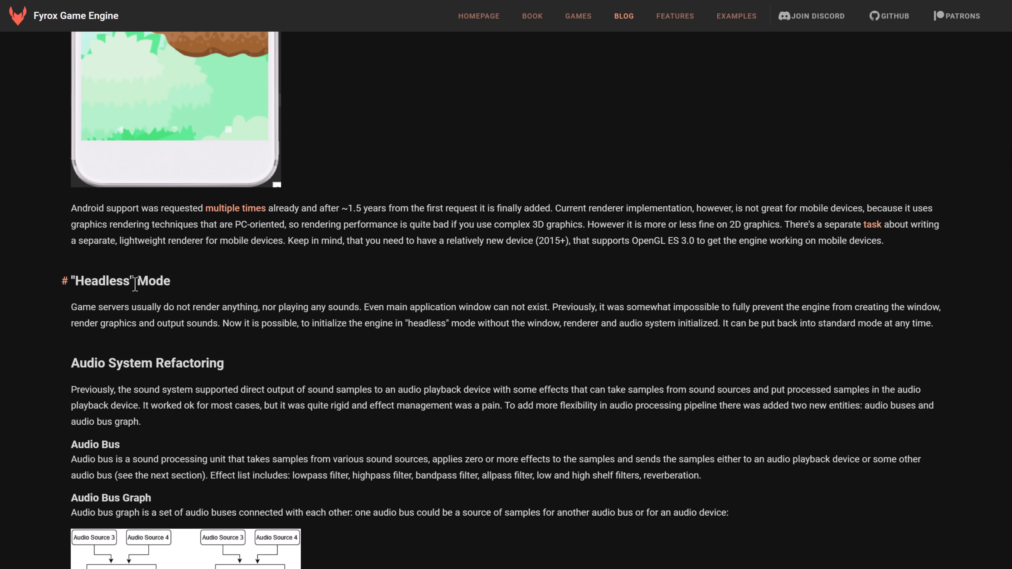
scroll(down, 3)
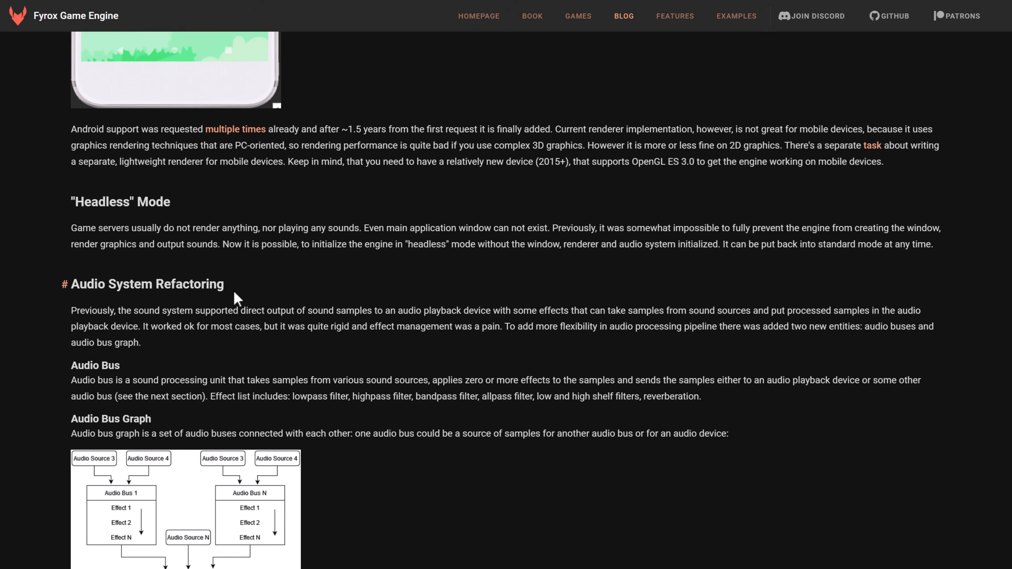
scroll(down, 3)
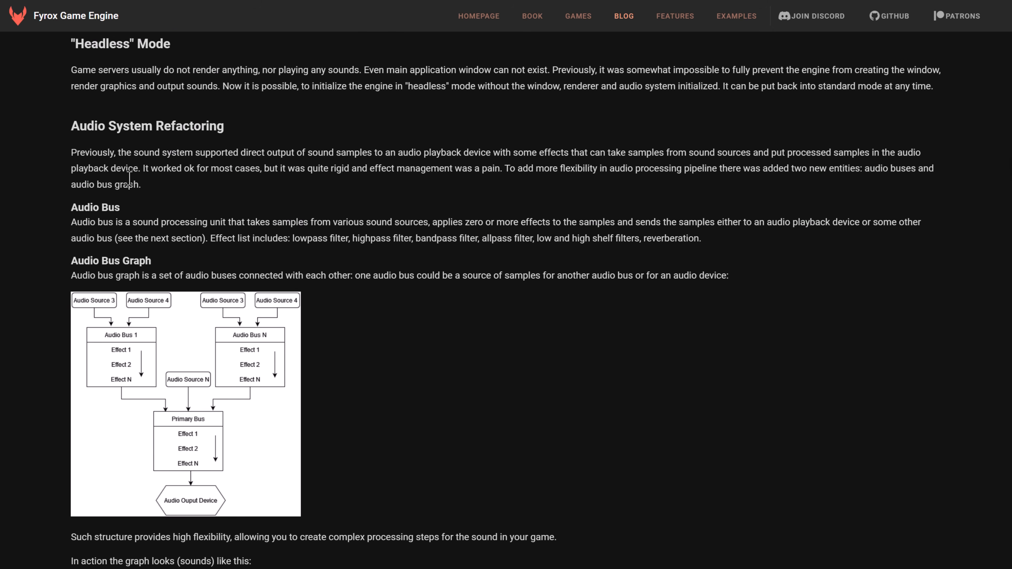
scroll(down, 3)
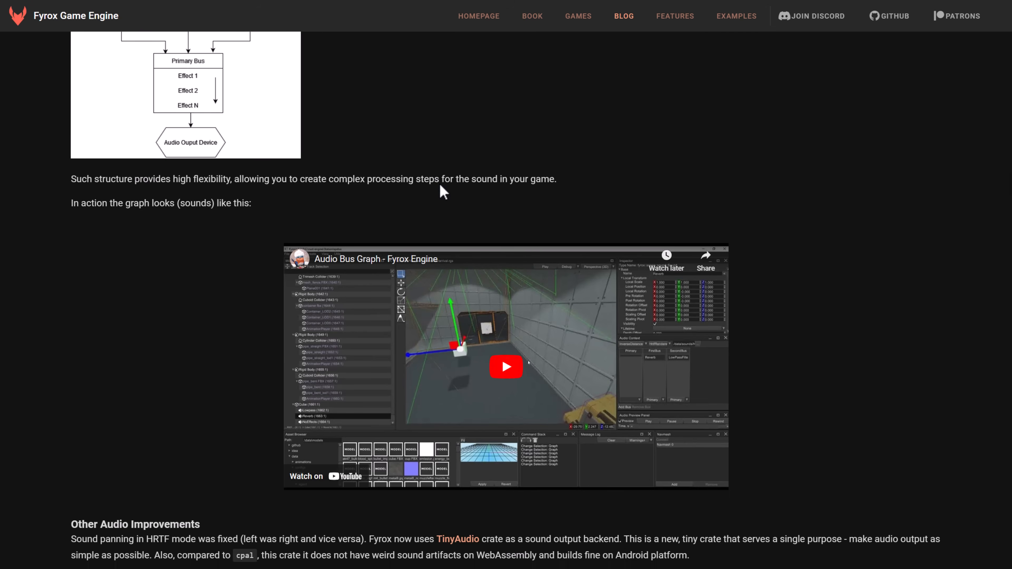
scroll(down, 3)
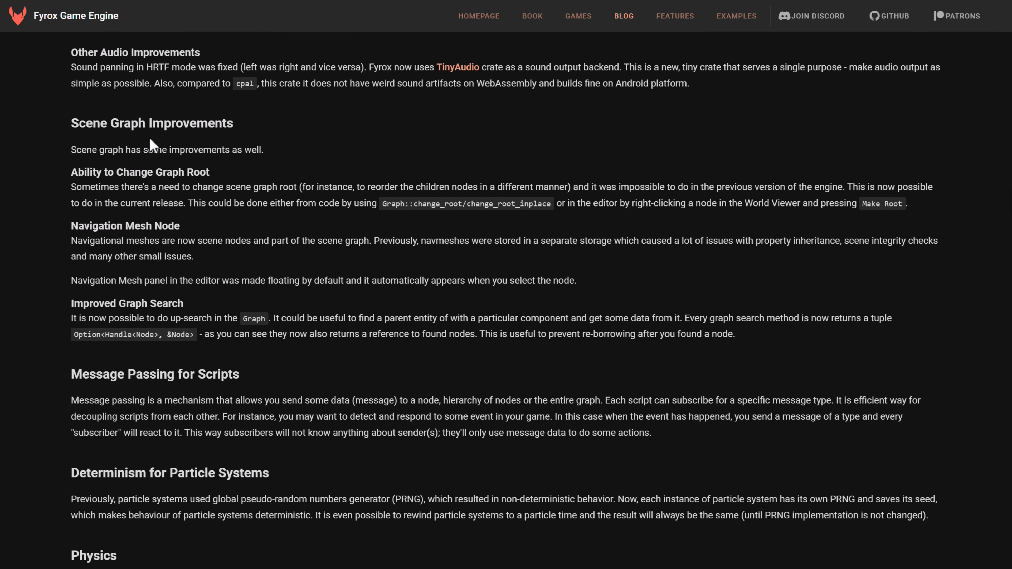
scroll(down, 3)
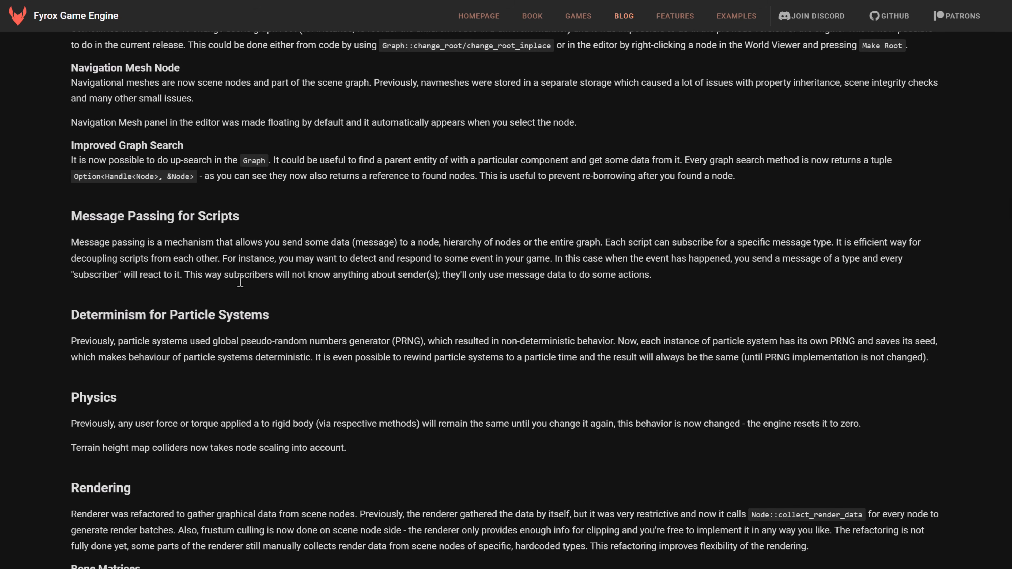
scroll(down, 3)
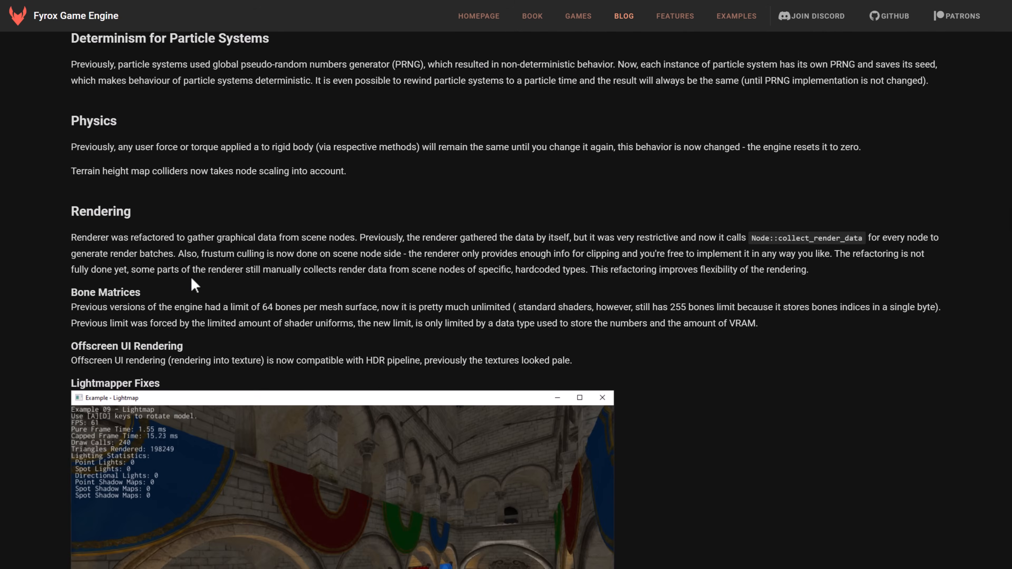
scroll(down, 3)
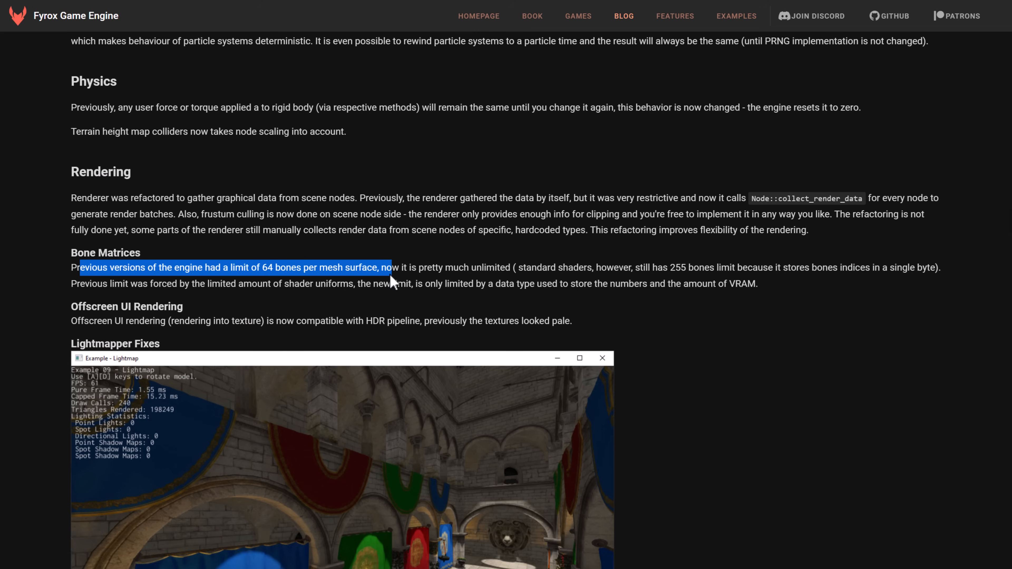
scroll(down, 3)
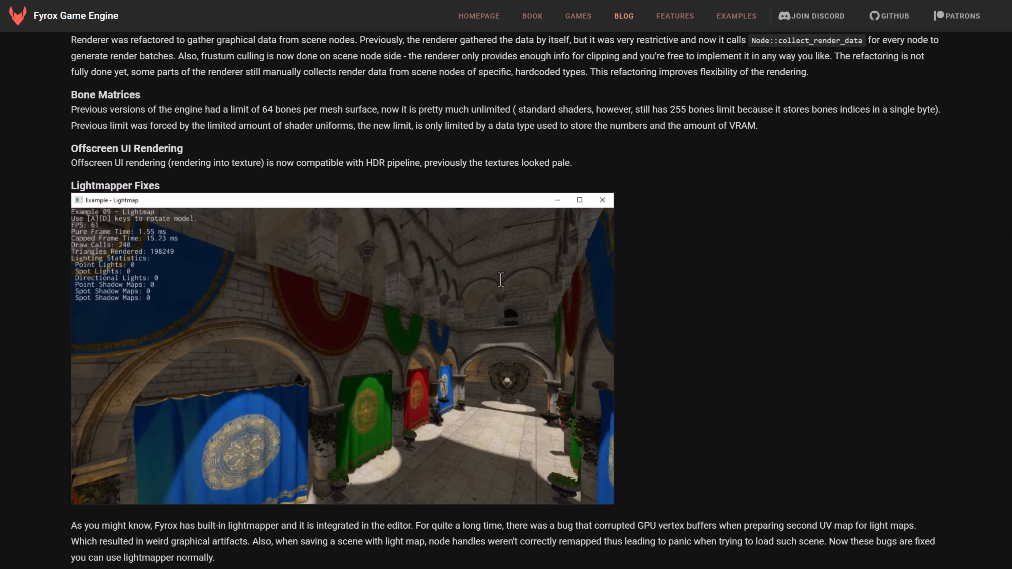
mouse_move(163, 165)
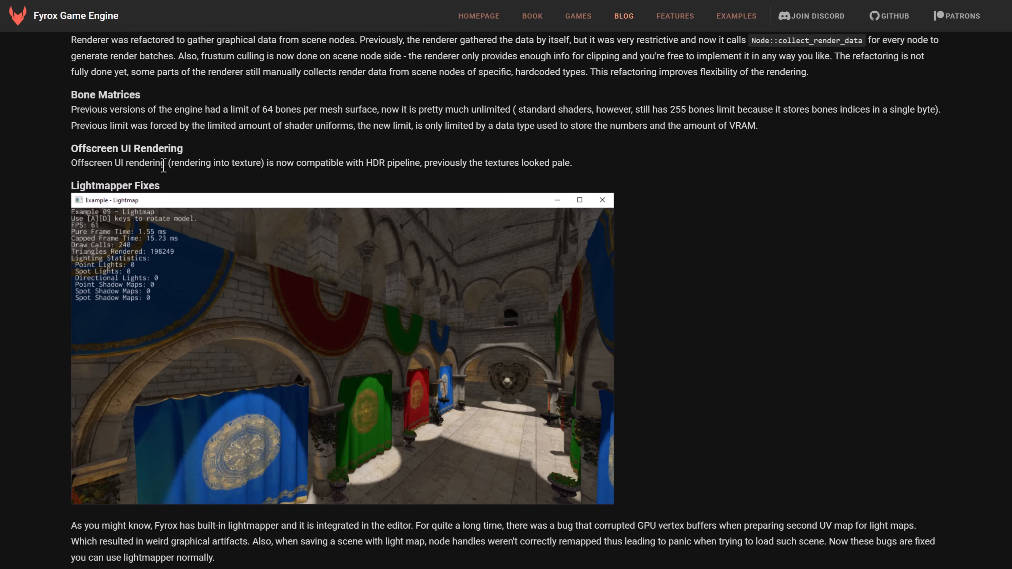
mouse_move(363, 165)
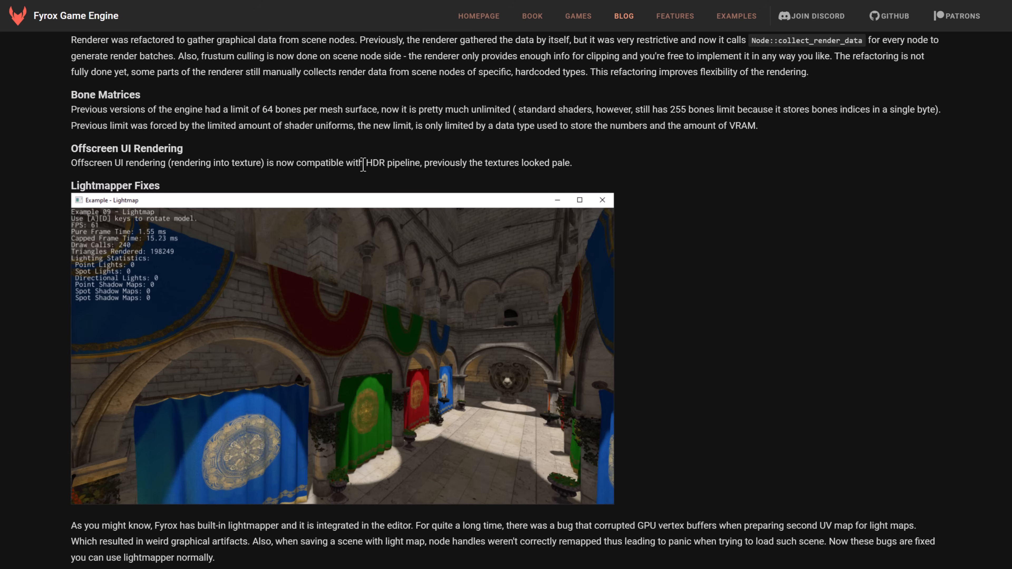
scroll(down, 3)
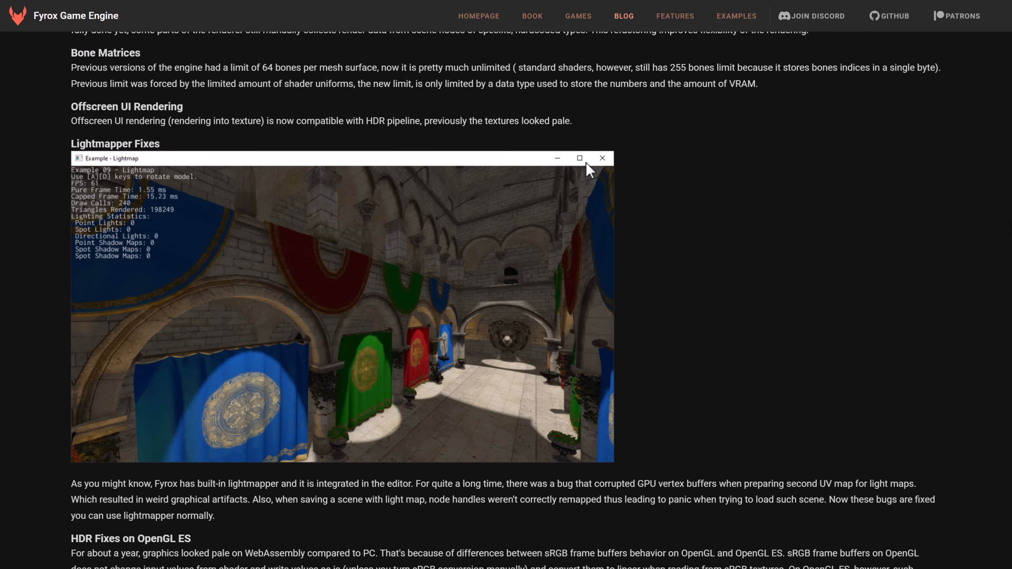
scroll(down, 3)
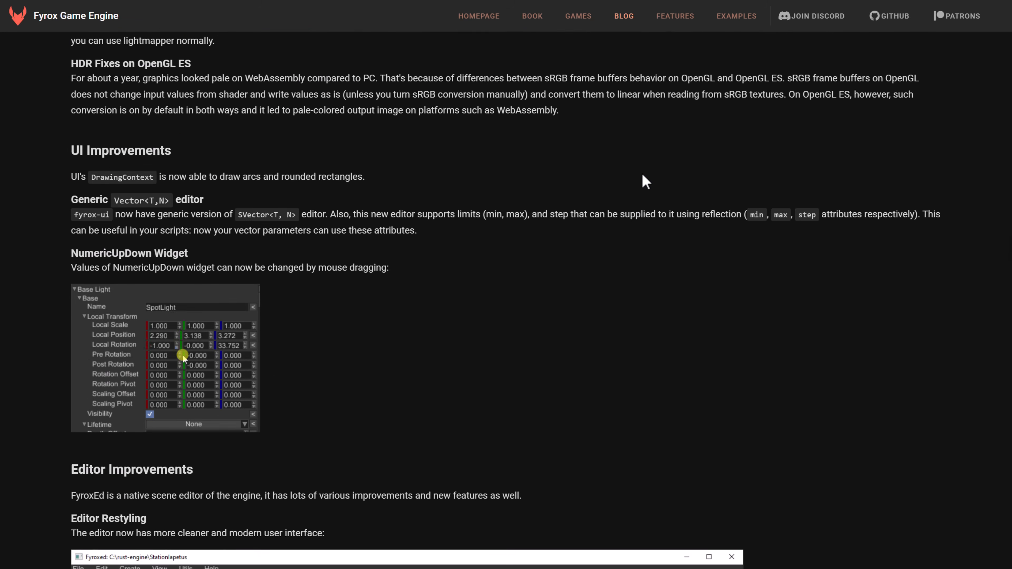
- Scroll through Editor Improvements and the old-vs-new editor style screenshots
scroll(down, 3)
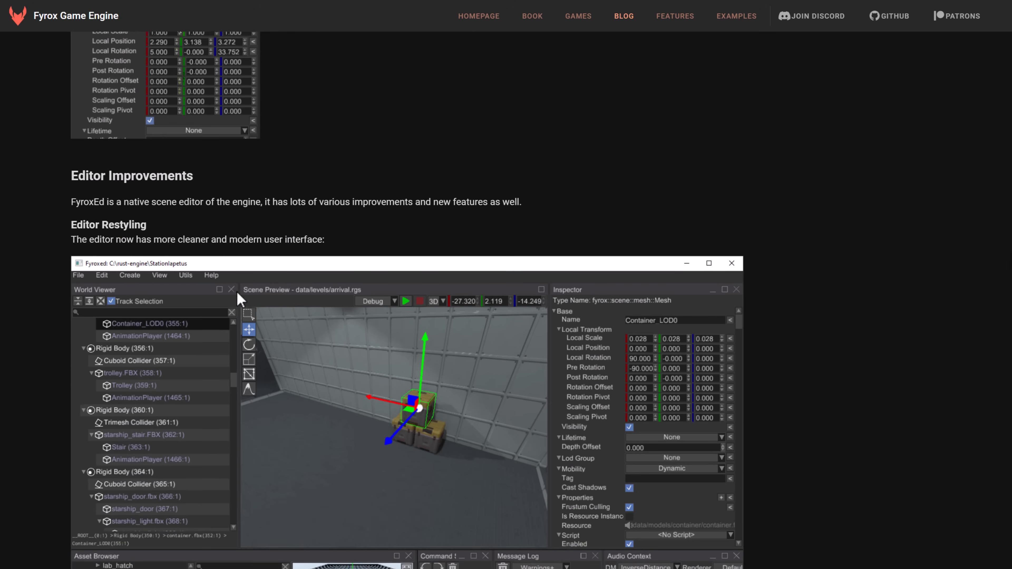
scroll(down, 3)
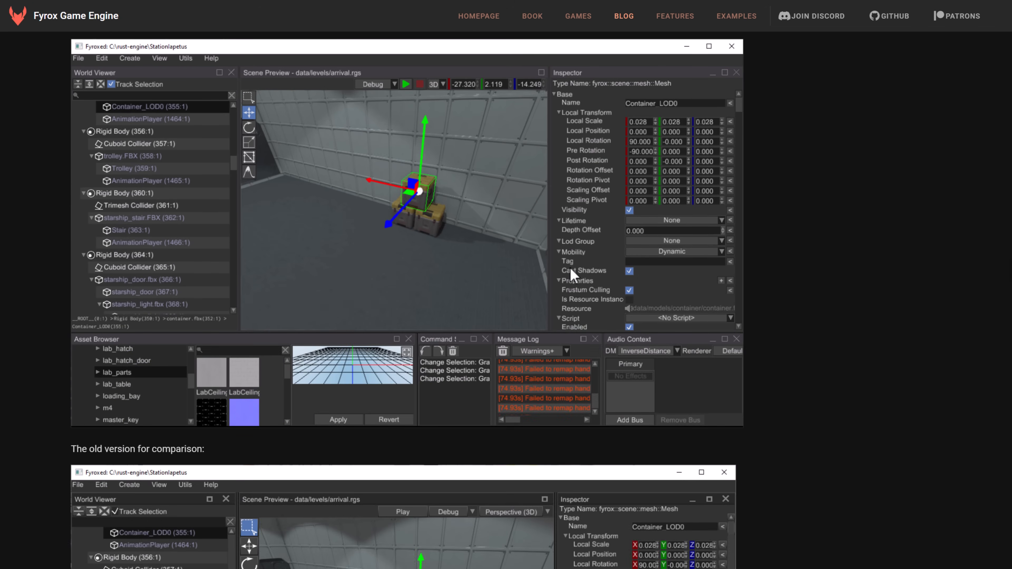
scroll(down, 3)
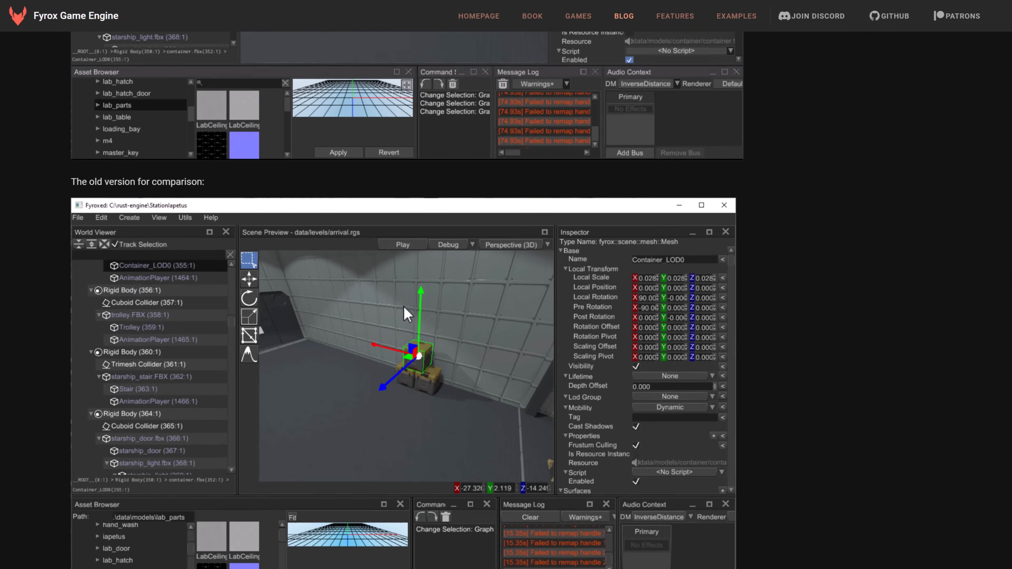
scroll(up, 3)
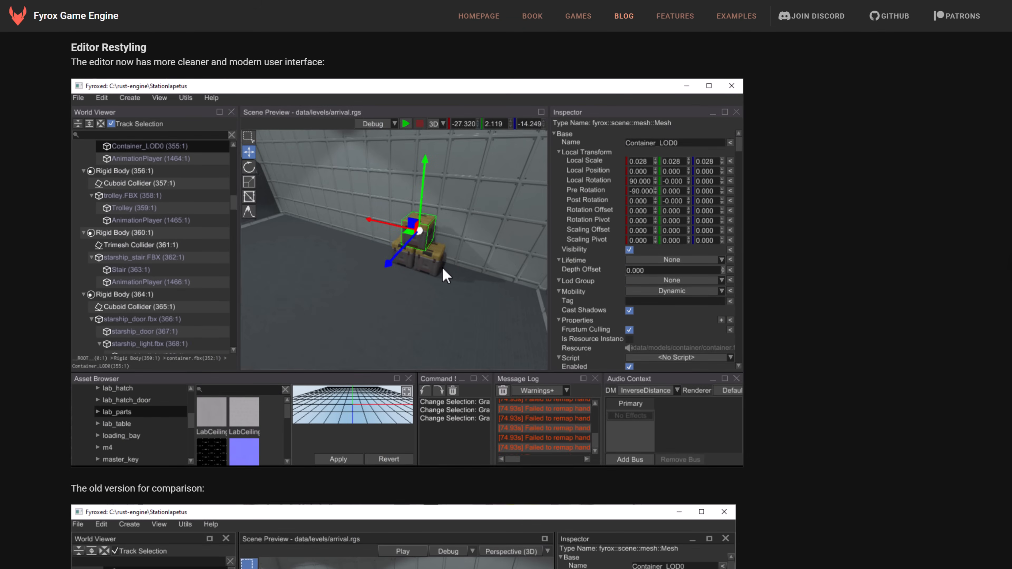
scroll(down, 3)
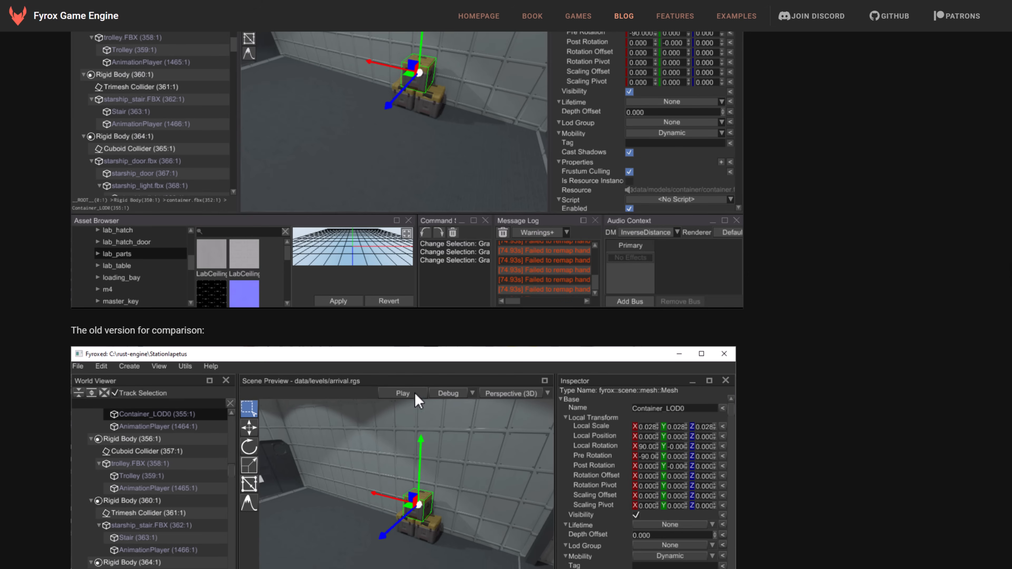
scroll(down, 3)
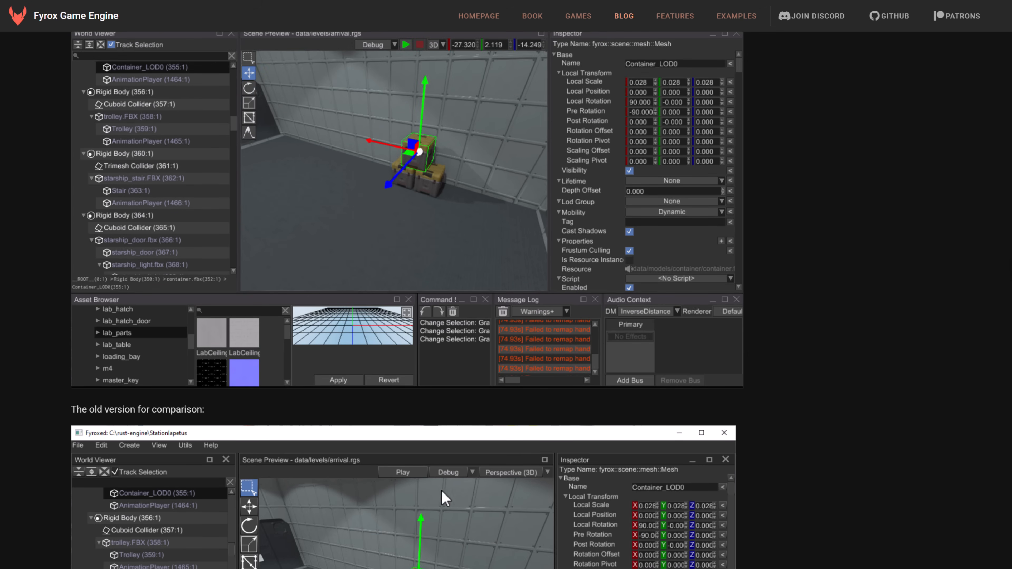
mouse_move(233, 388)
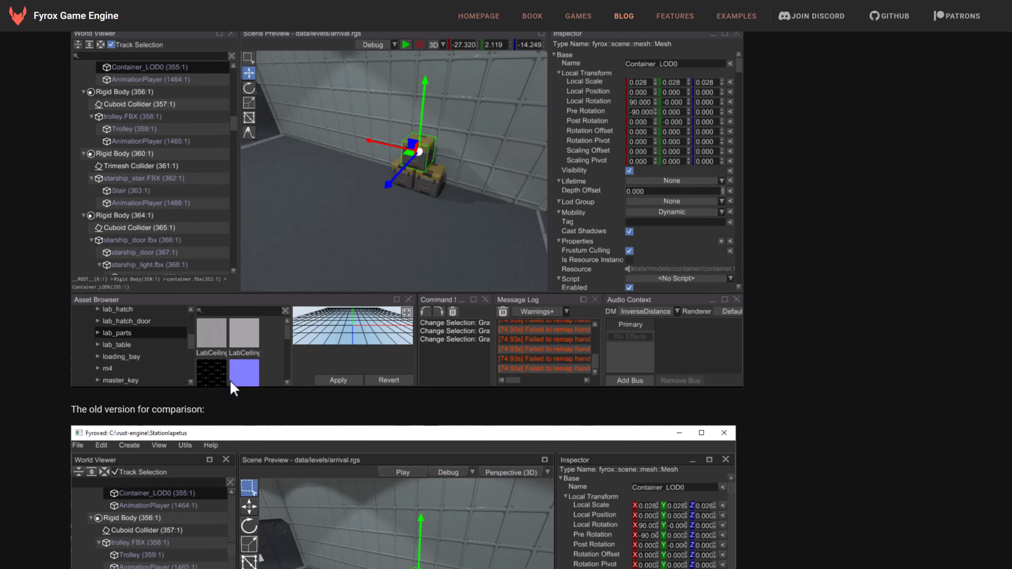
- Continue past the audio and asset search notes to the Color Gradient Editor and Animation Editor sections
scroll(down, 3)
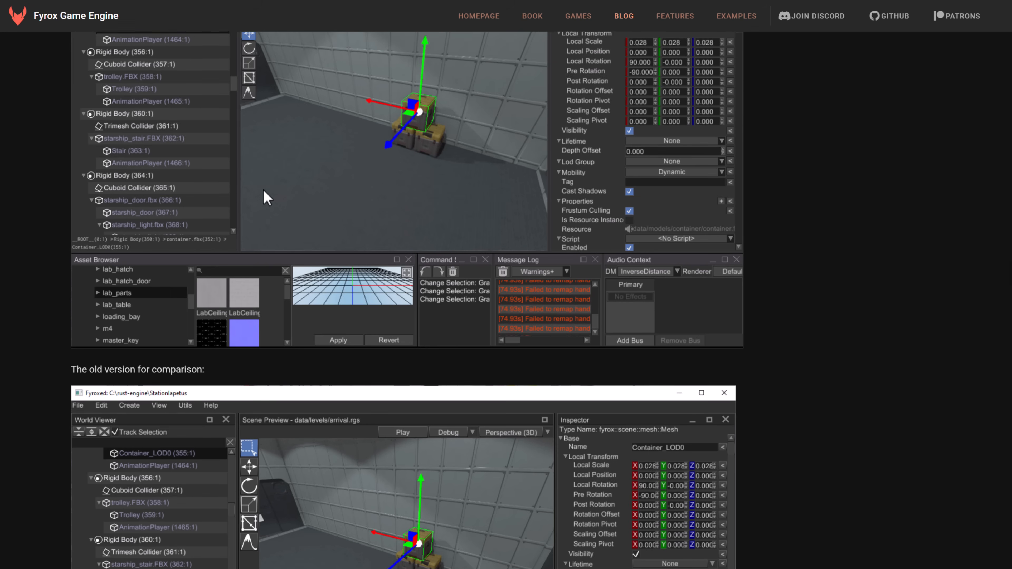
scroll(down, 3)
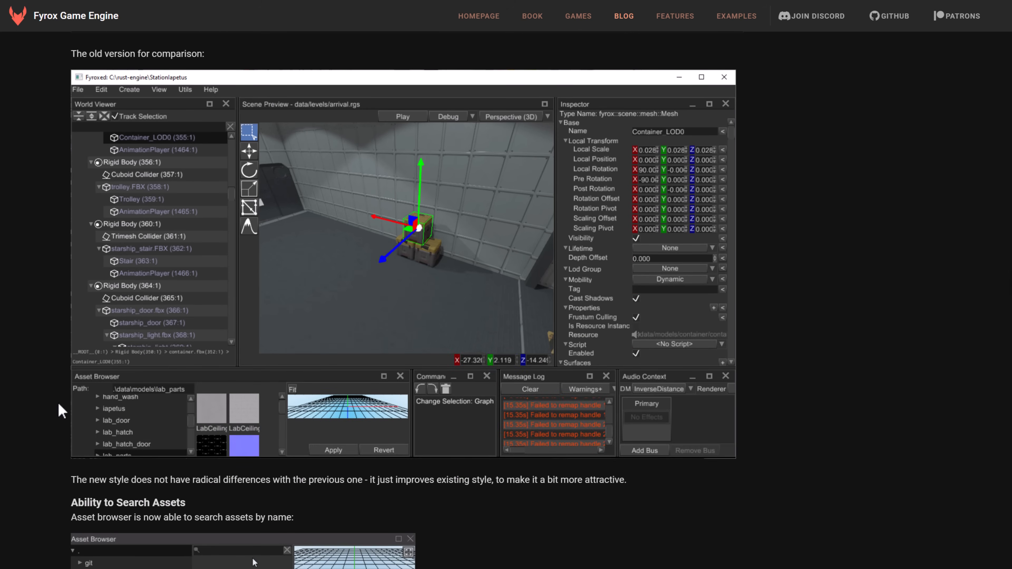
scroll(down, 3)
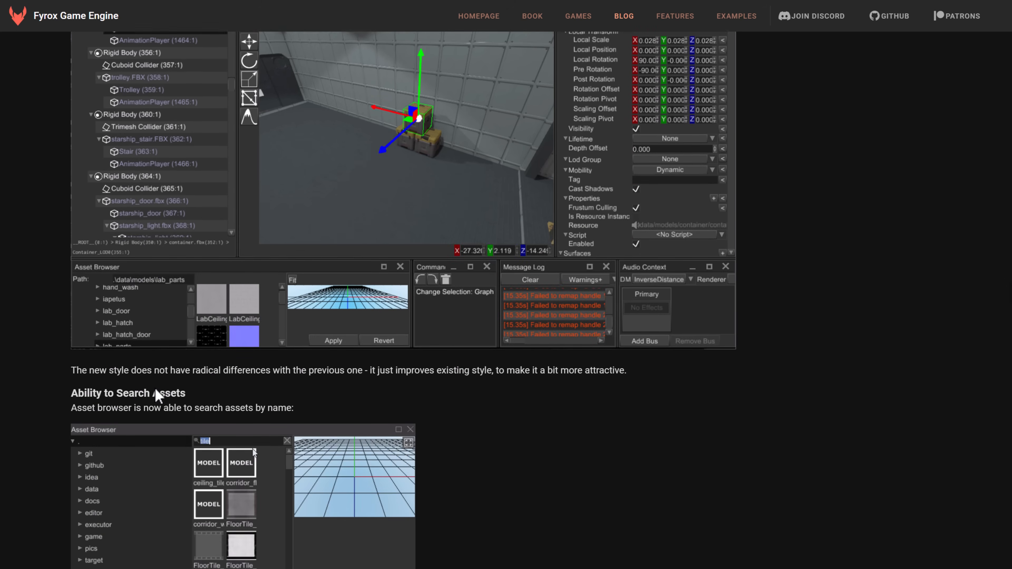
scroll(down, 3)
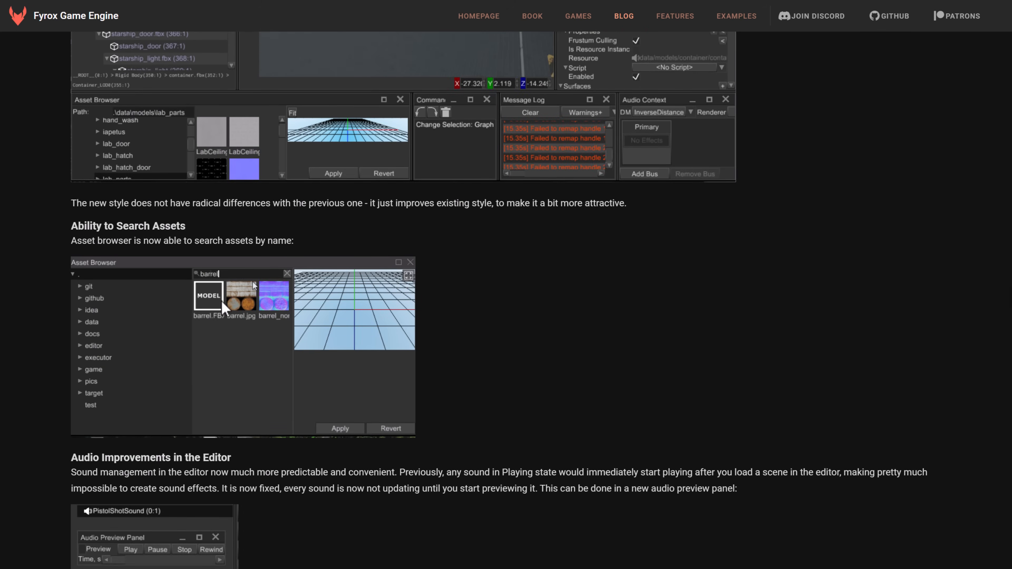
scroll(down, 3)
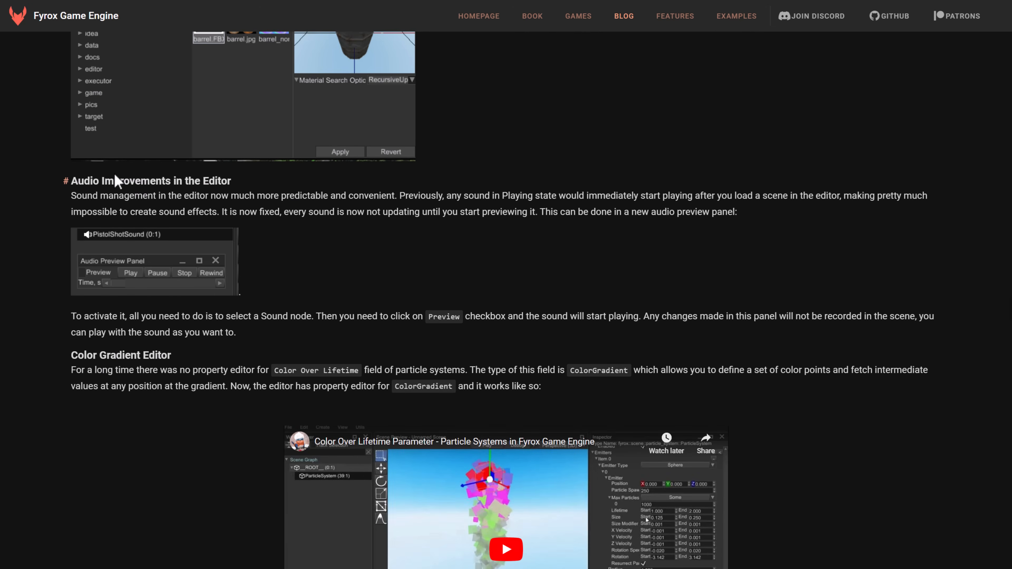
scroll(down, 3)
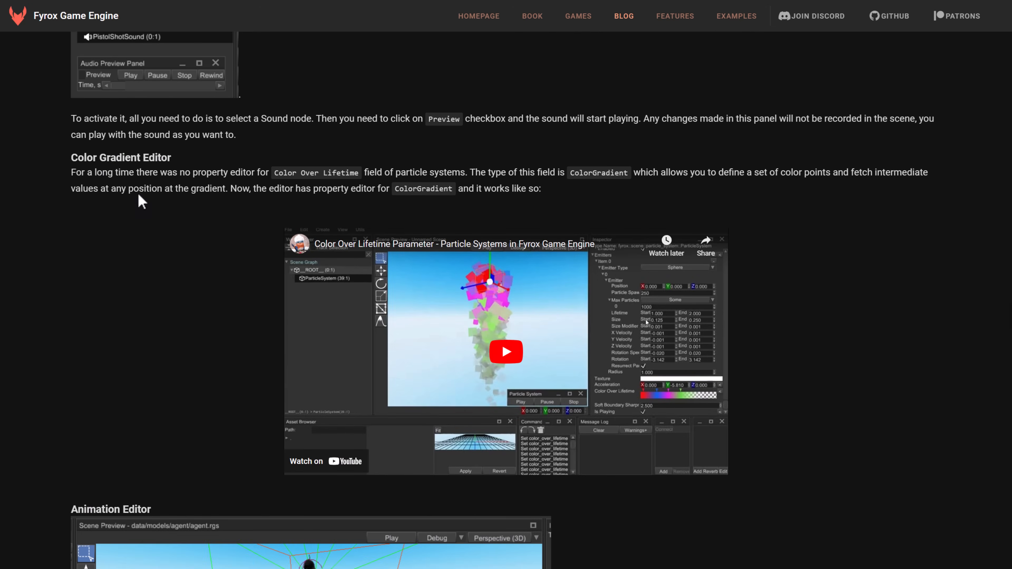
mouse_move(376, 145)
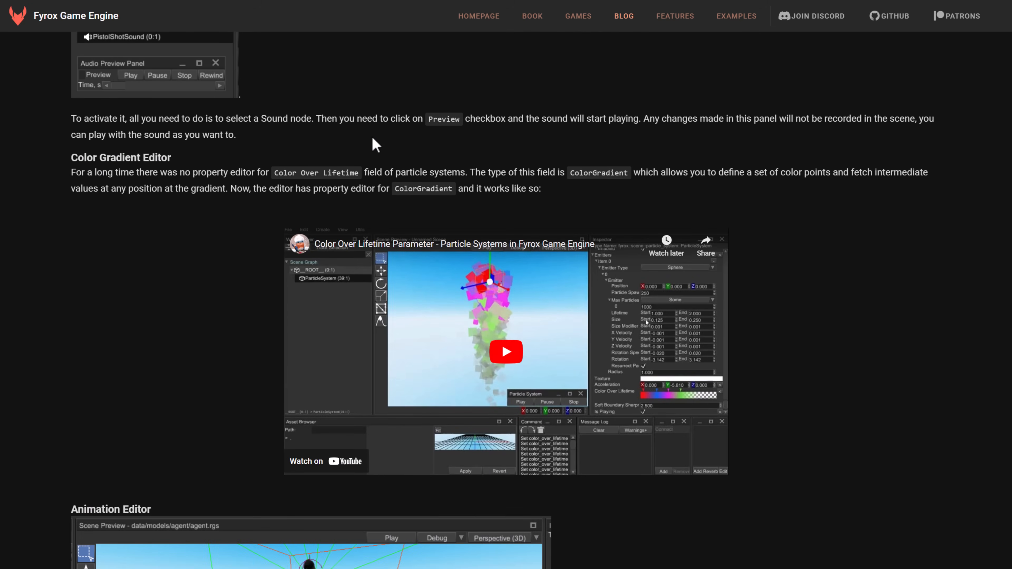
- Scroll past Animation Editor and User-Defined Resources to the Resource Dependency Graph and Property Inheritance sections
scroll(down, 3)
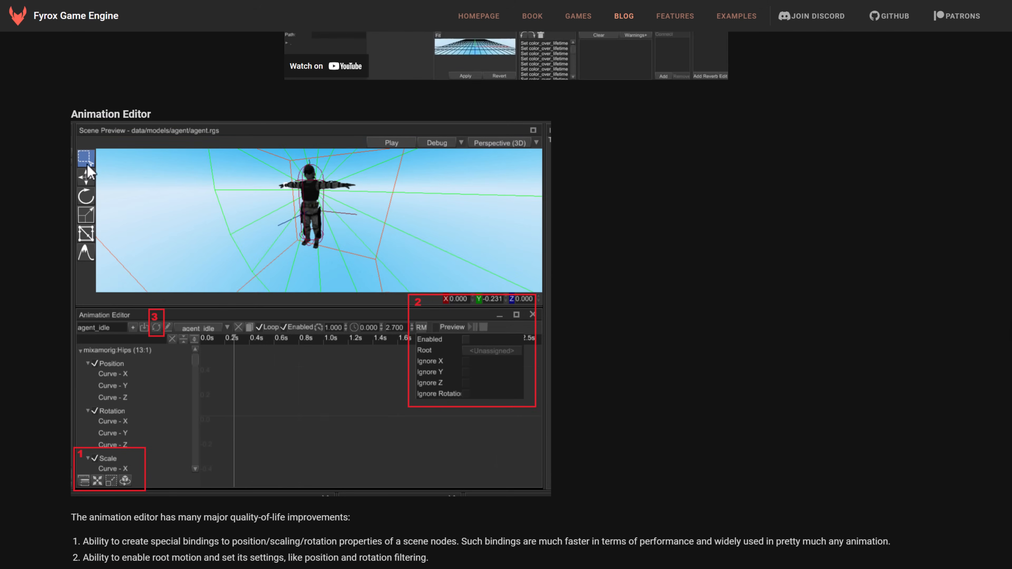
scroll(down, 3)
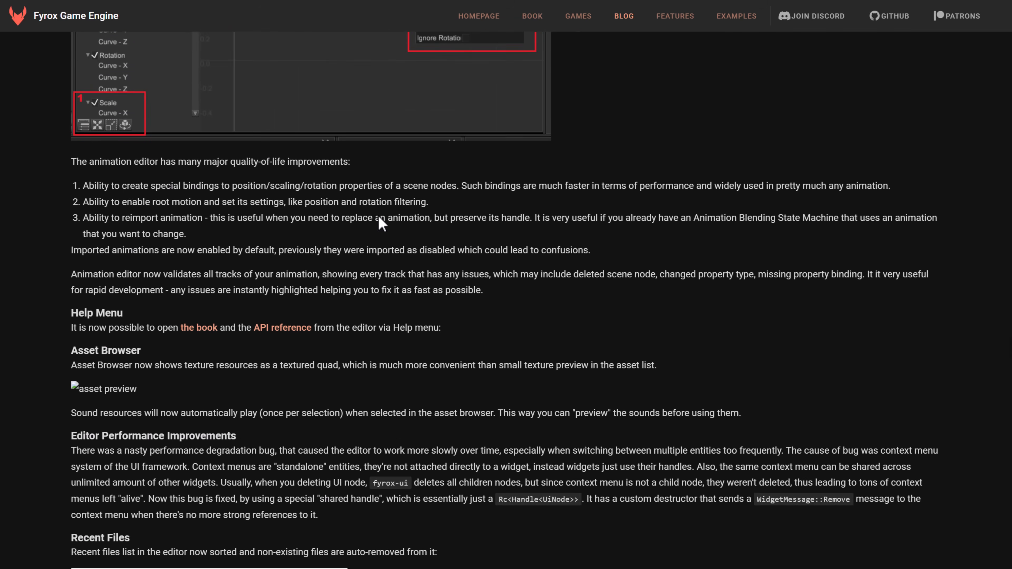
scroll(down, 3)
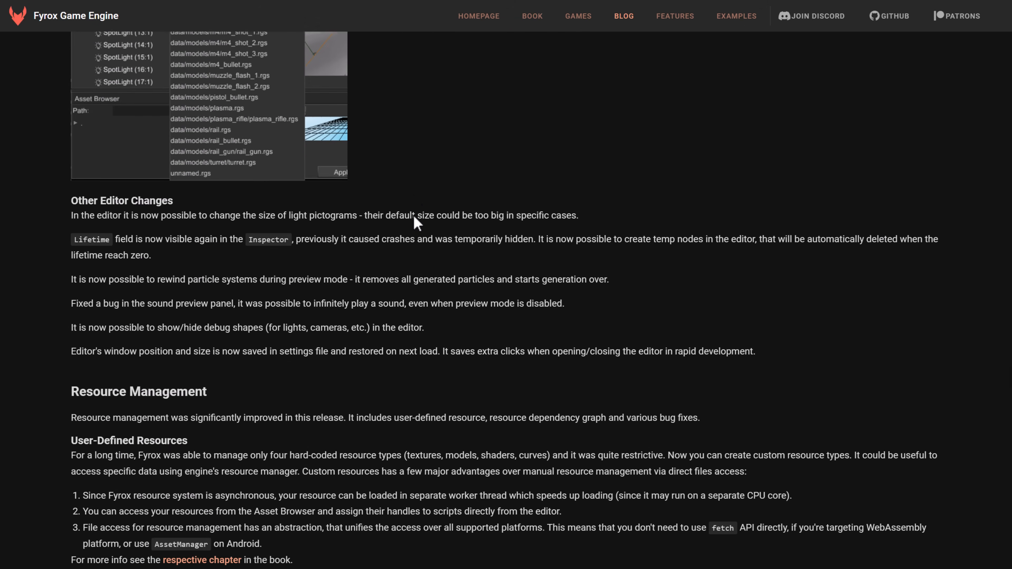
scroll(down, 3)
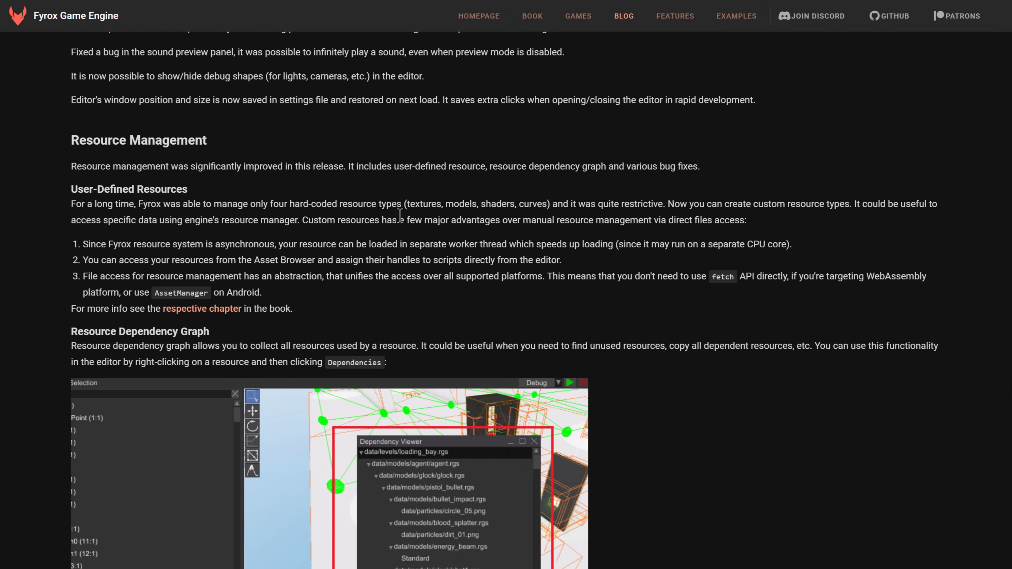
scroll(down, 3)
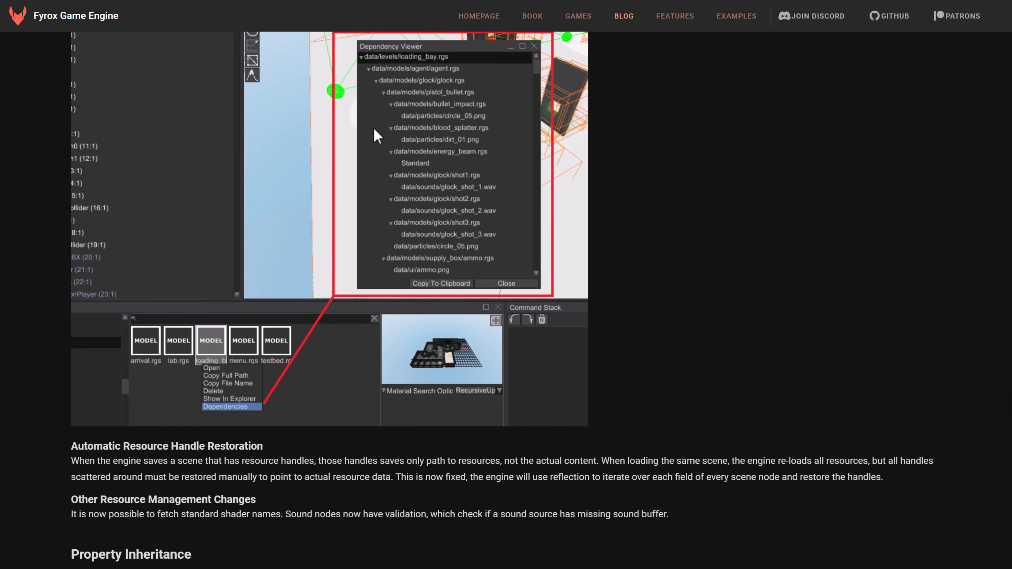
- Scroll through the Terrain section to Side Projects and the Full List of Changes in Random Order
scroll(down, 3)
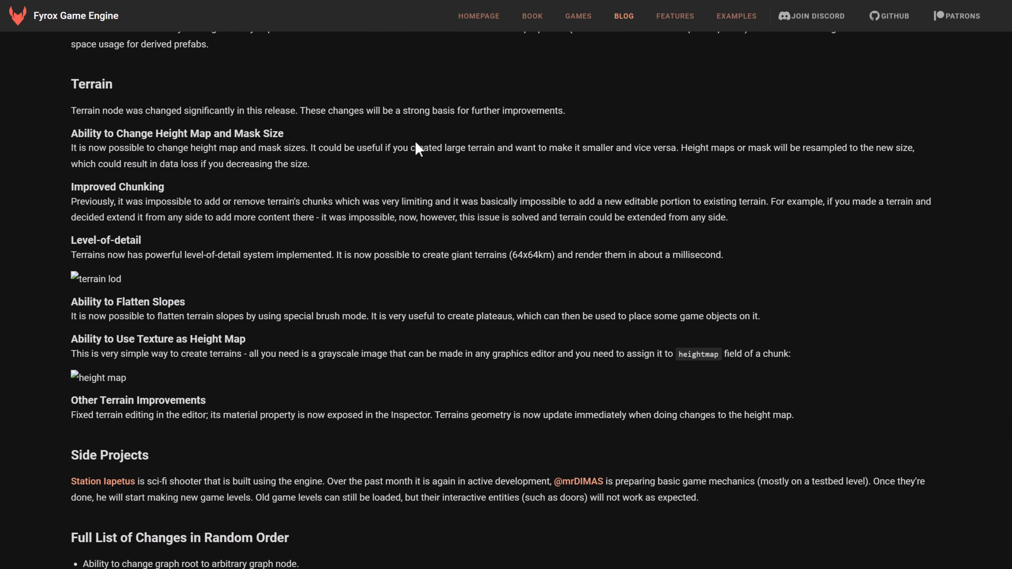
mouse_move(371, 139)
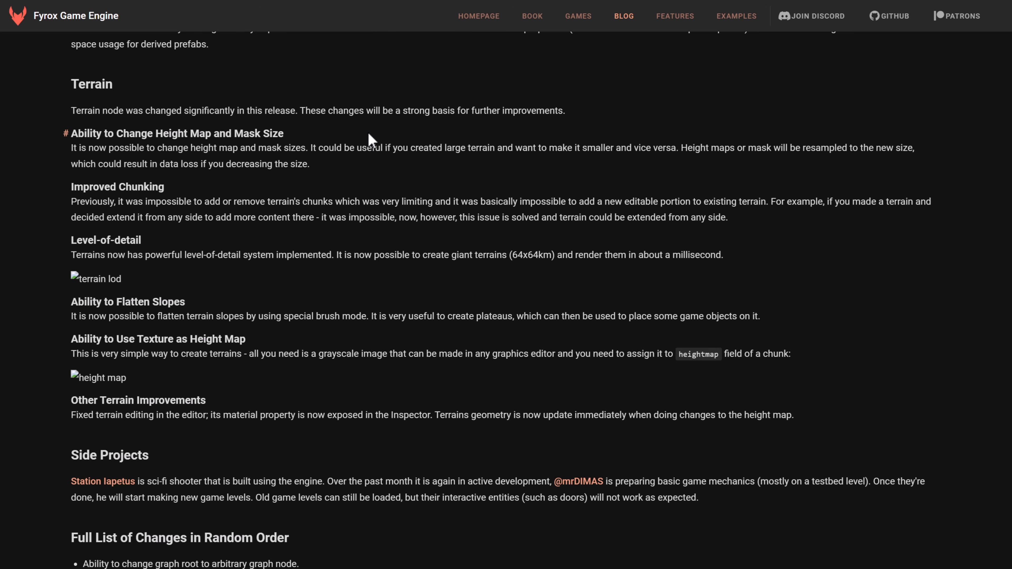
scroll(down, 3)
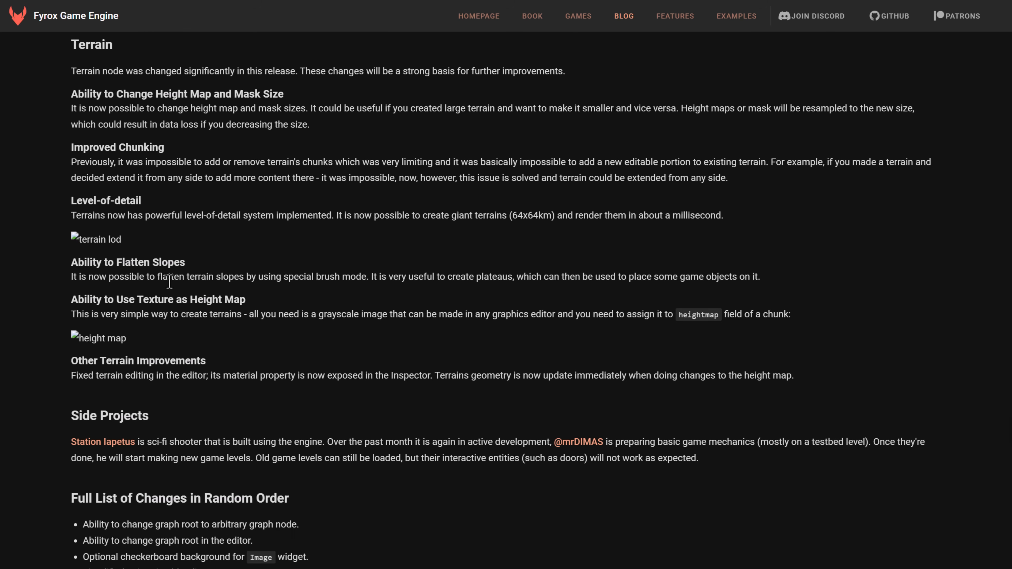
mouse_move(212, 291)
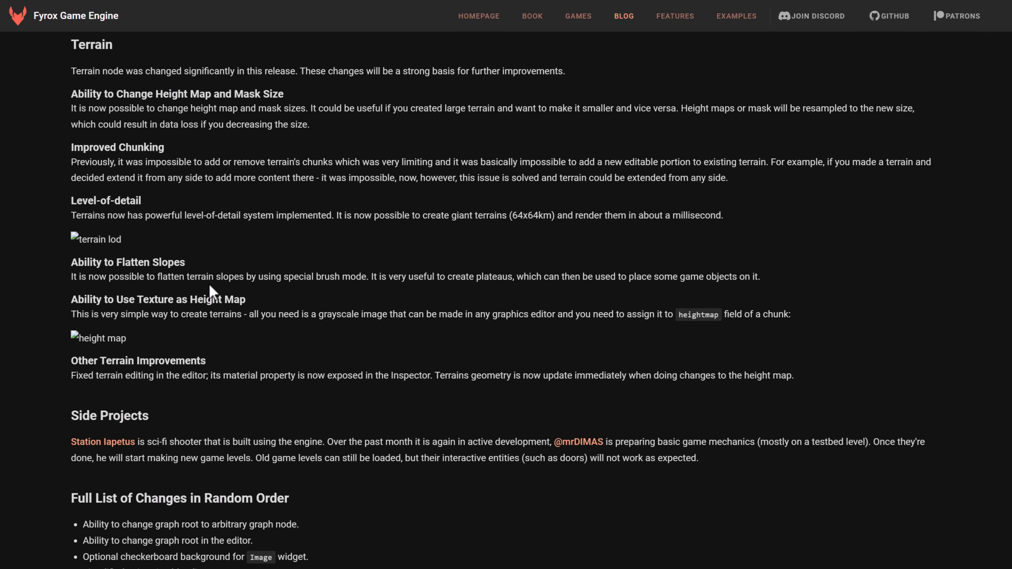
mouse_move(174, 210)
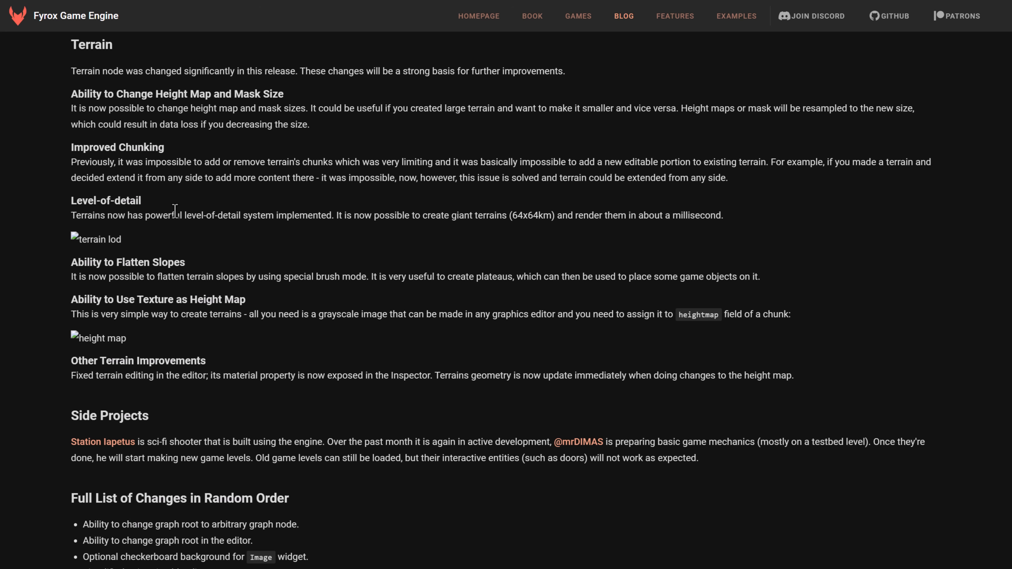
scroll(down, 3)
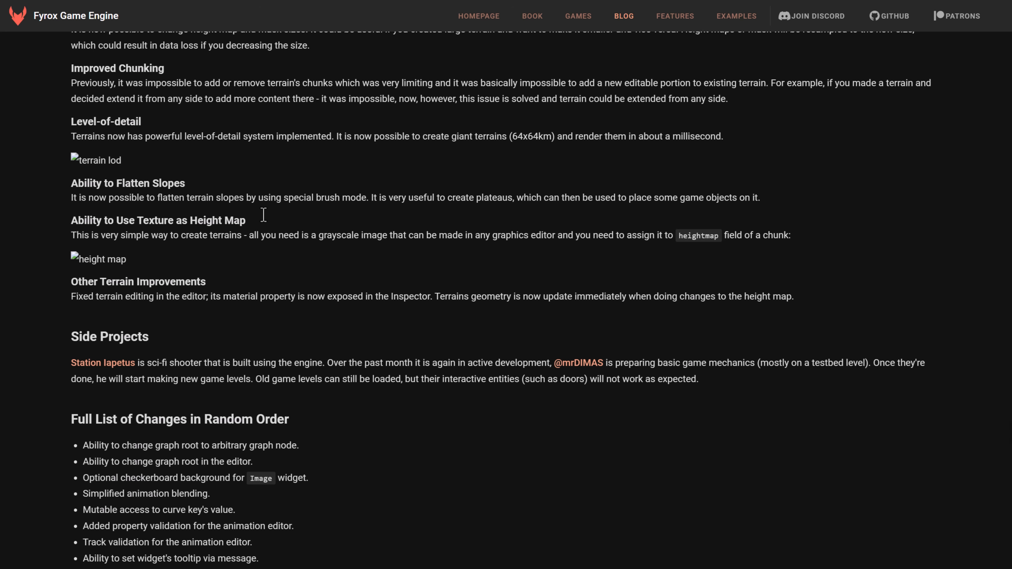
scroll(down, 3)
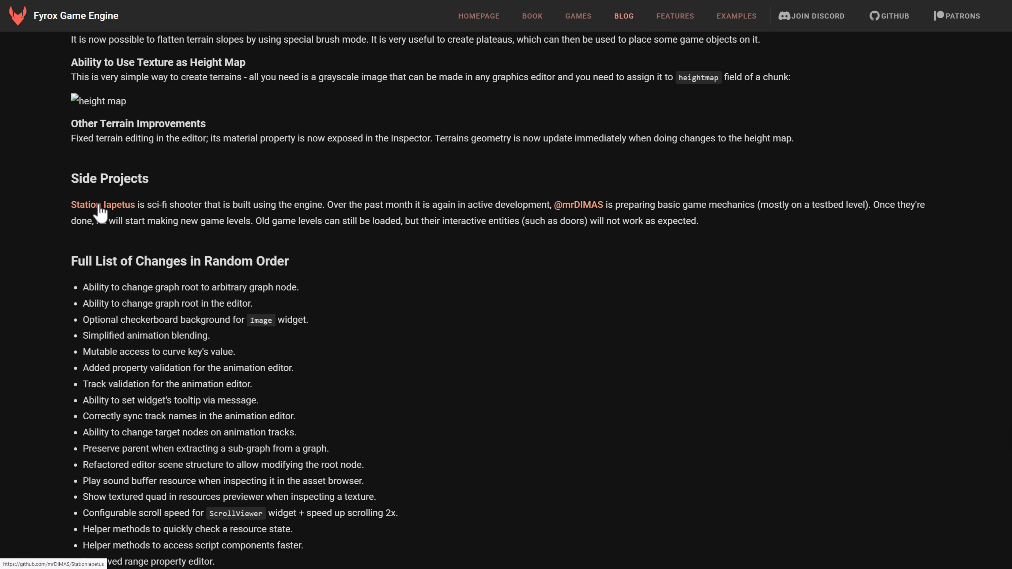
mouse_move(117, 215)
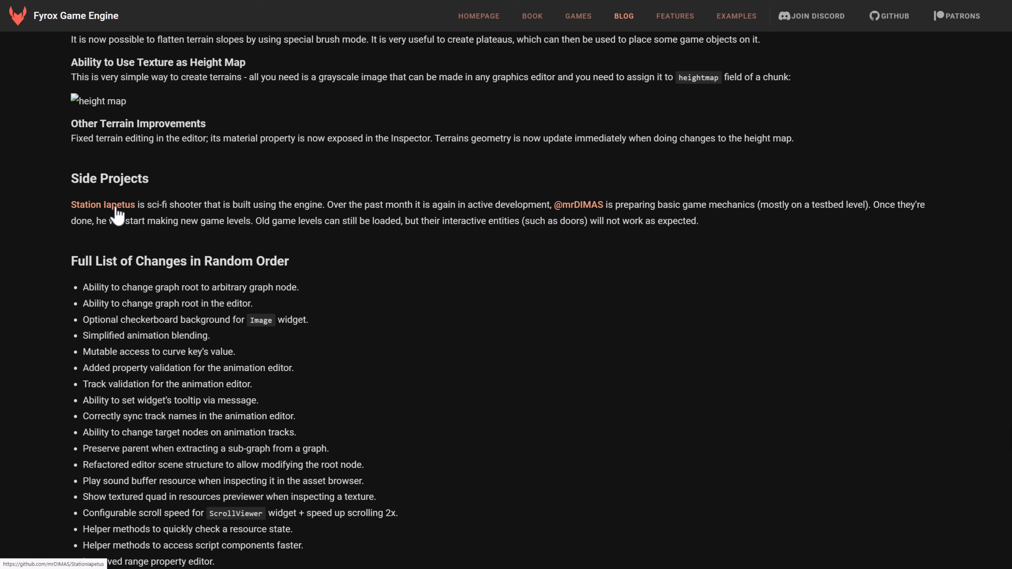
mouse_move(291, 183)
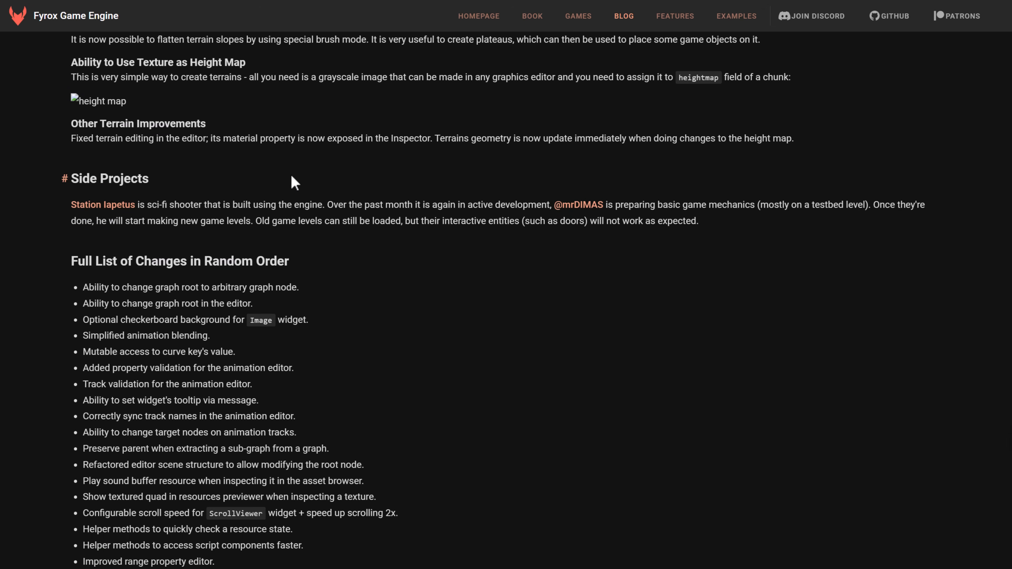
mouse_move(380, 197)
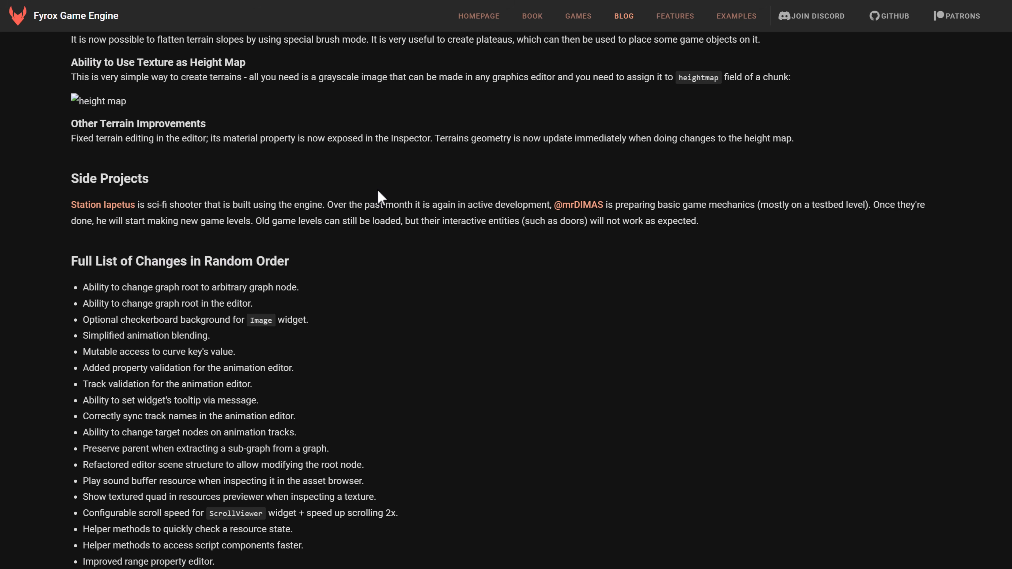
- Skim the changes list to the end of the post and return to the Fyrox homepage via HOMEPAGE
scroll(down, 3)
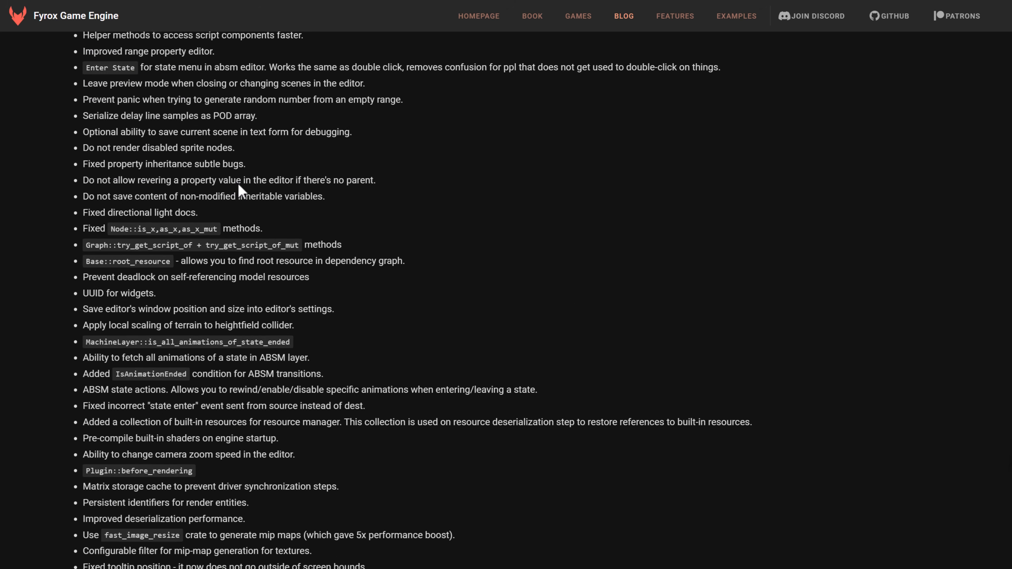
scroll(down, 3)
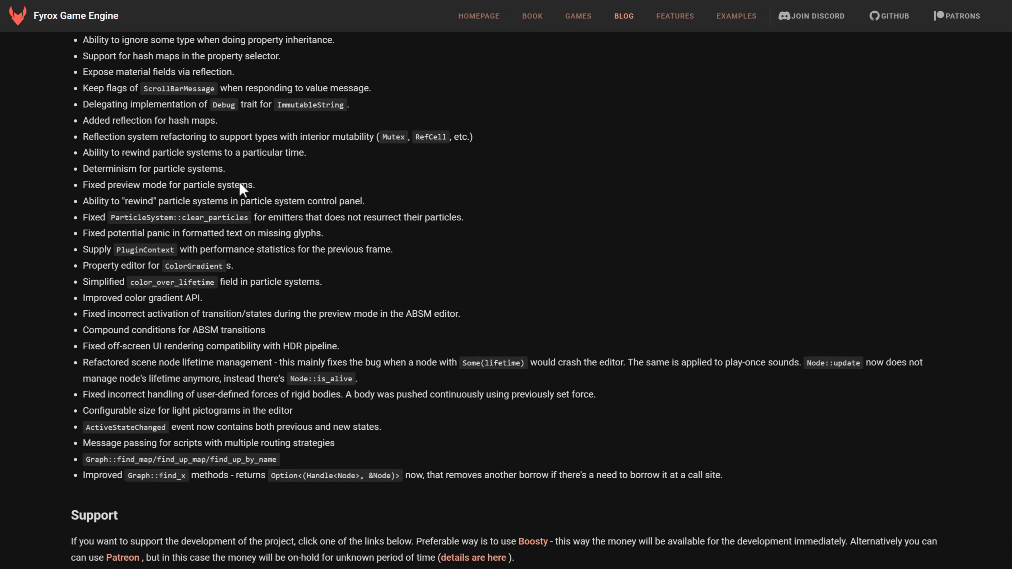
scroll(up, 3)
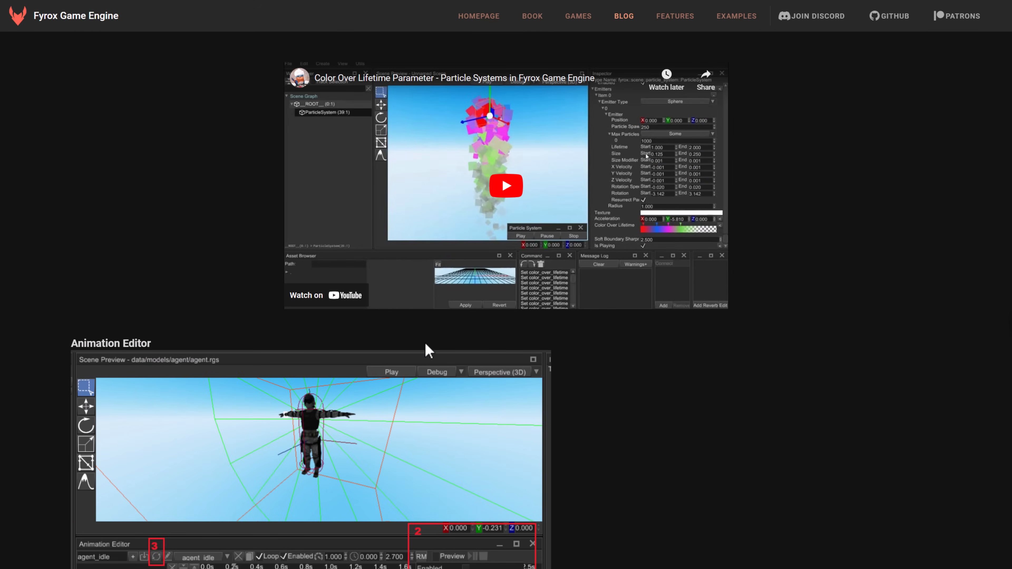
click(479, 15)
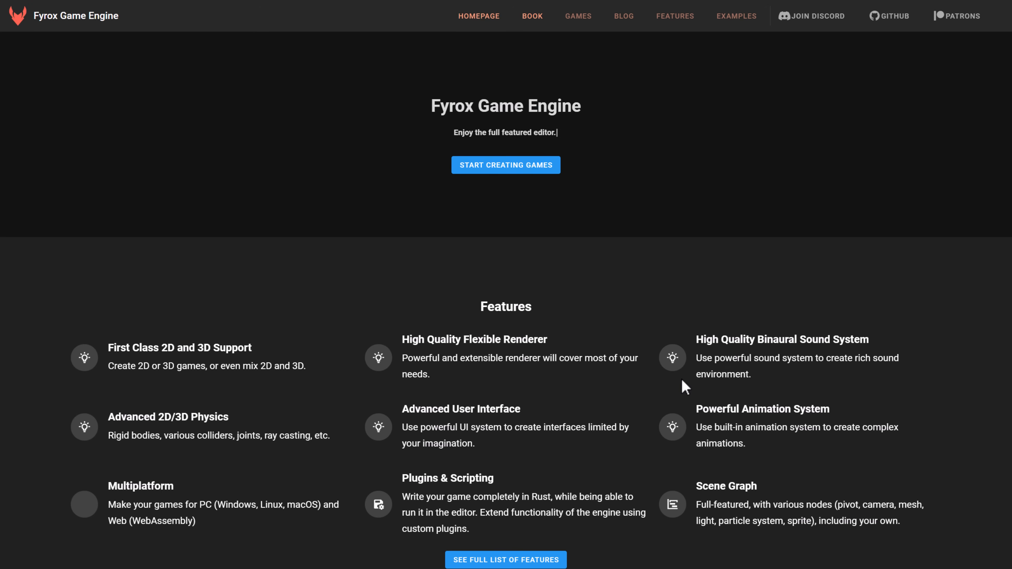
mouse_move(312, 253)
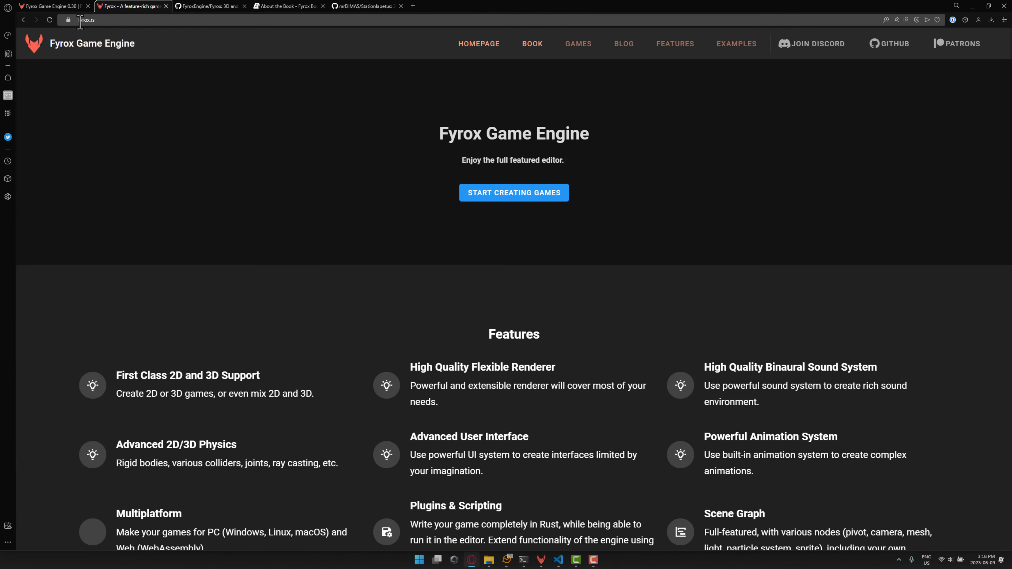
mouse_move(144, 146)
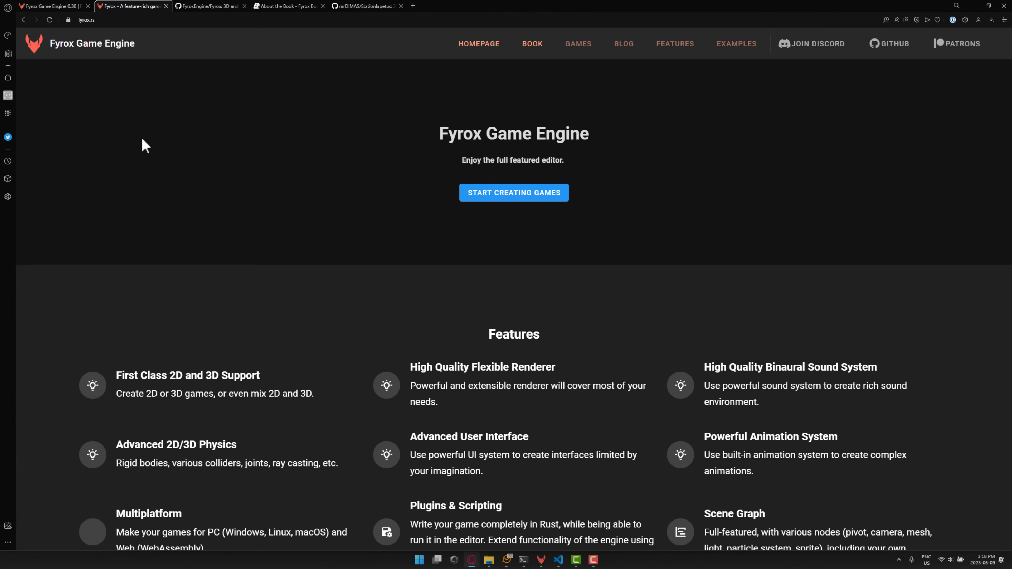
- Go full screen with F11 and scroll the homepage through Features, FyroxEd and Examples down to Sponsors
key(f11)
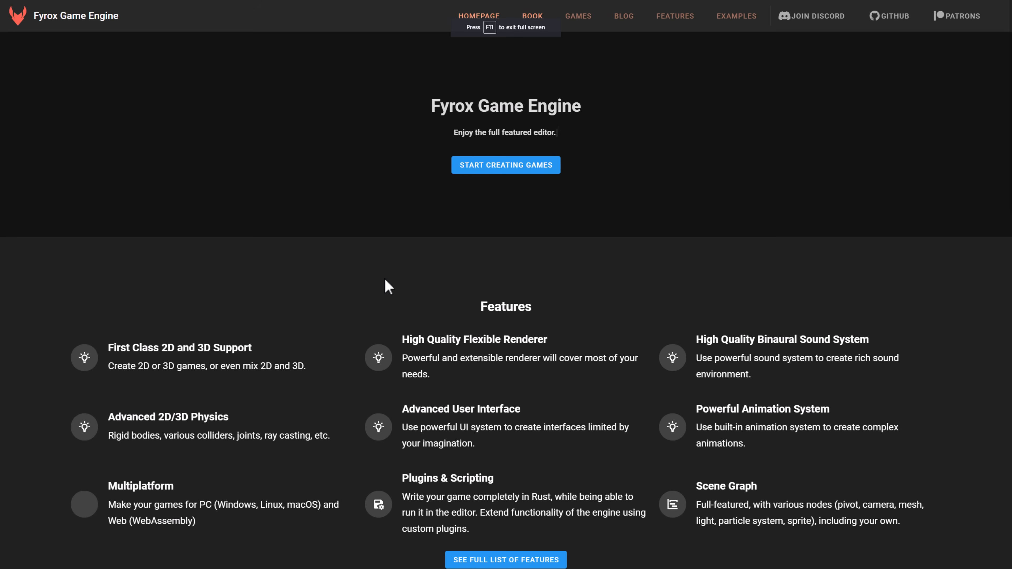
scroll(down, 3)
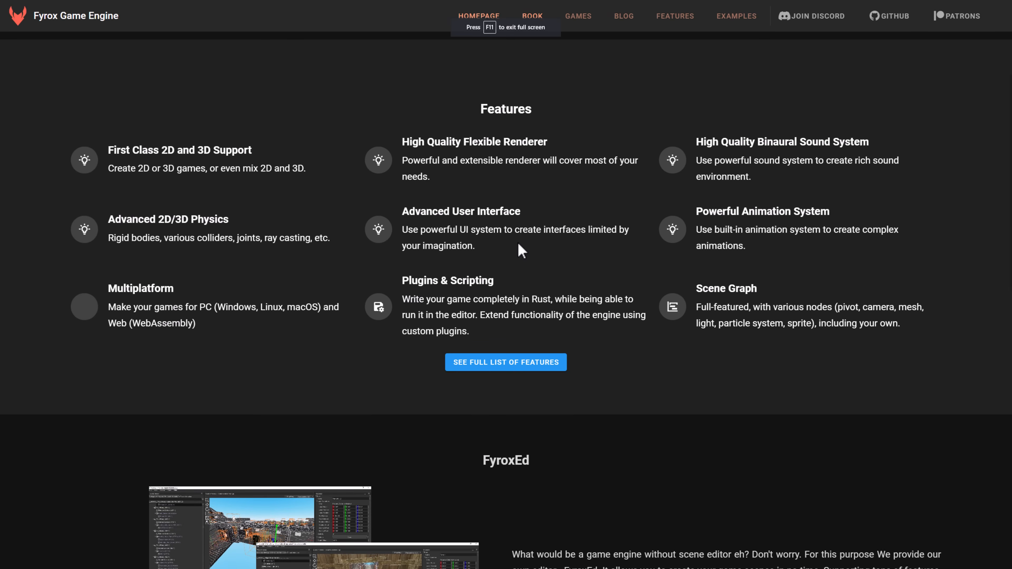
scroll(down, 3)
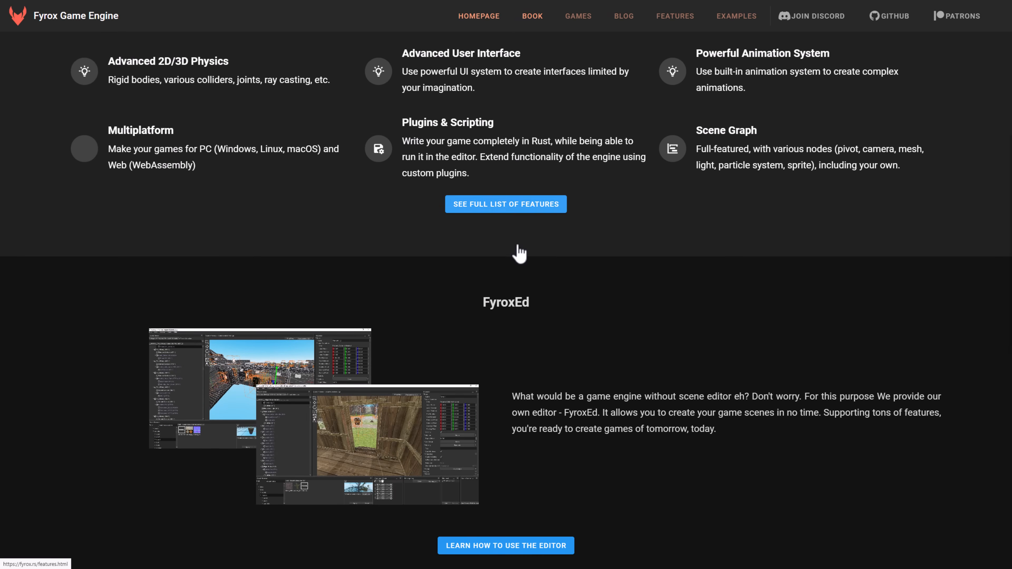
scroll(down, 3)
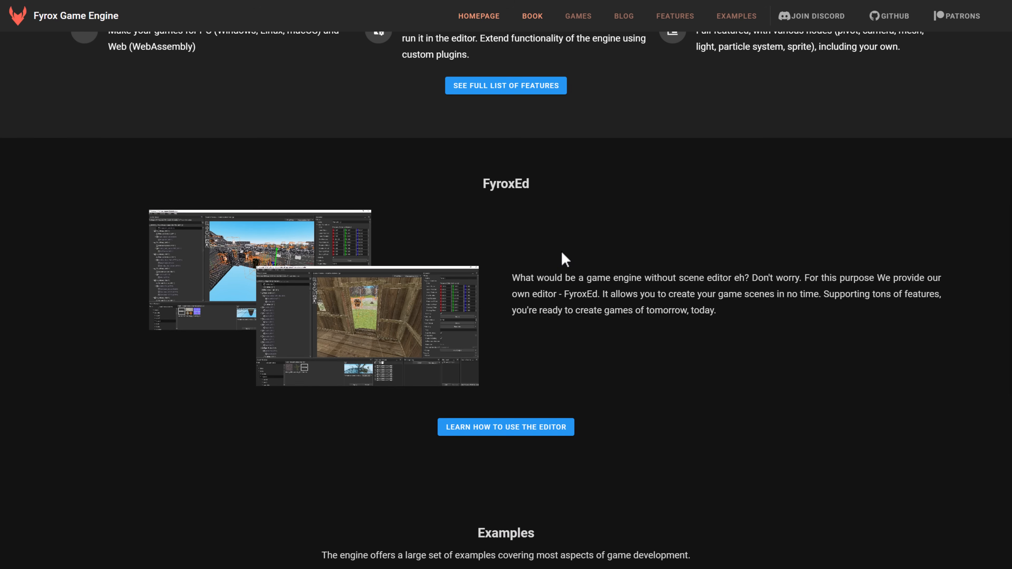
scroll(down, 3)
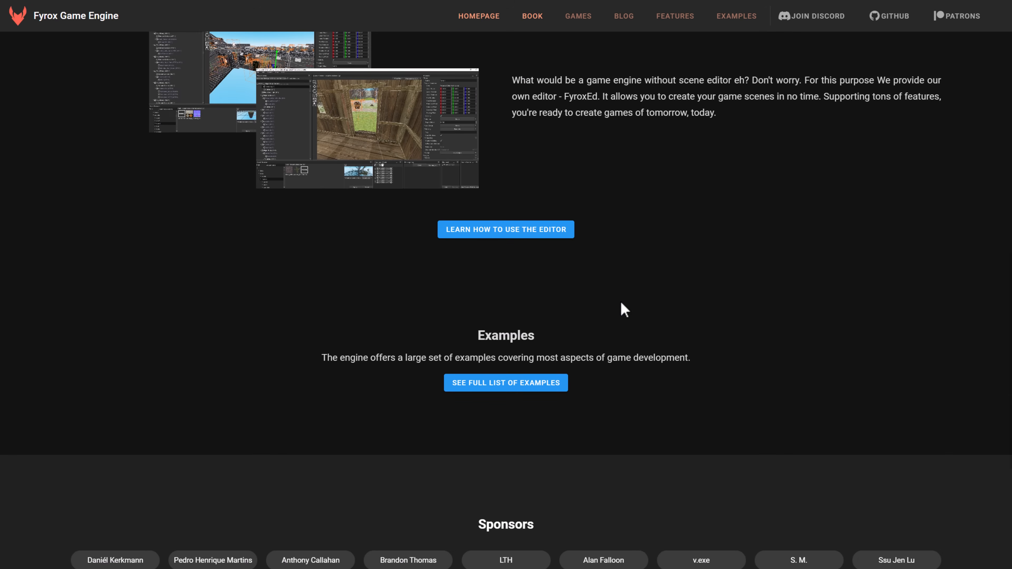
scroll(down, 3)
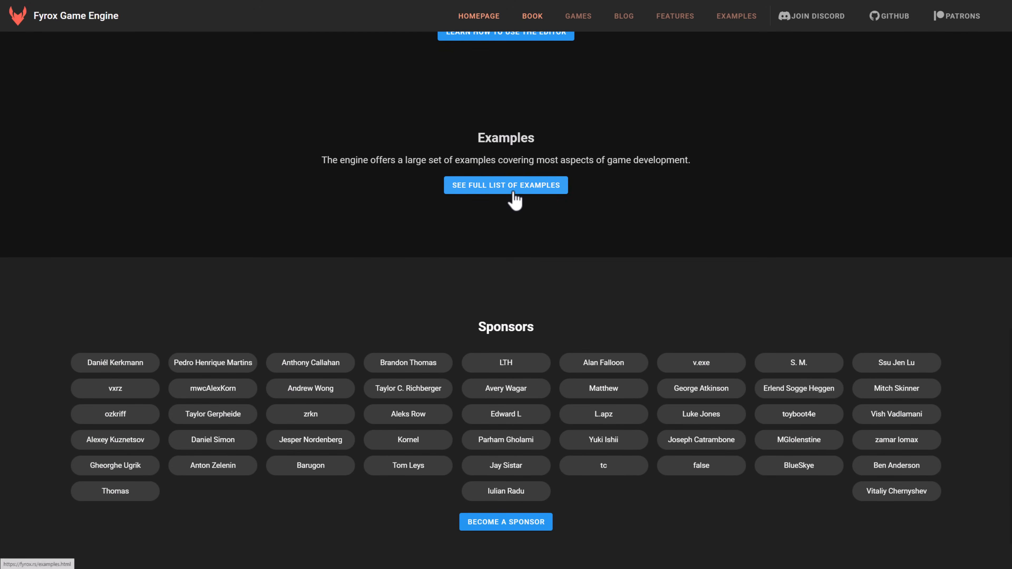
- Open the full list of examples and browse the cards down to Save/Load, Simple Procedural Scene and Sound
click(506, 185)
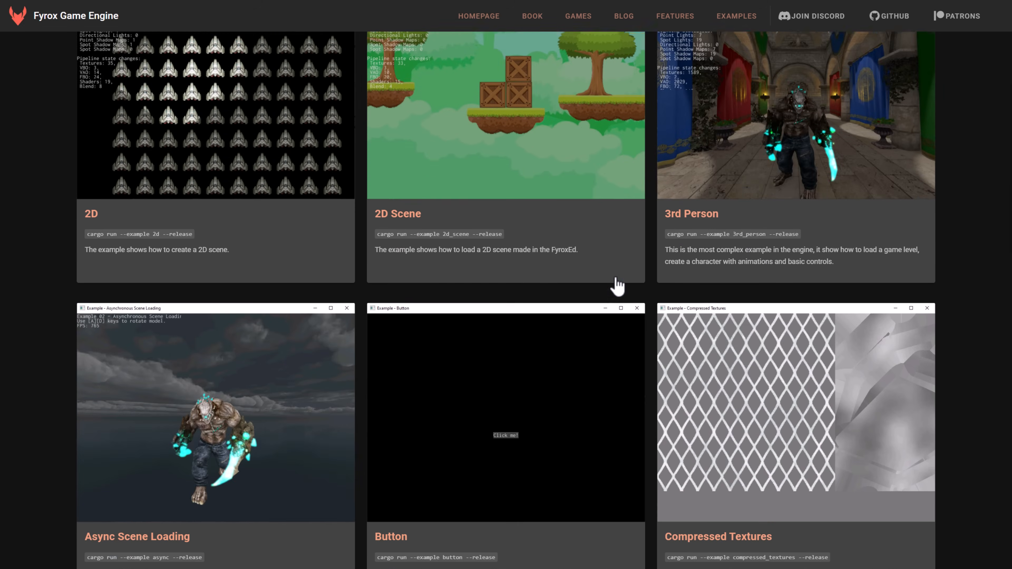
scroll(down, 3)
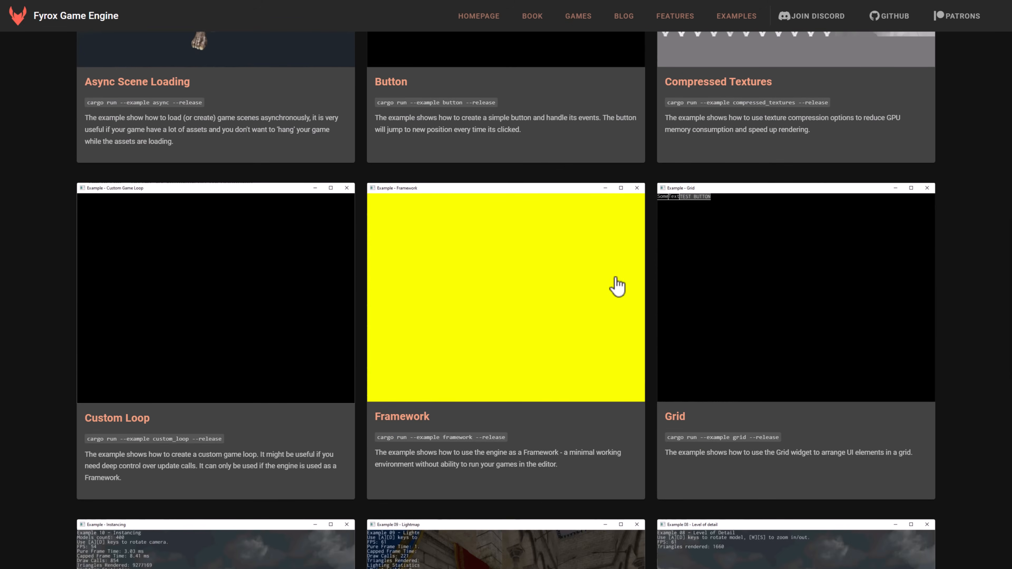
scroll(down, 3)
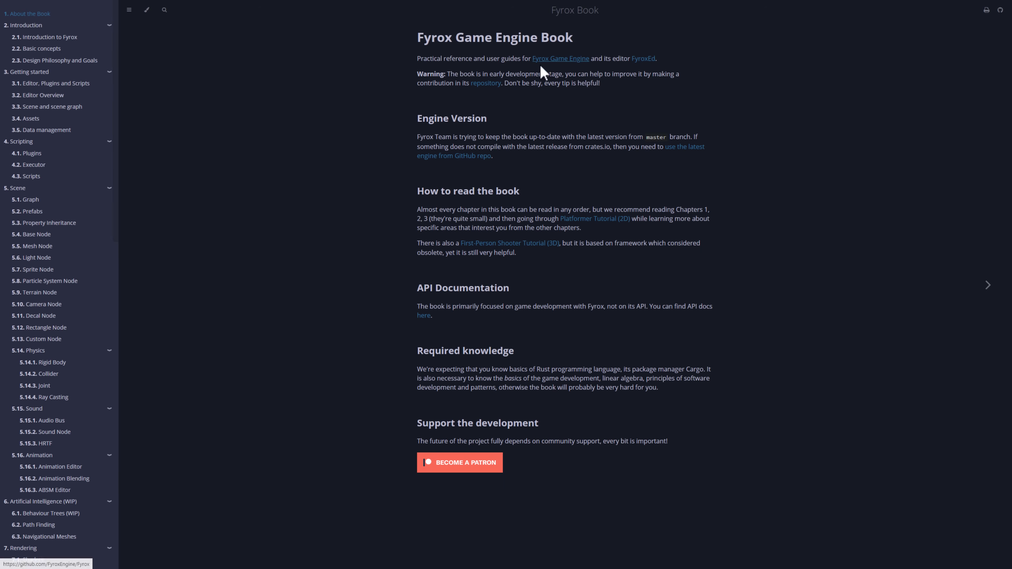
click(561, 58)
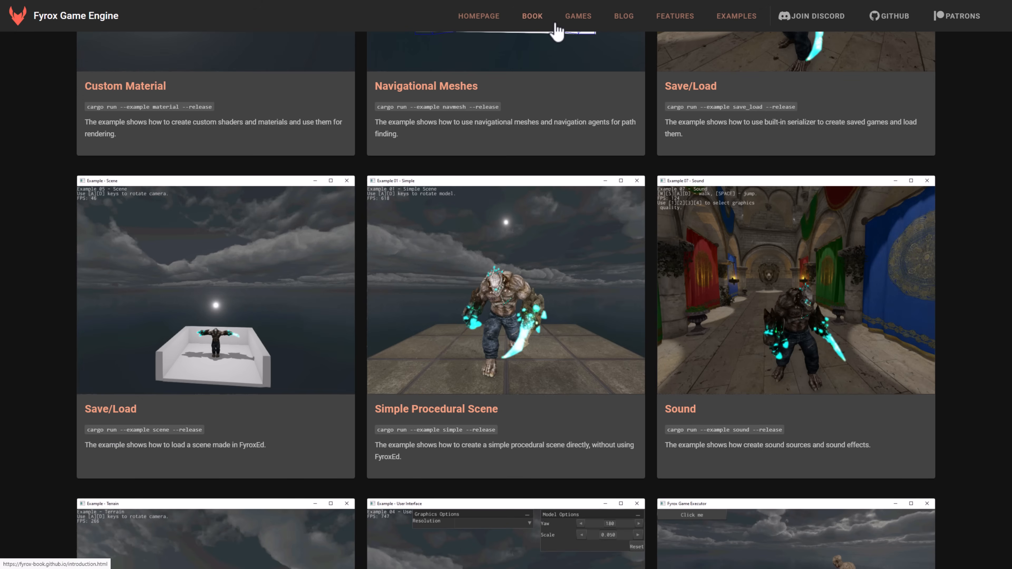
mouse_move(577, 76)
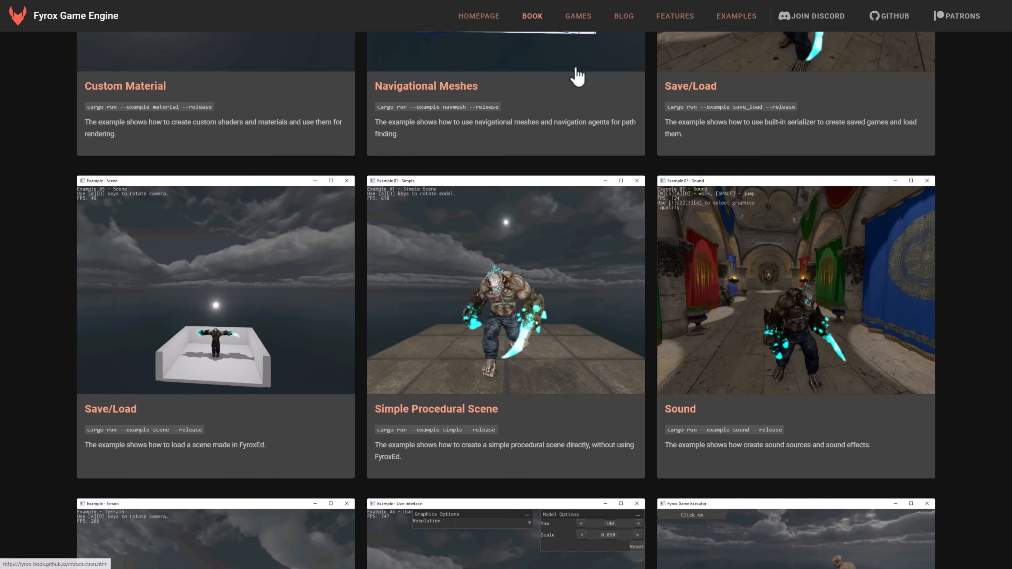
- Open the Fyrox Book at its About the Book page and look over the chapter list
click(532, 17)
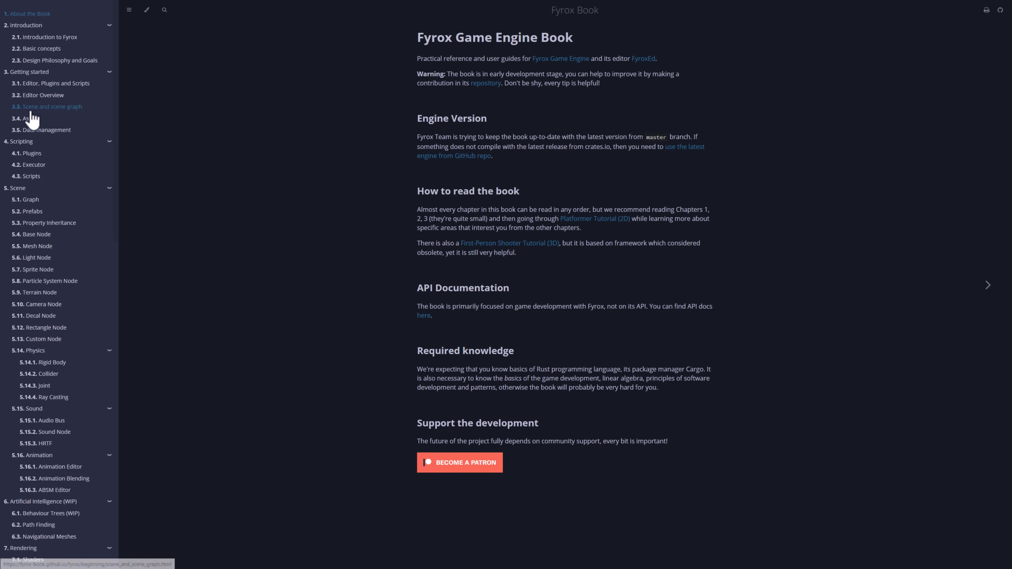
scroll(down, 3)
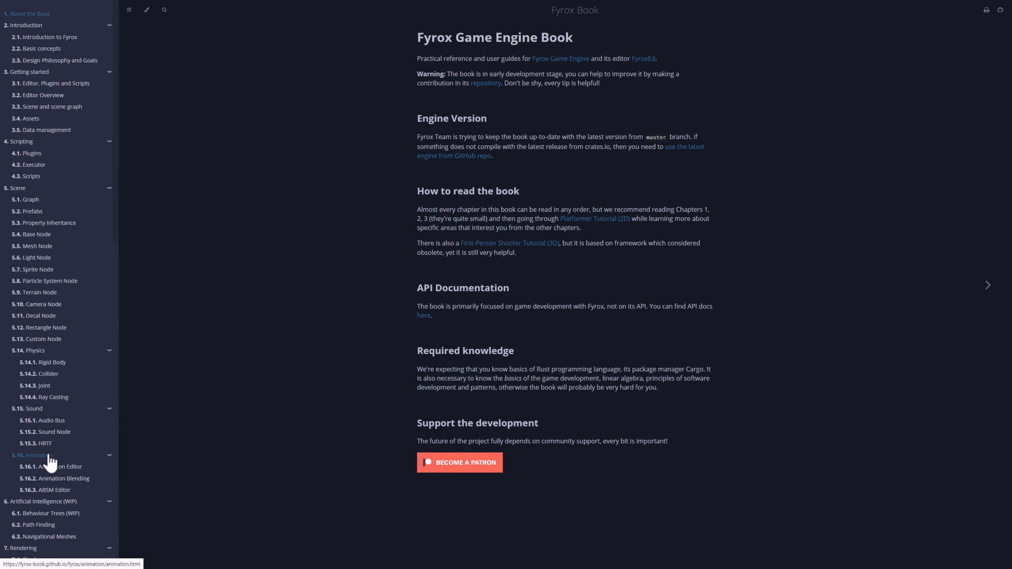
mouse_move(719, 234)
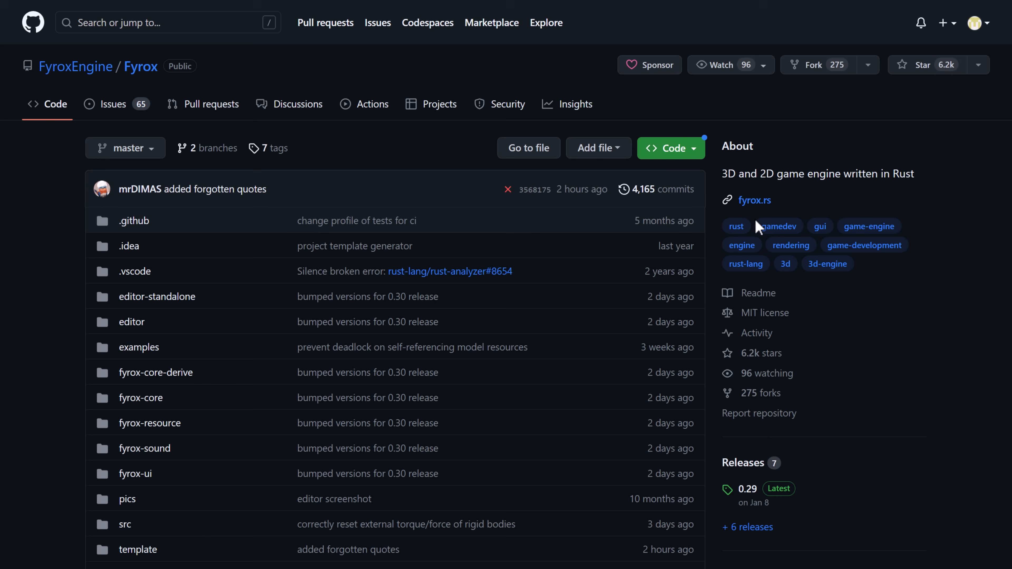
mouse_move(110, 103)
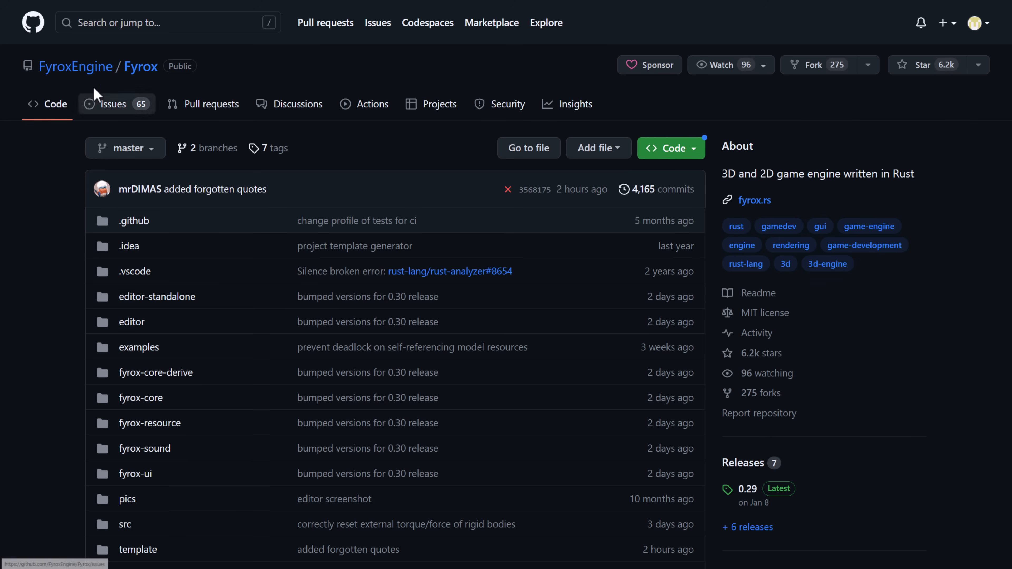
mouse_move(466, 270)
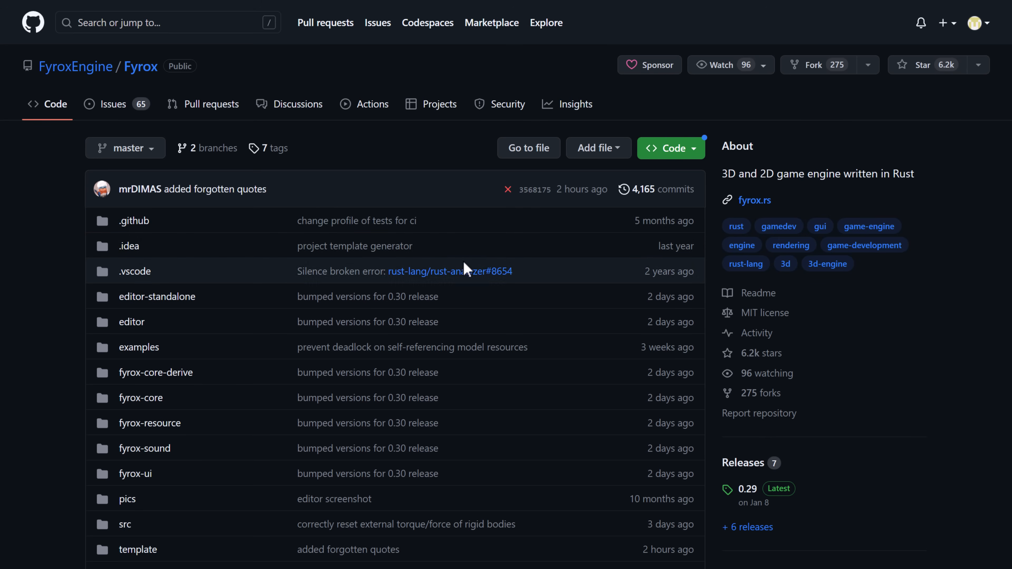
mouse_move(764, 314)
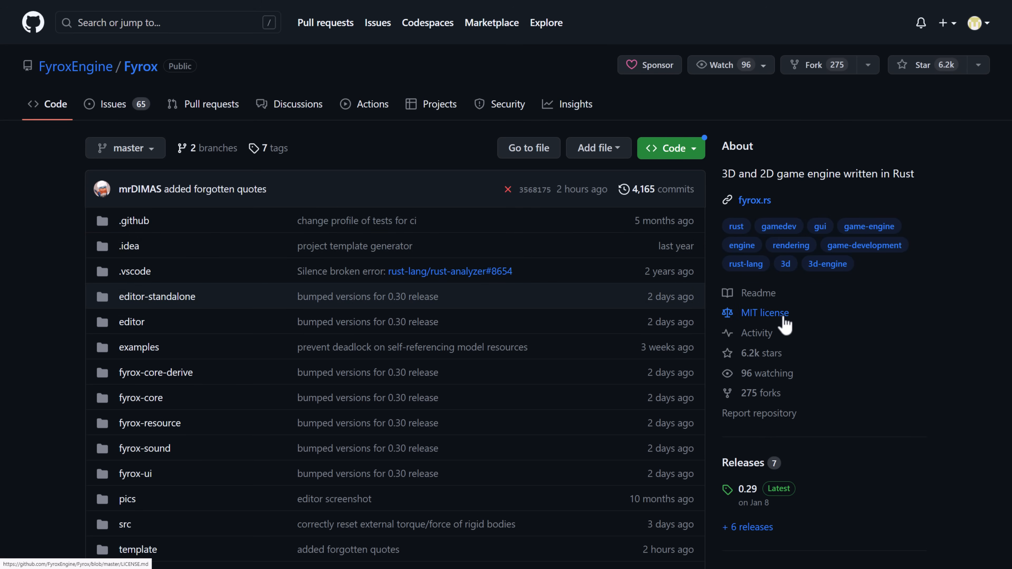
- Open the FyroxEngine/Fyrox repository on GitHub and look over its file list and the 0.29 release
scroll(down, 3)
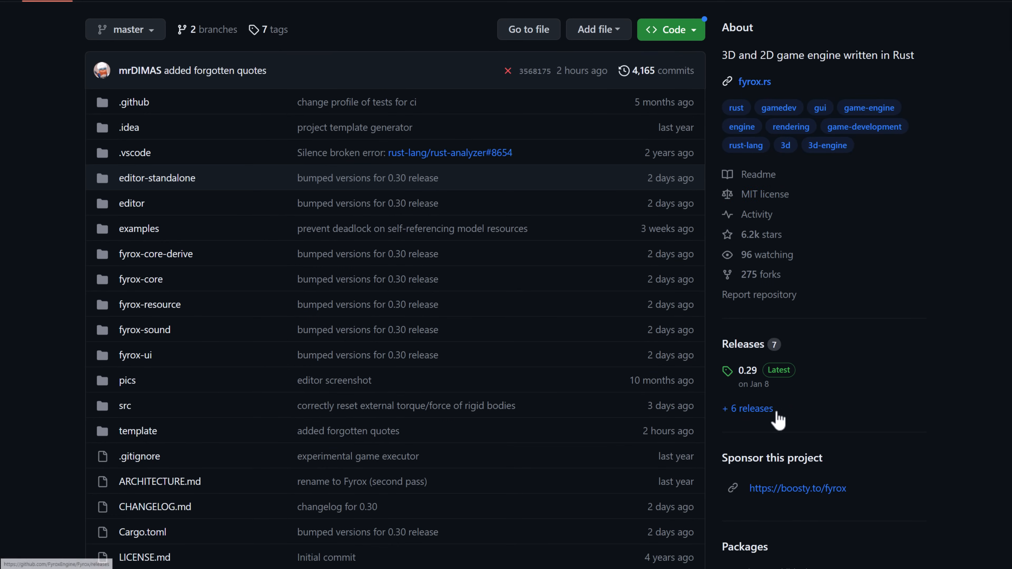
mouse_move(794, 403)
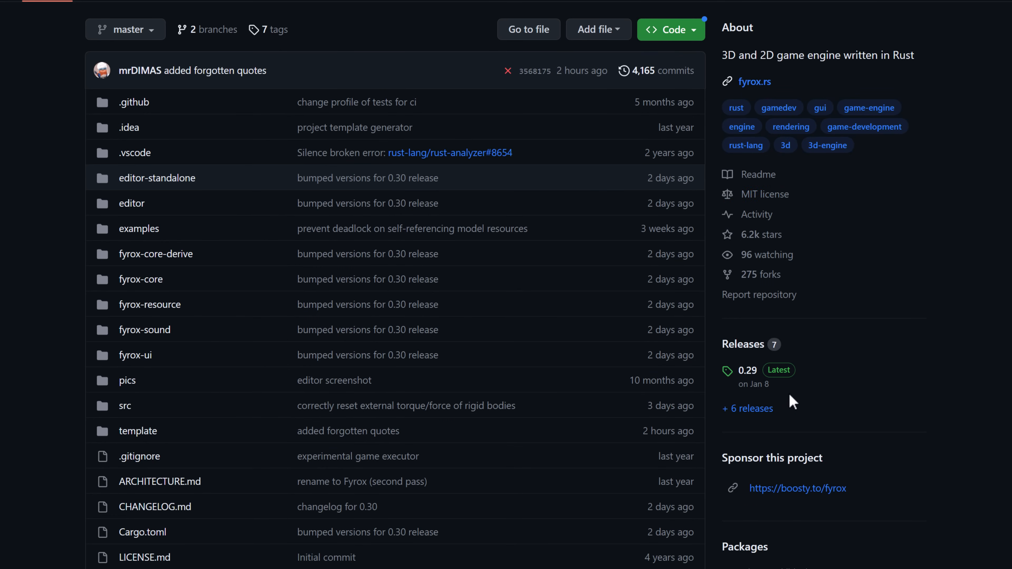
mouse_move(754, 394)
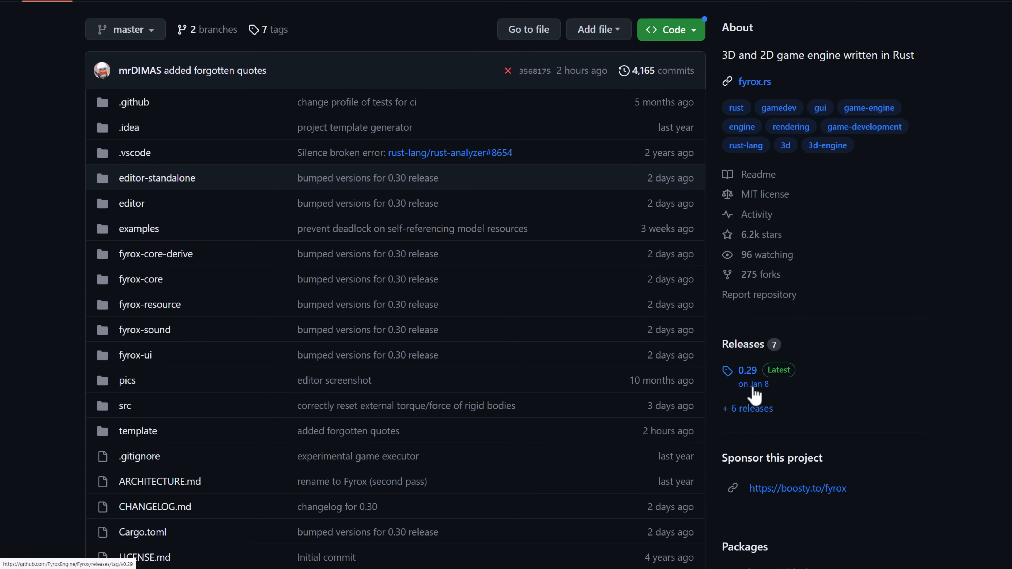
mouse_move(750, 380)
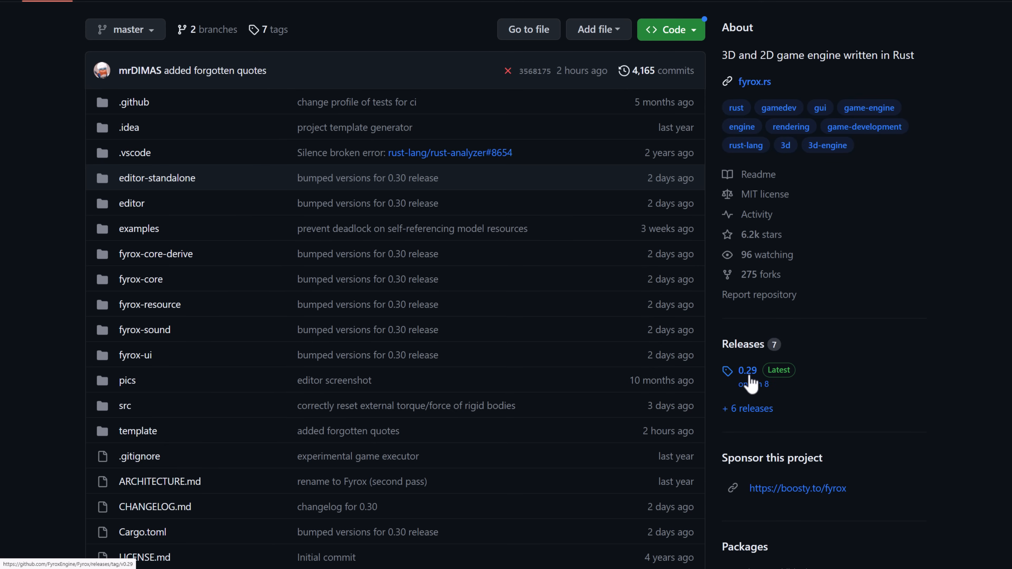
click(748, 370)
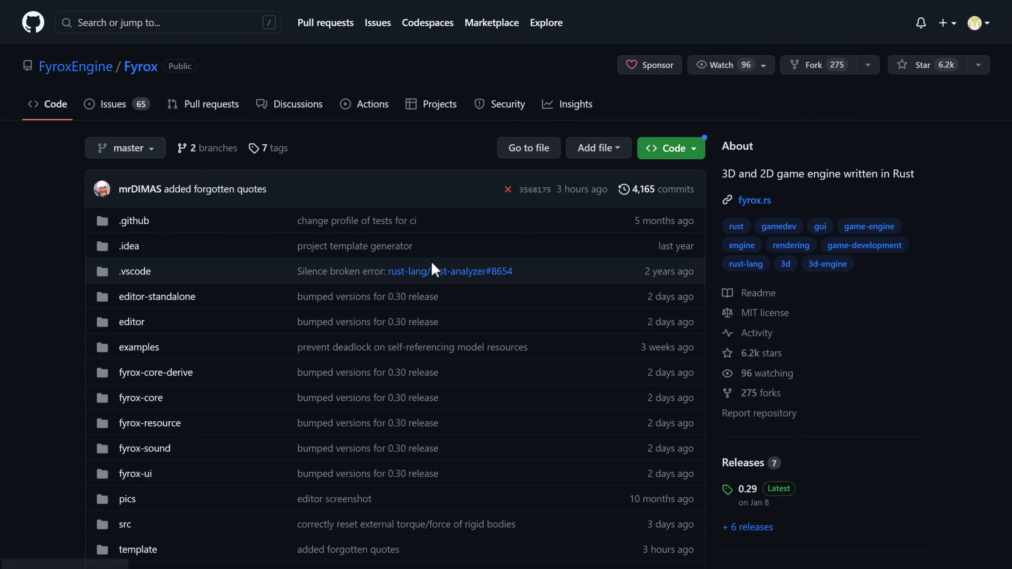
mouse_move(202, 104)
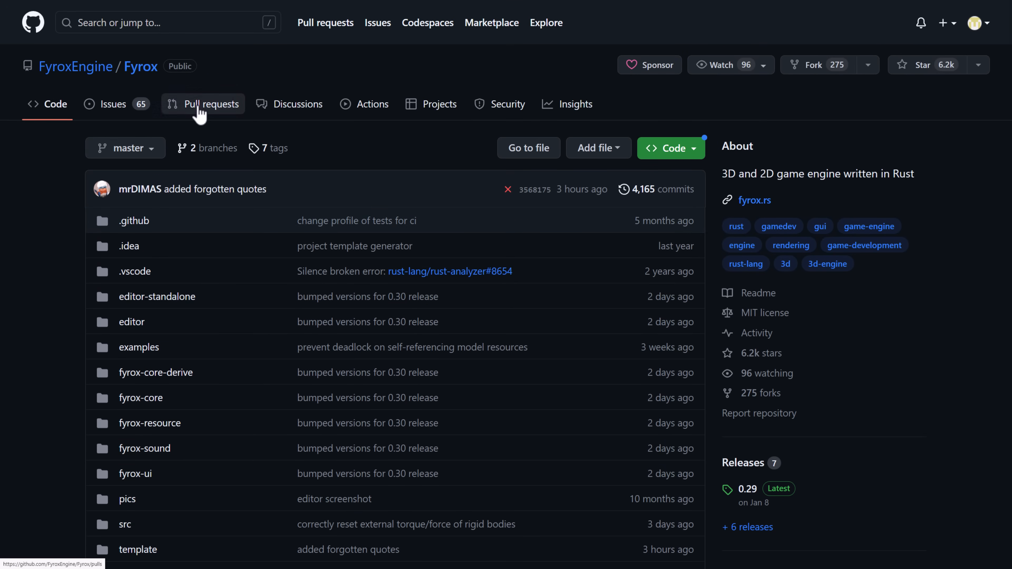
mouse_move(414, 214)
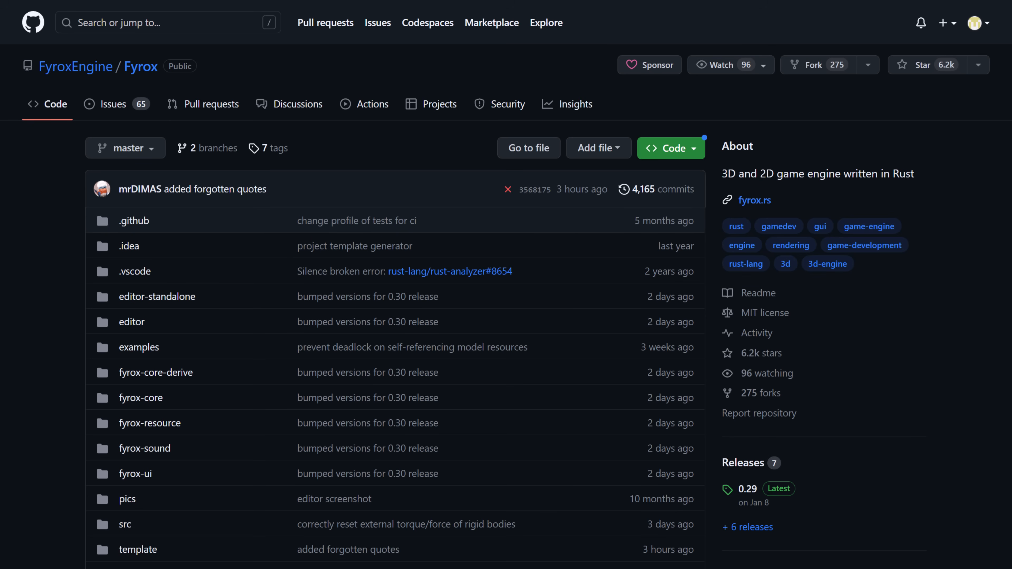
click(124, 147)
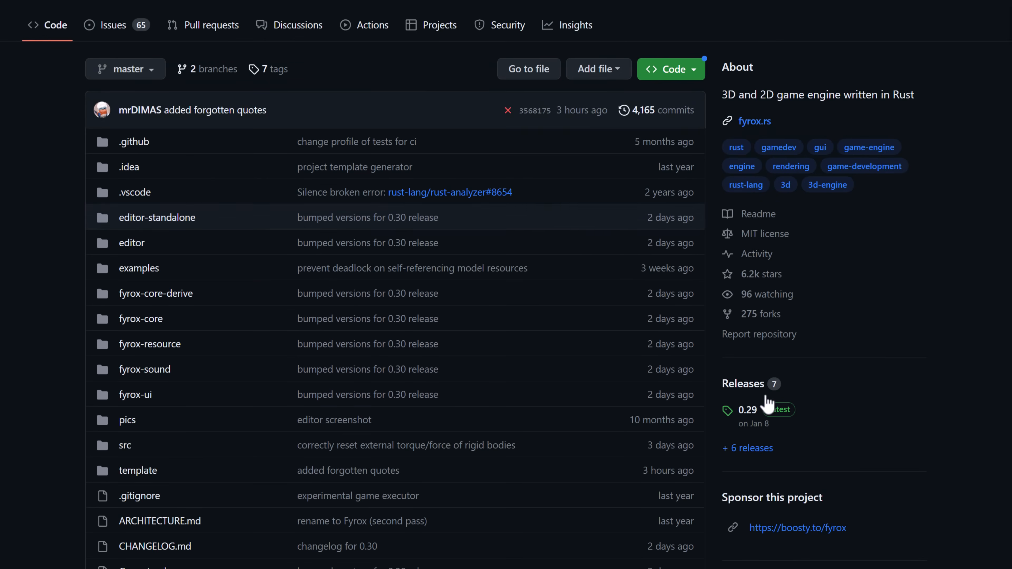
mouse_move(749, 426)
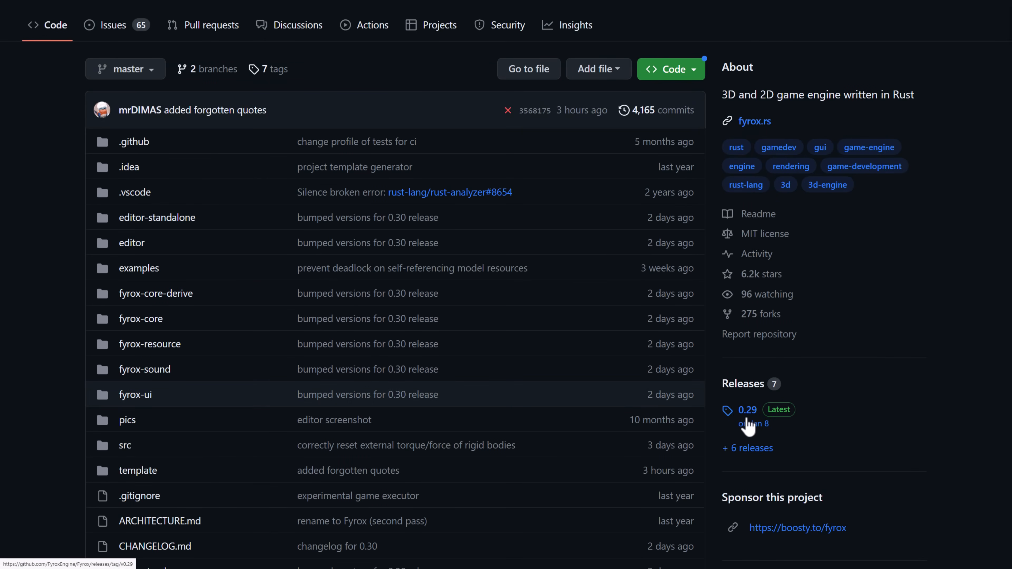
mouse_move(818, 414)
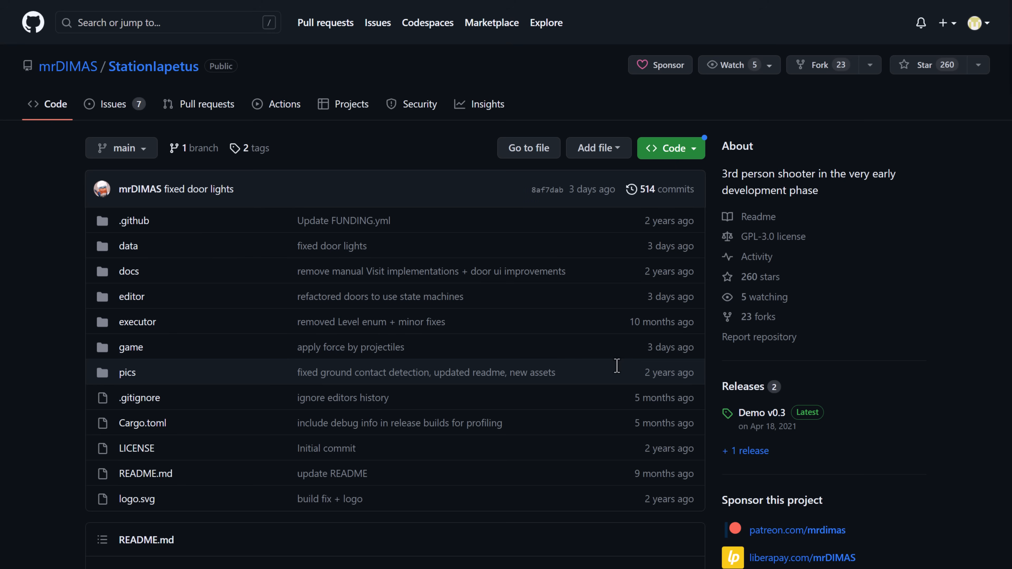
mouse_move(153, 67)
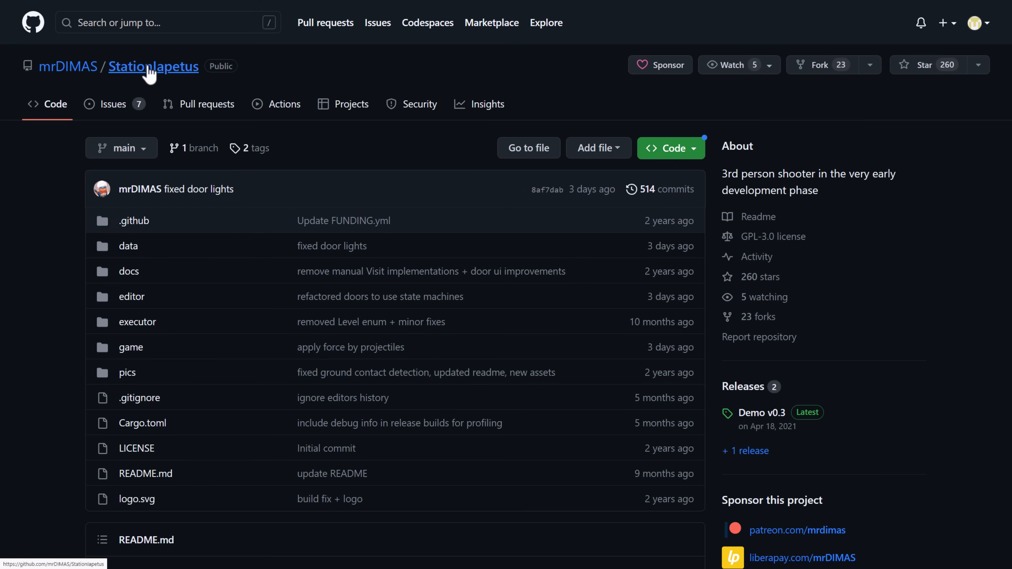
- Scroll the mrDIMAS/StationIapetus repository down to its README and switch to the command prompt
scroll(down, 3)
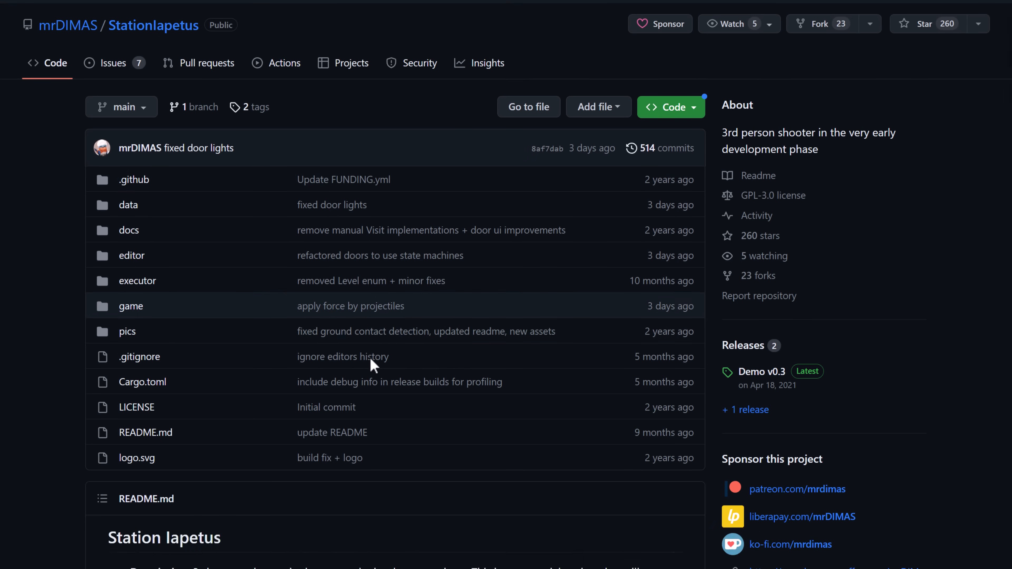
scroll(down, 3)
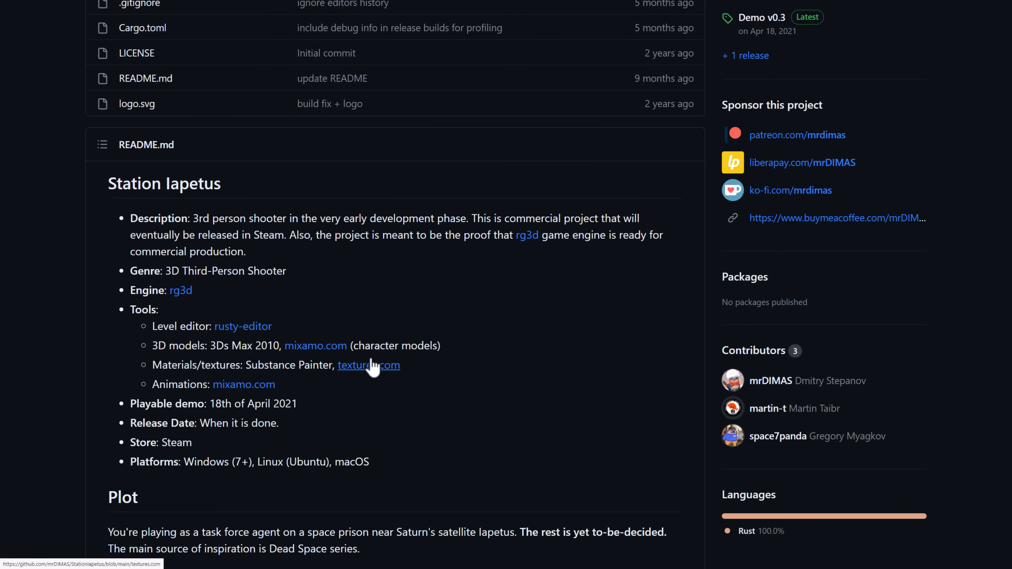
key(alt+tab)
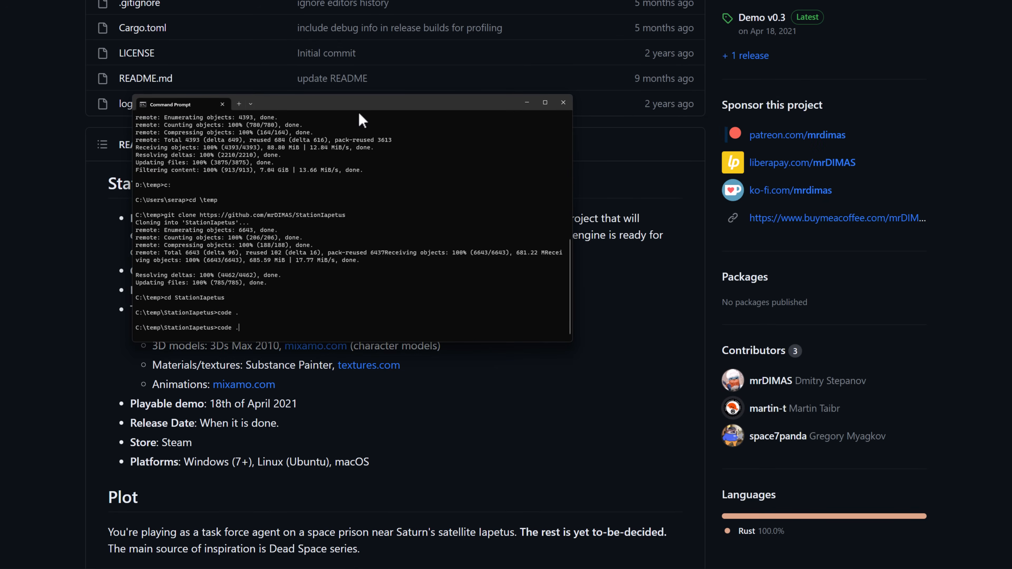
text(cd \temp)
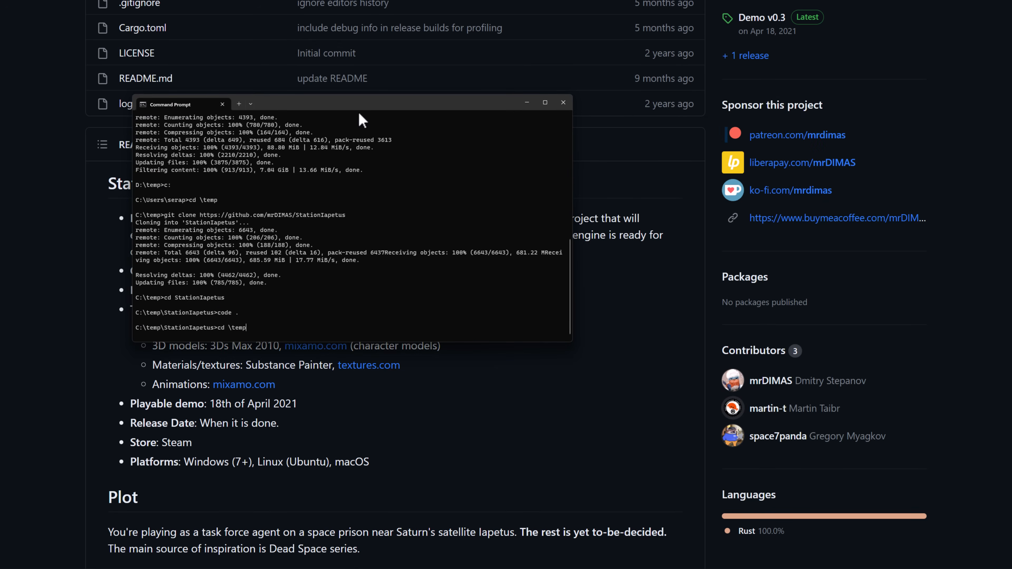
text(git clone https://github.com/mrDIMAS/StationIapetus)
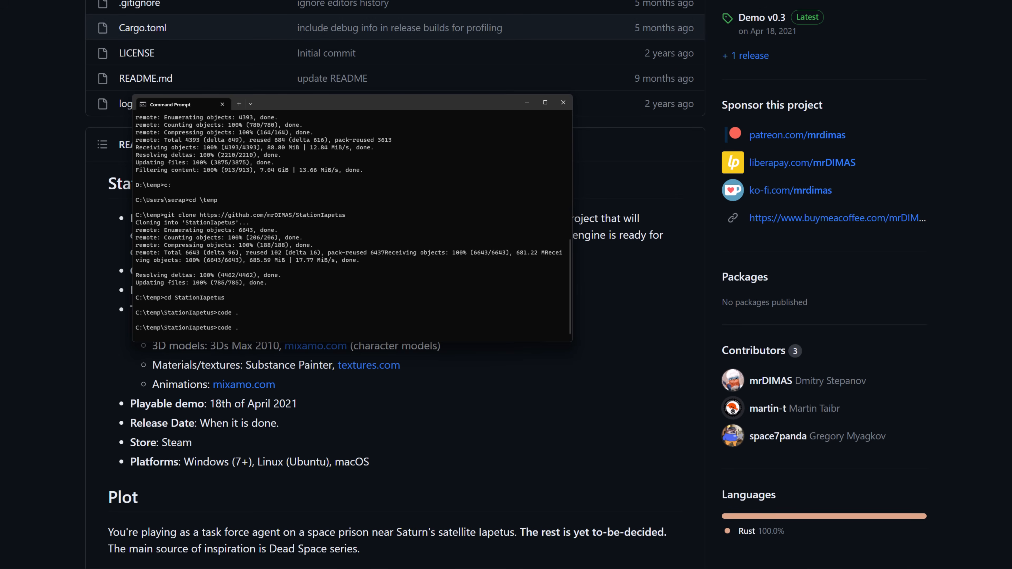
- Switch between the Station Iapetus repo page and the terminal showing the cargo run --package editor --release access-violation output
key(alt+tab)
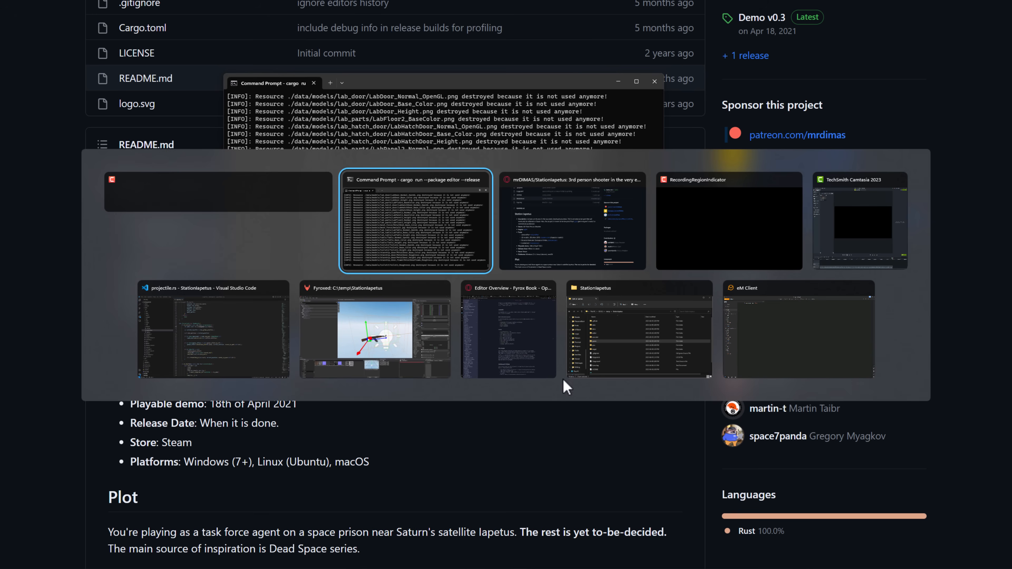
click(375, 329)
text(cargo run --package editor --release)
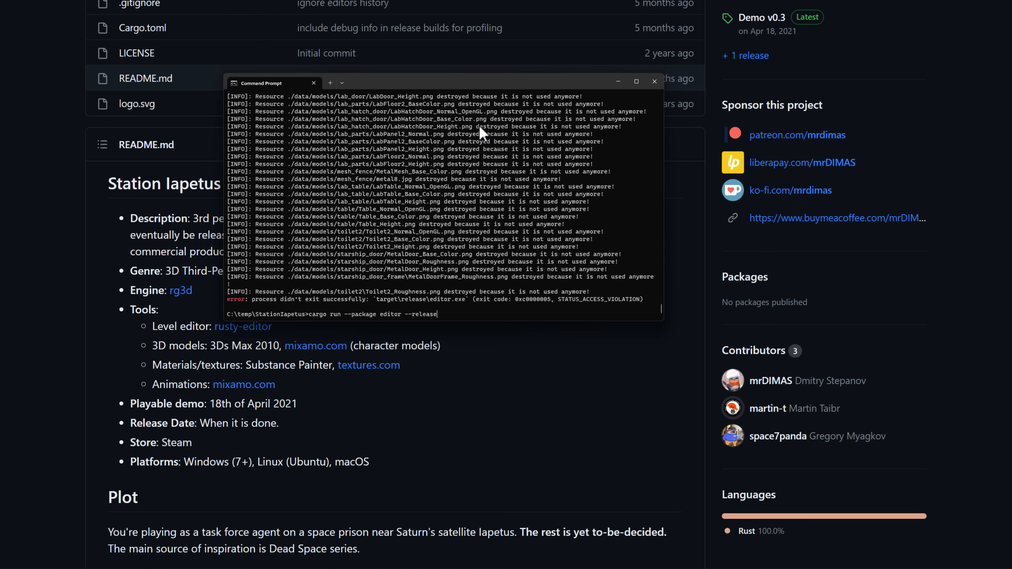
click(654, 82)
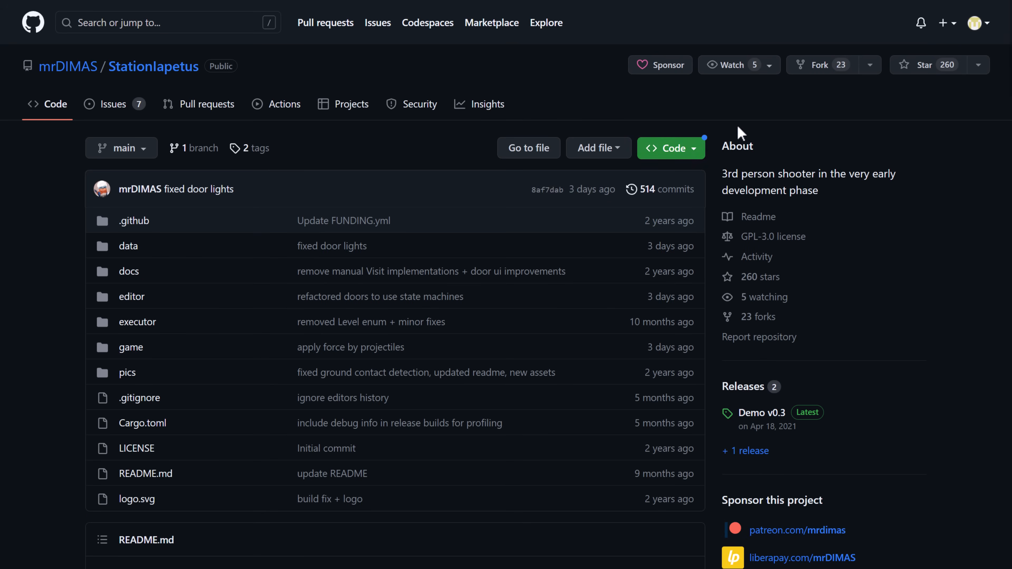
key(alt+tab)
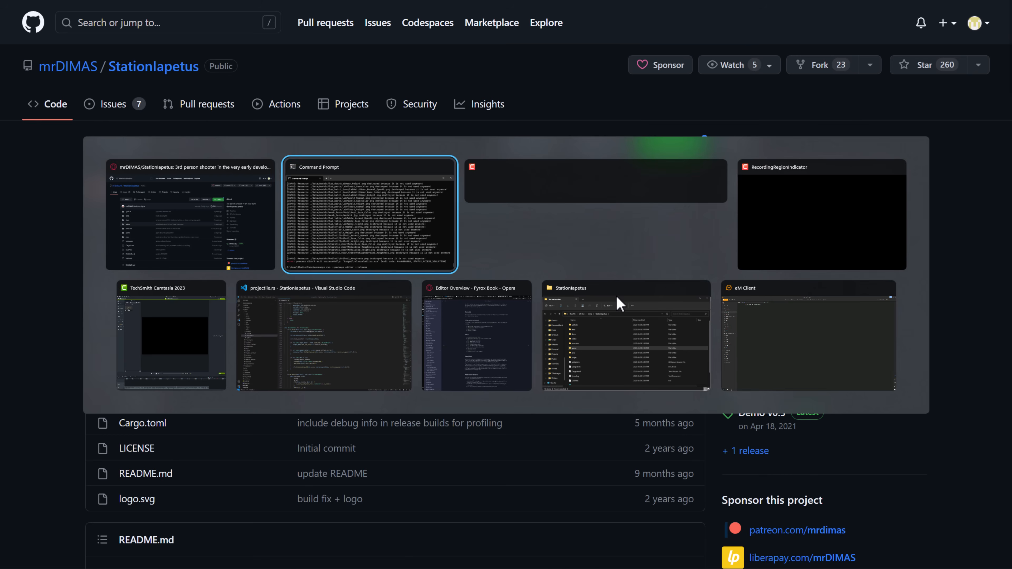
click(370, 215)
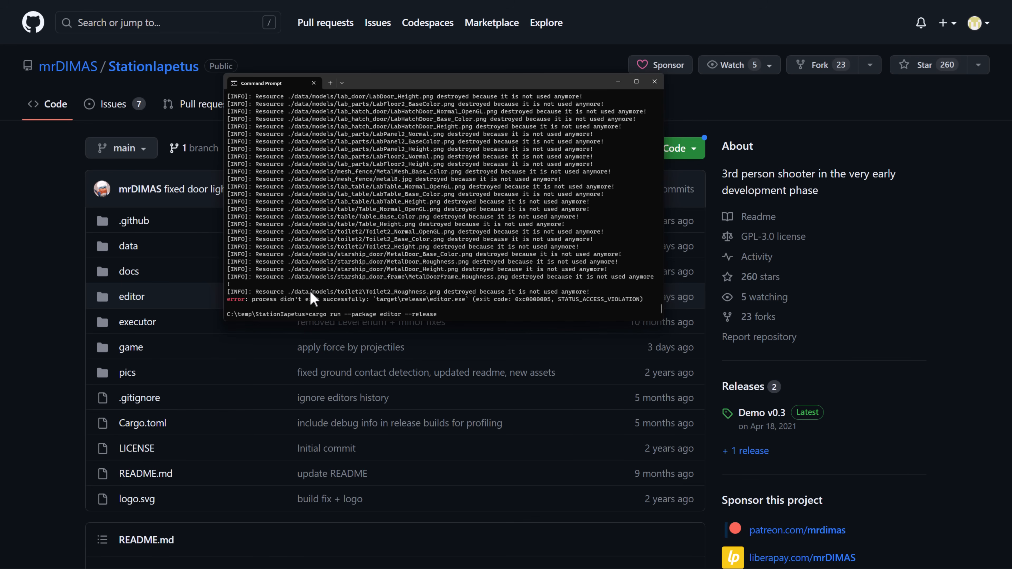
mouse_move(385, 345)
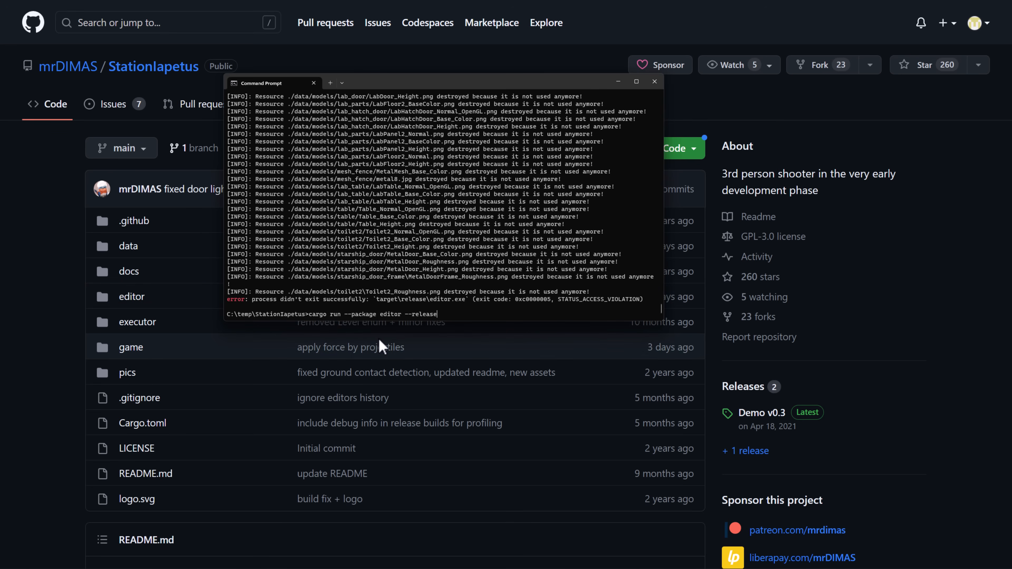
mouse_move(387, 326)
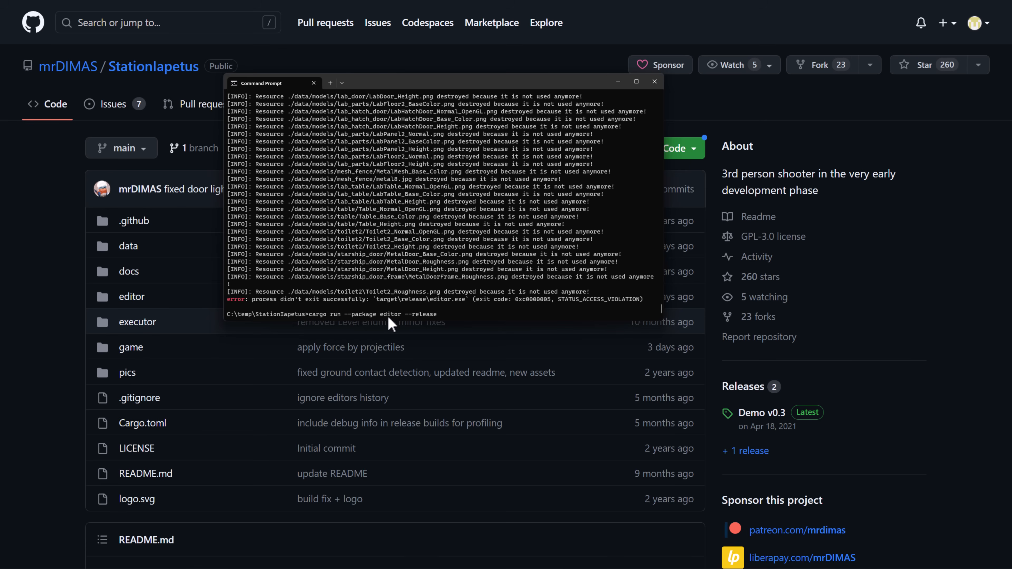
mouse_move(282, 336)
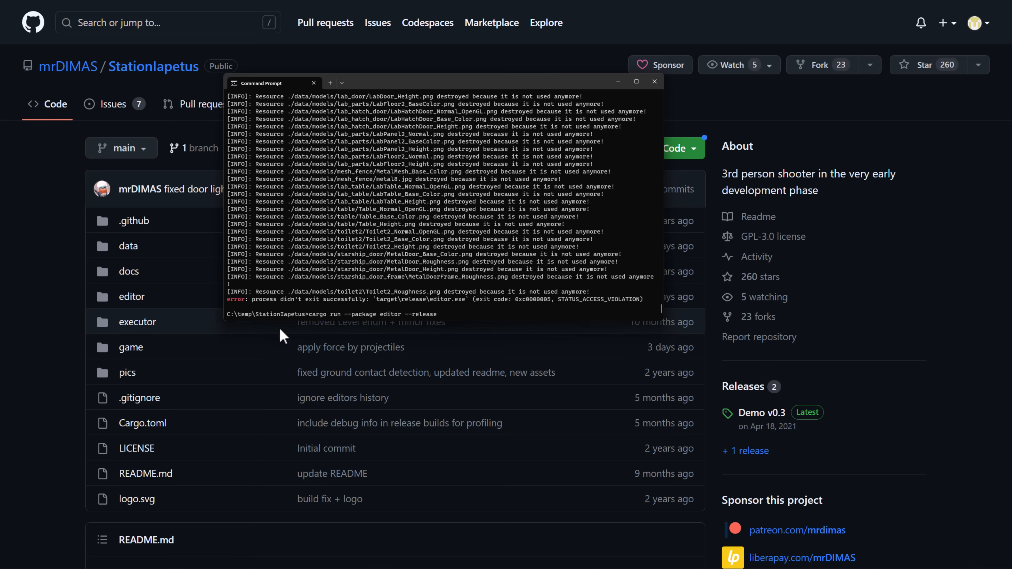
mouse_move(315, 316)
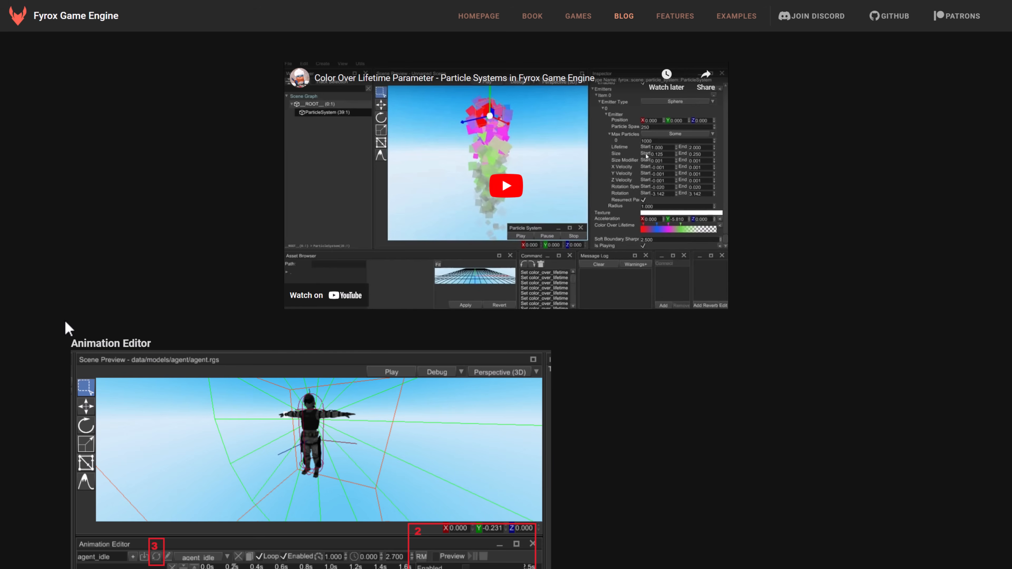
- Scroll the Fyrox 0.30 release post around its Animation and Root Motion sections
scroll(down, 3)
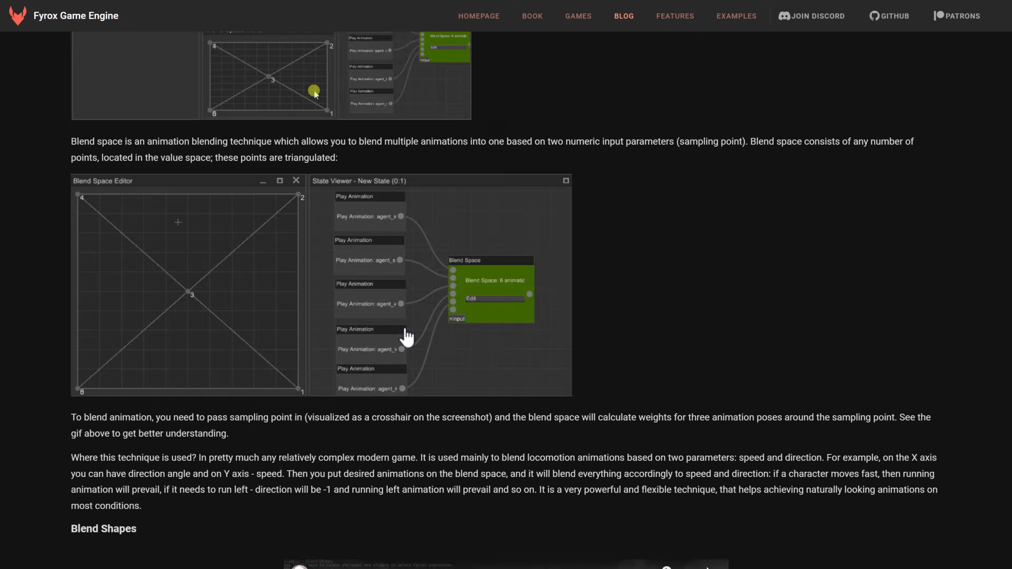
scroll(up, 3)
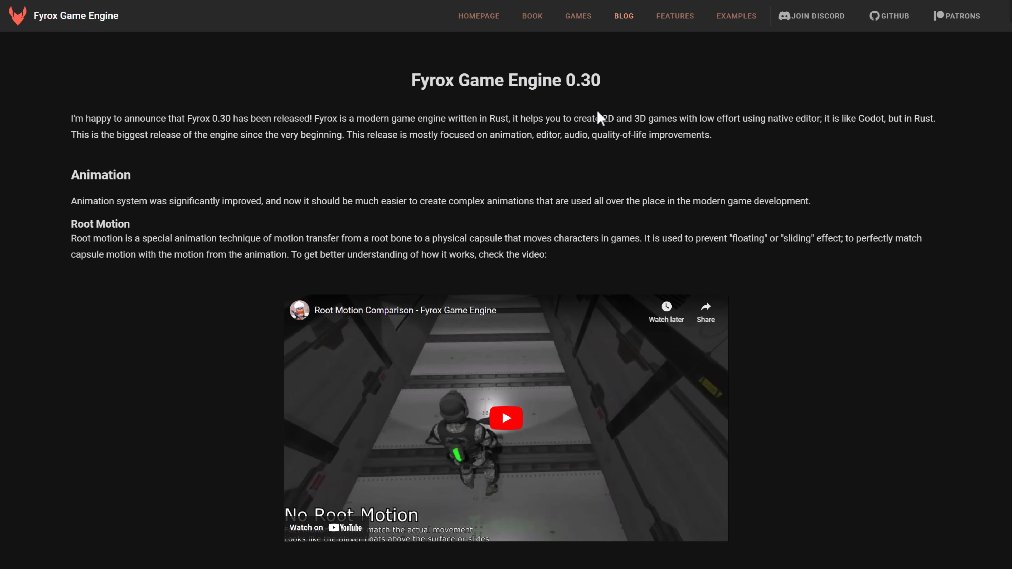
mouse_move(901, 277)
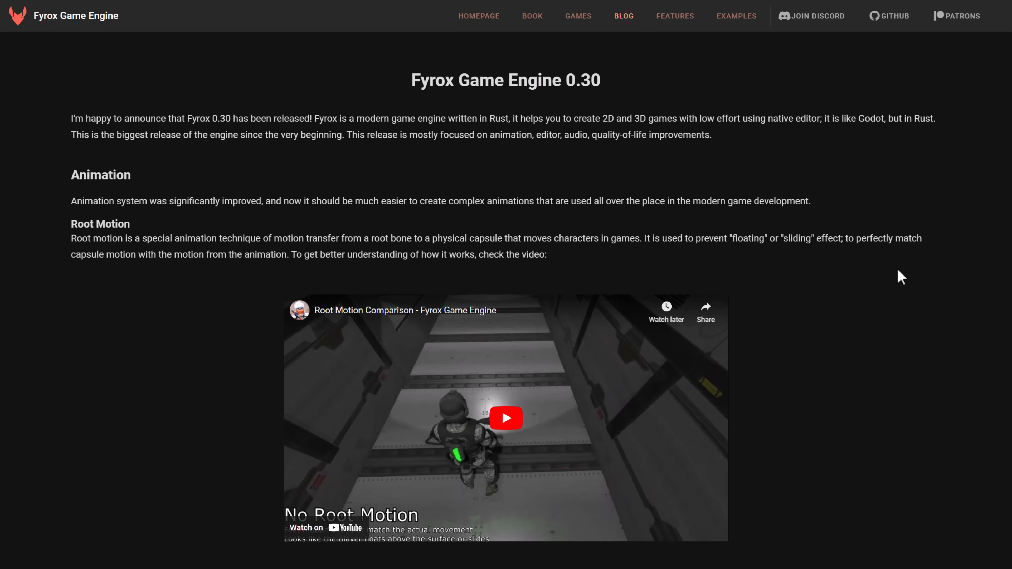